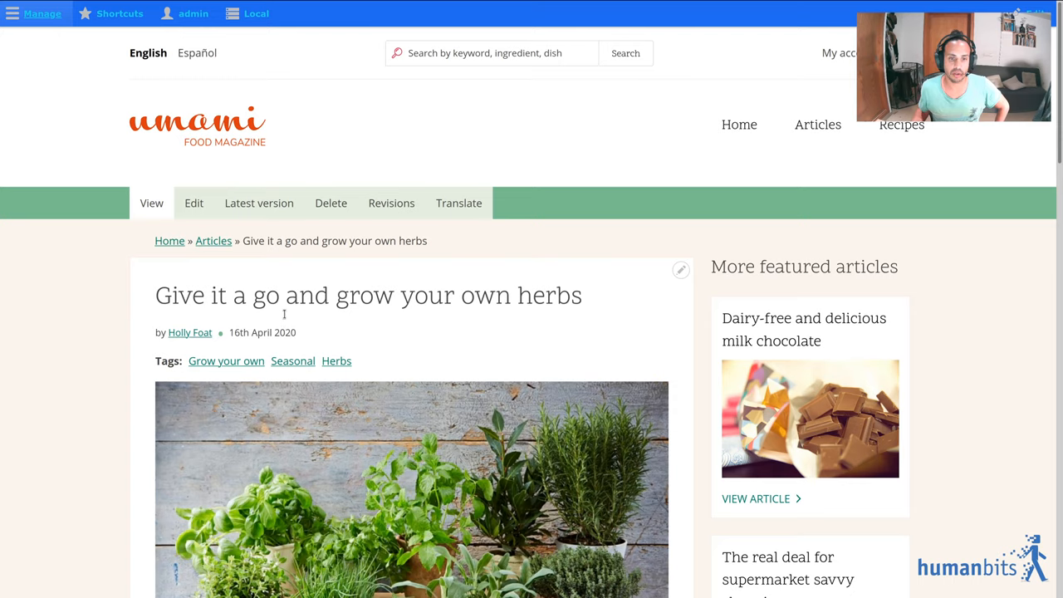
Step: Scroll the Entity Reference: Preview project page to its Features section on viewing latest embedded drafts
{"action": "scroll", "scroll_direction": "down", "scroll_amount": 3}
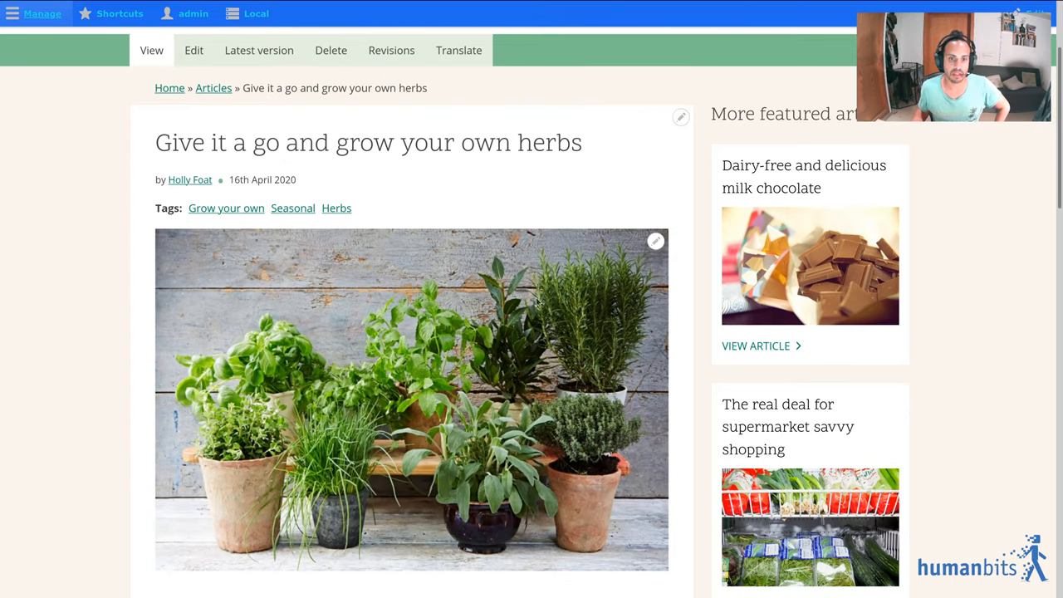
{"action": "scroll", "scroll_direction": "down", "scroll_amount": 3}
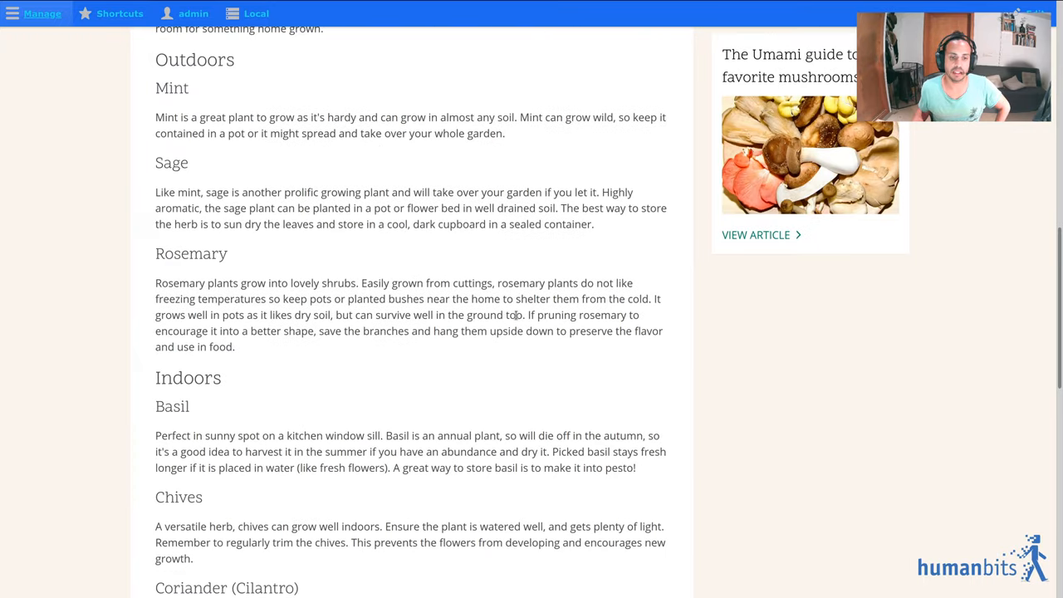
{"action": "scroll", "scroll_direction": "down", "scroll_amount": 3}
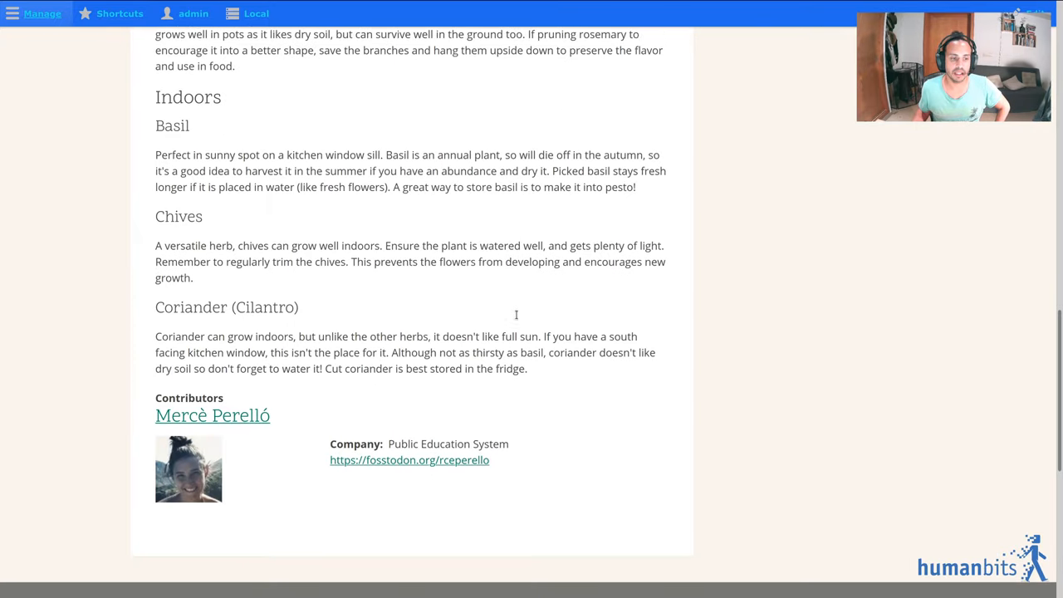
{"action": "scroll", "scroll_direction": "down", "scroll_amount": 3}
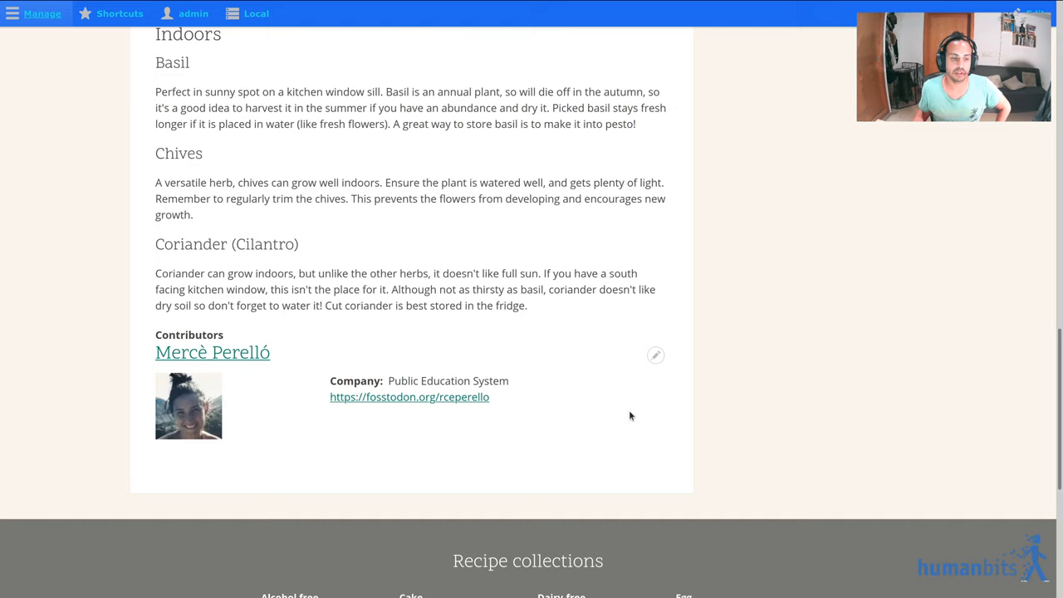
{"action": "mouse_move", "coordinate": [313, 465]}
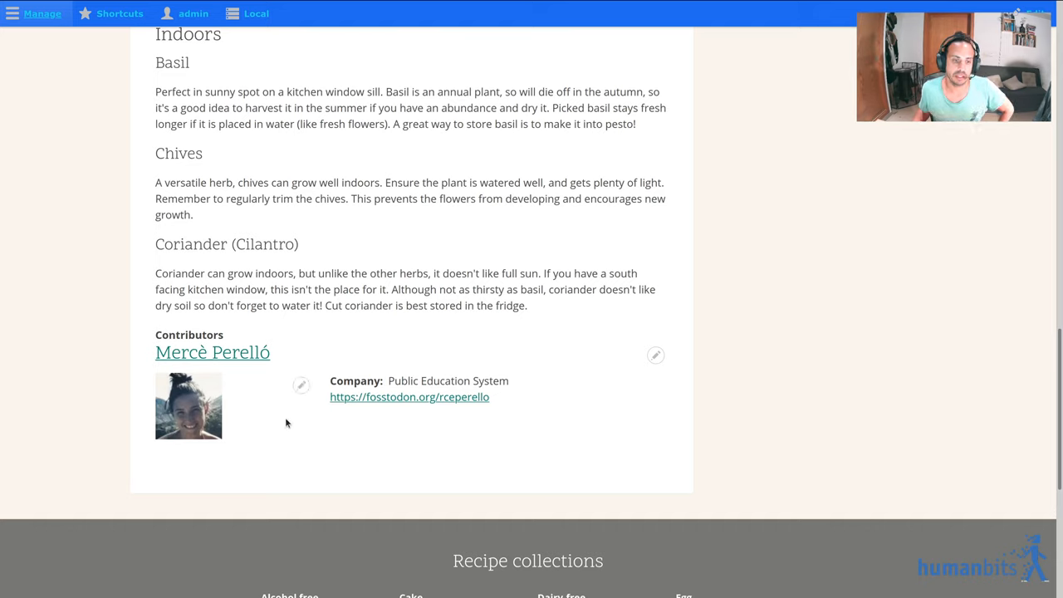
{"action": "mouse_move", "coordinate": [269, 400]}
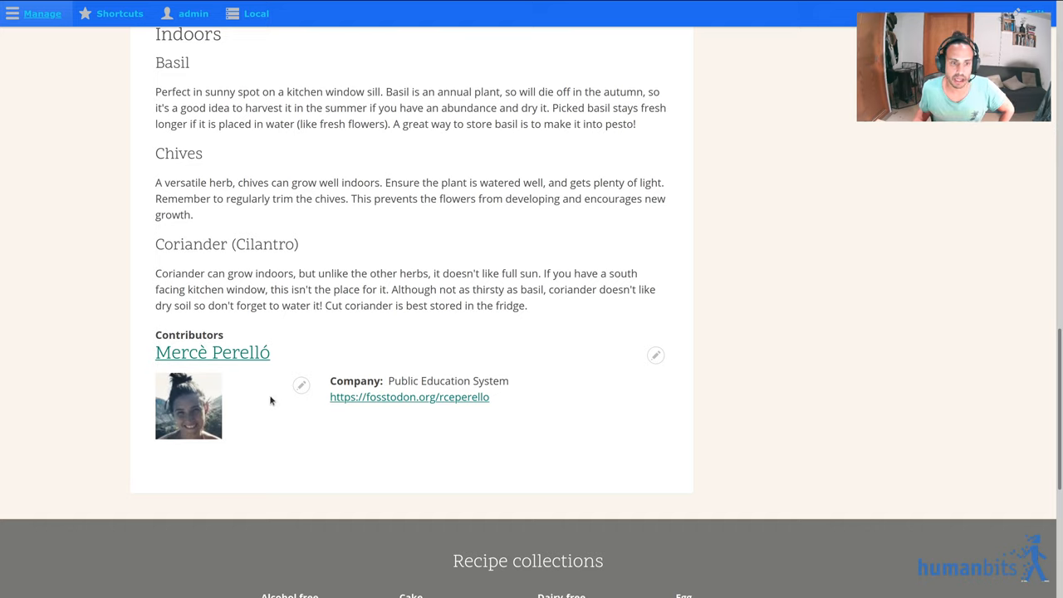
{"action": "mouse_move", "coordinate": [615, 384]}
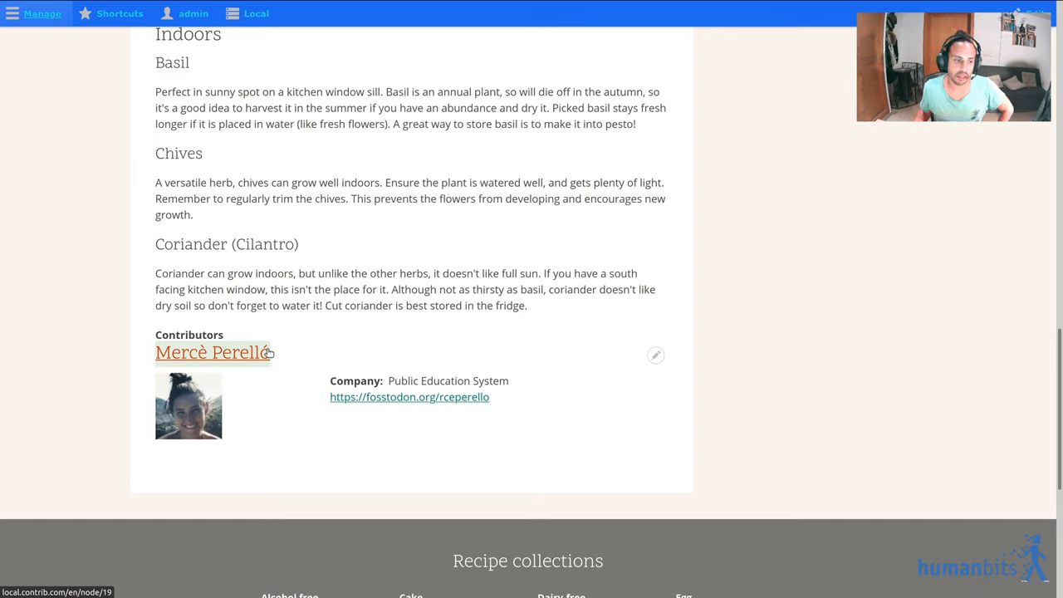
{"action": "mouse_move", "coordinate": [665, 357]}
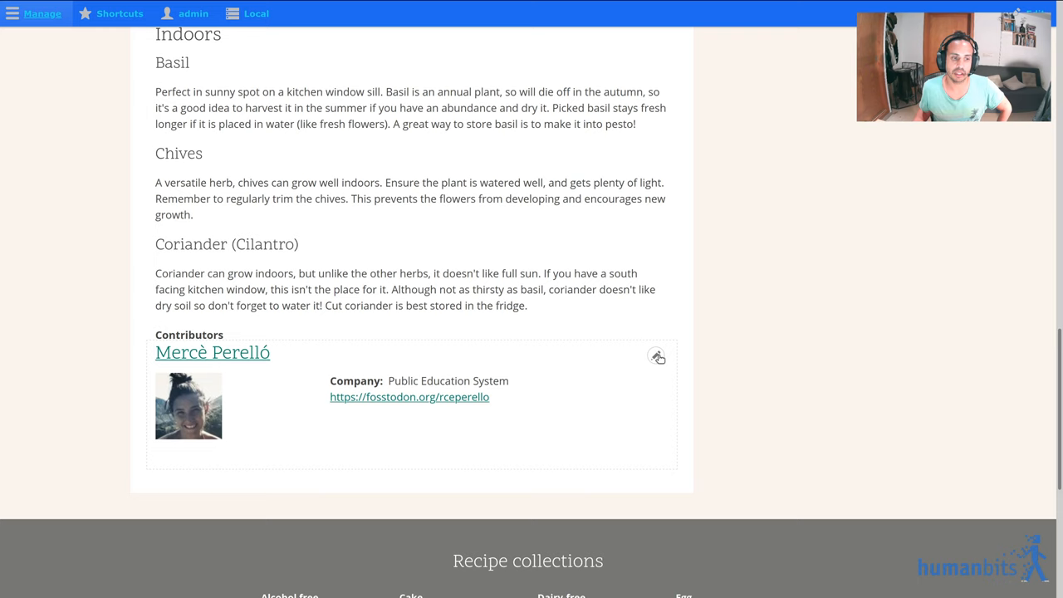
{"action": "scroll", "scroll_direction": "up", "scroll_amount": 3}
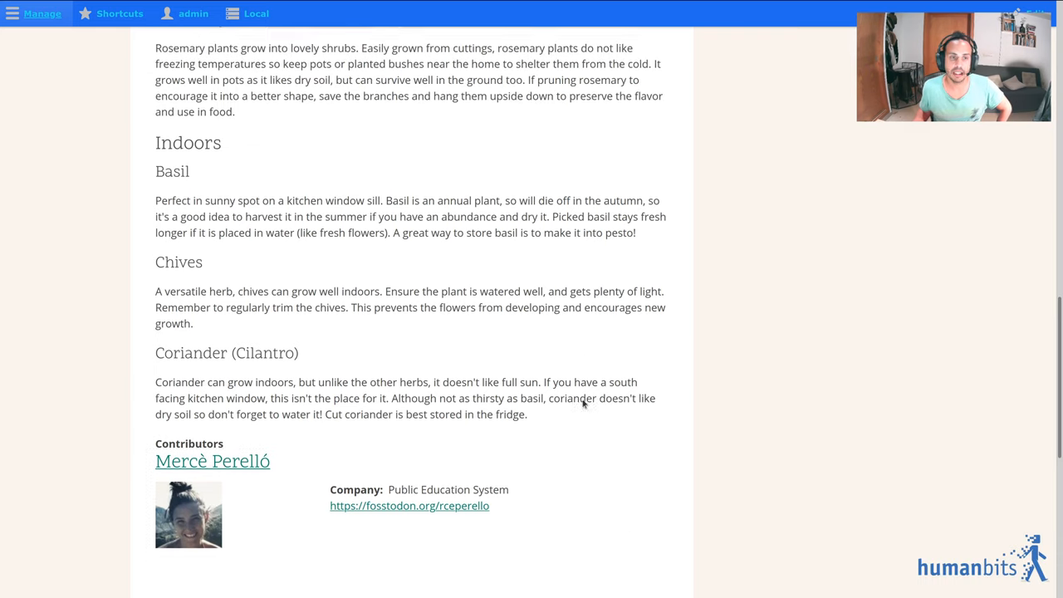
{"action": "scroll", "scroll_direction": "up", "scroll_amount": 3}
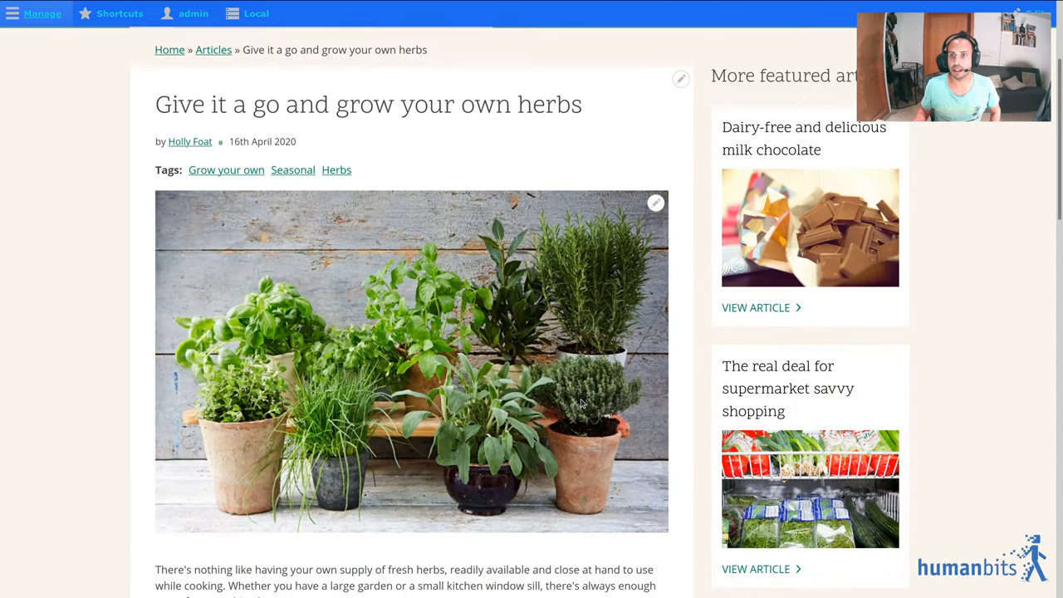
{"action": "mouse_move", "coordinate": [606, 379]}
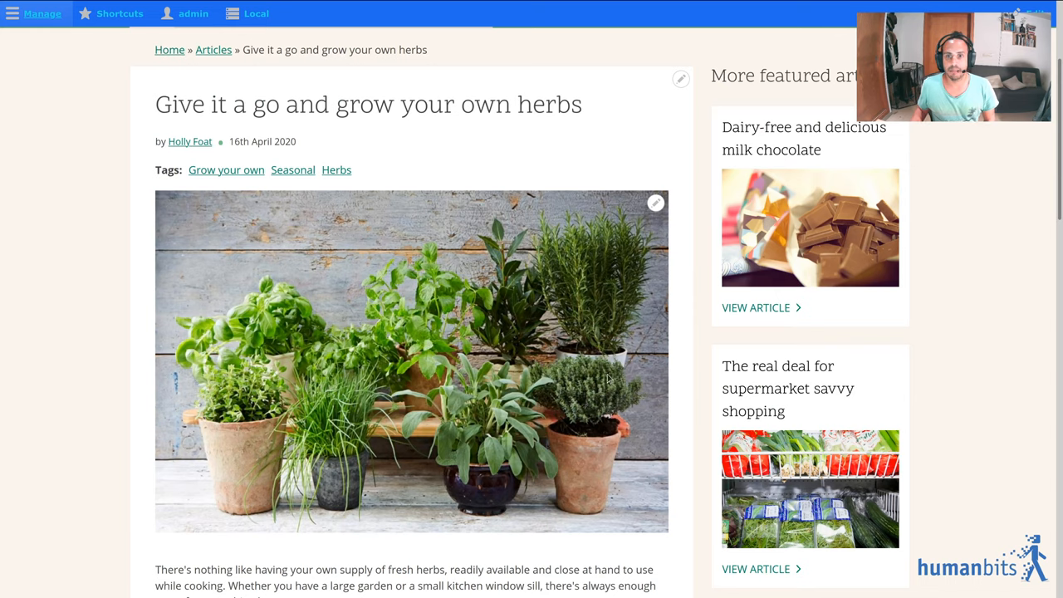
{"action": "mouse_move", "coordinate": [618, 359]}
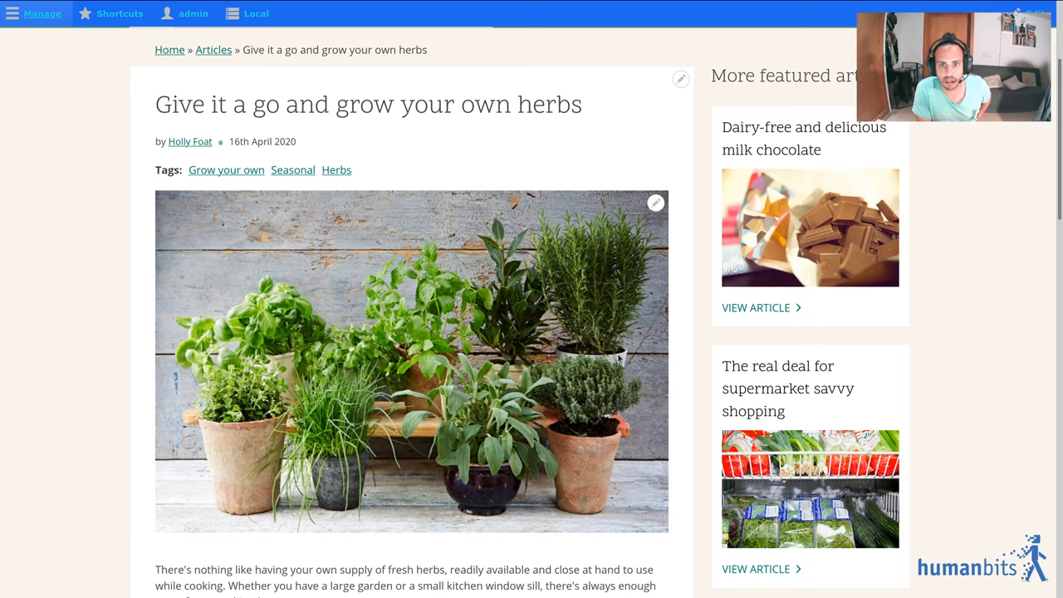
{"action": "mouse_move", "coordinate": [523, 50]}
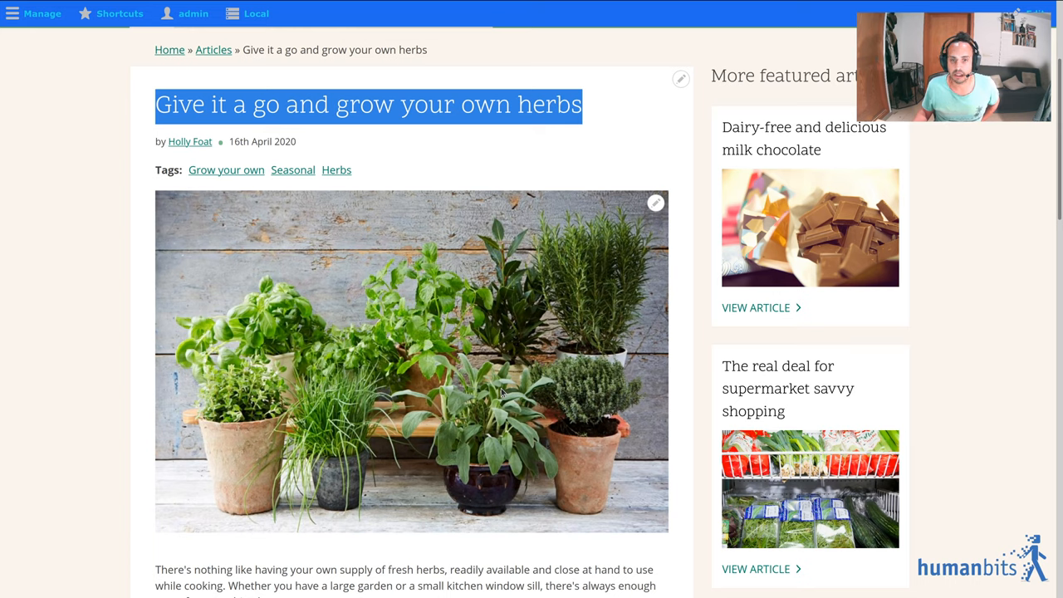
{"action": "mouse_move", "coordinate": [435, 306]}
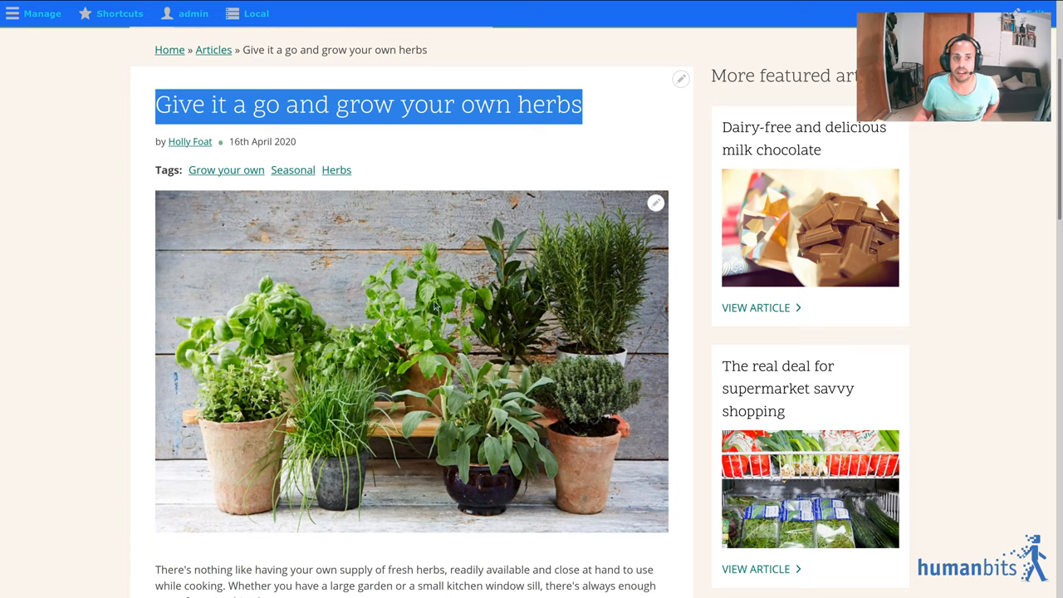
{"action": "mouse_move", "coordinate": [574, 236]}
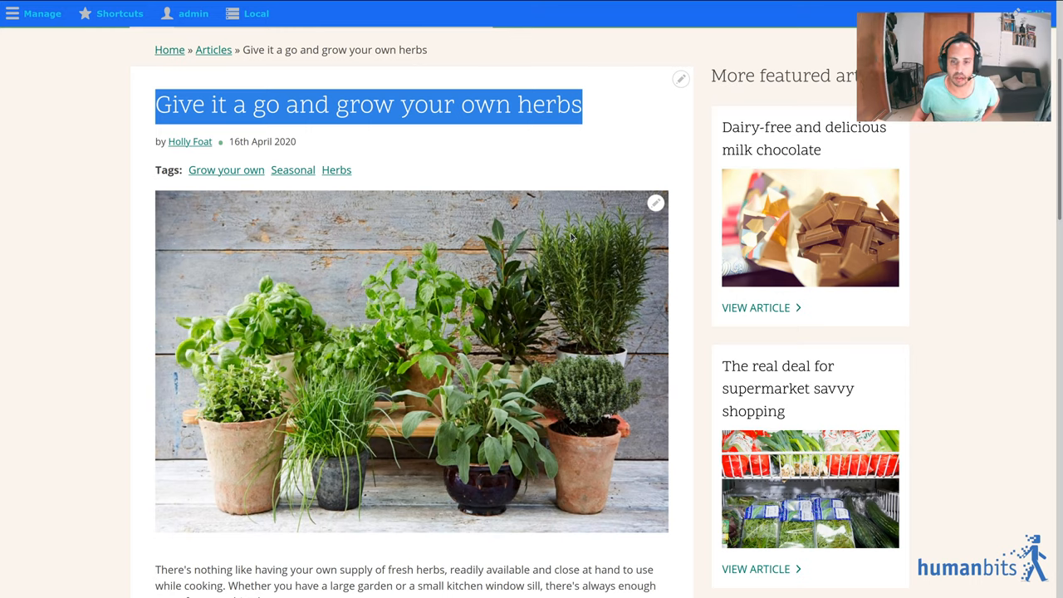
{"action": "scroll", "scroll_direction": "down", "scroll_amount": 3}
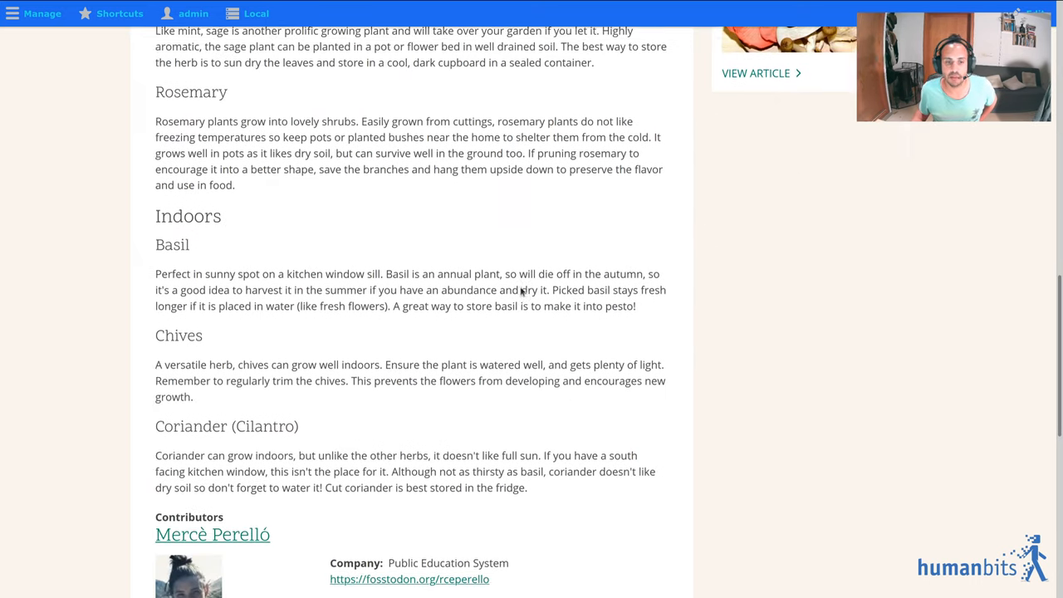
{"action": "scroll", "scroll_direction": "down", "scroll_amount": 3}
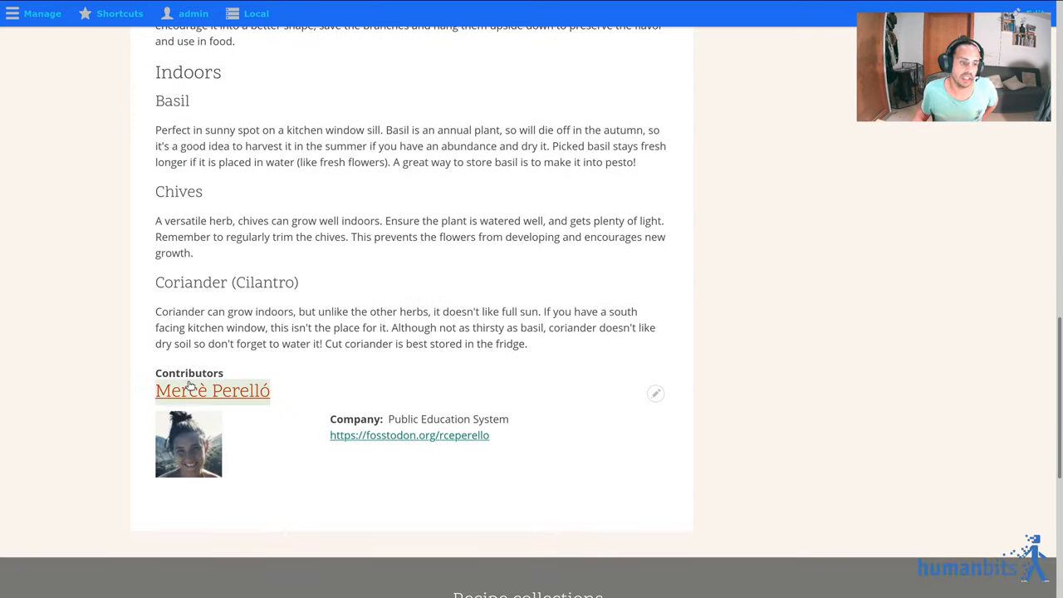
{"action": "mouse_move", "coordinate": [223, 399]}
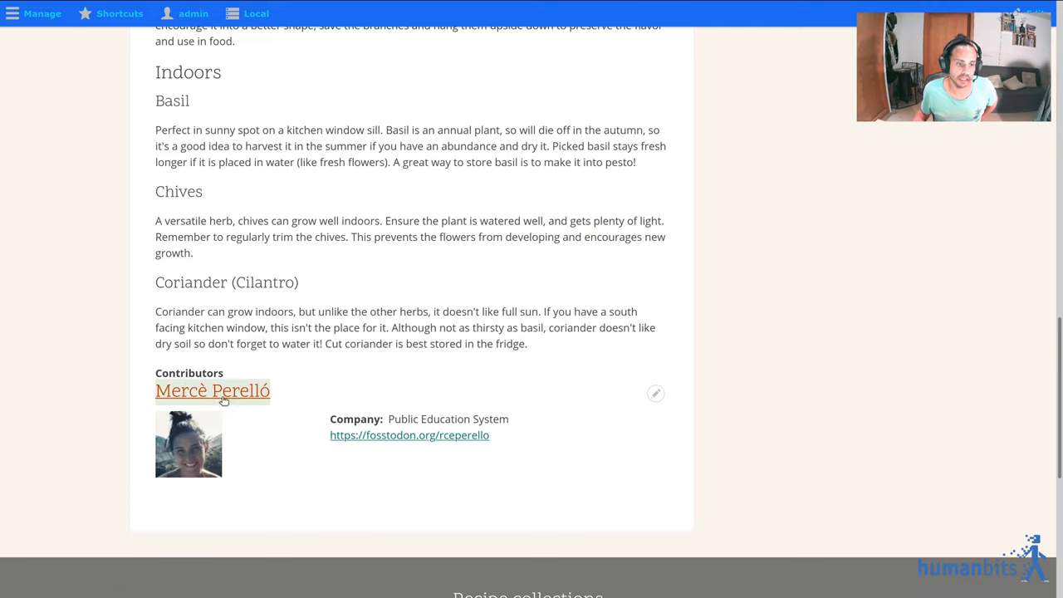
{"action": "mouse_move", "coordinate": [212, 390]}
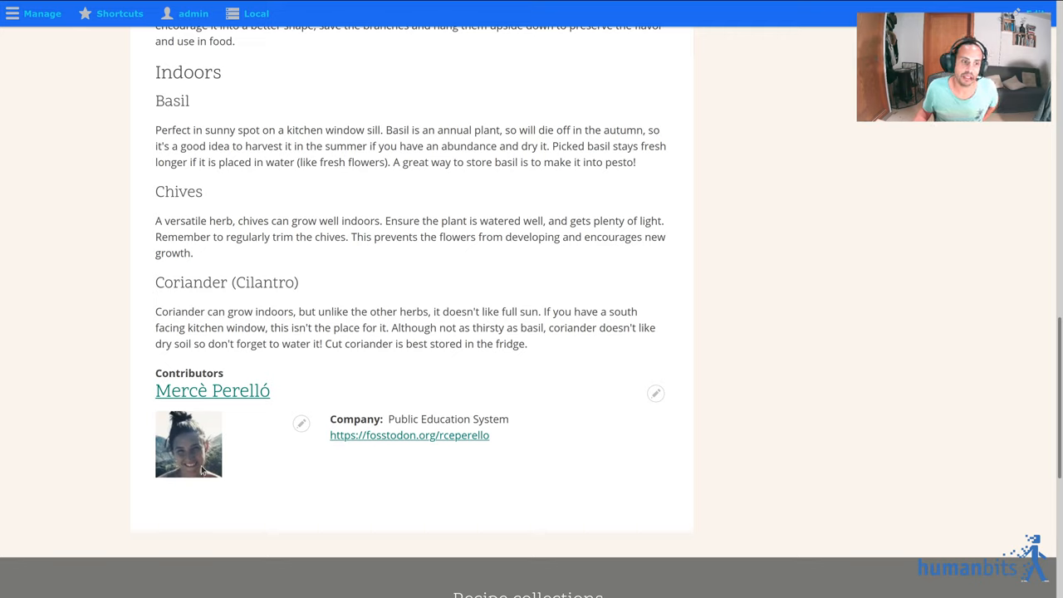
{"action": "mouse_move", "coordinate": [241, 419]}
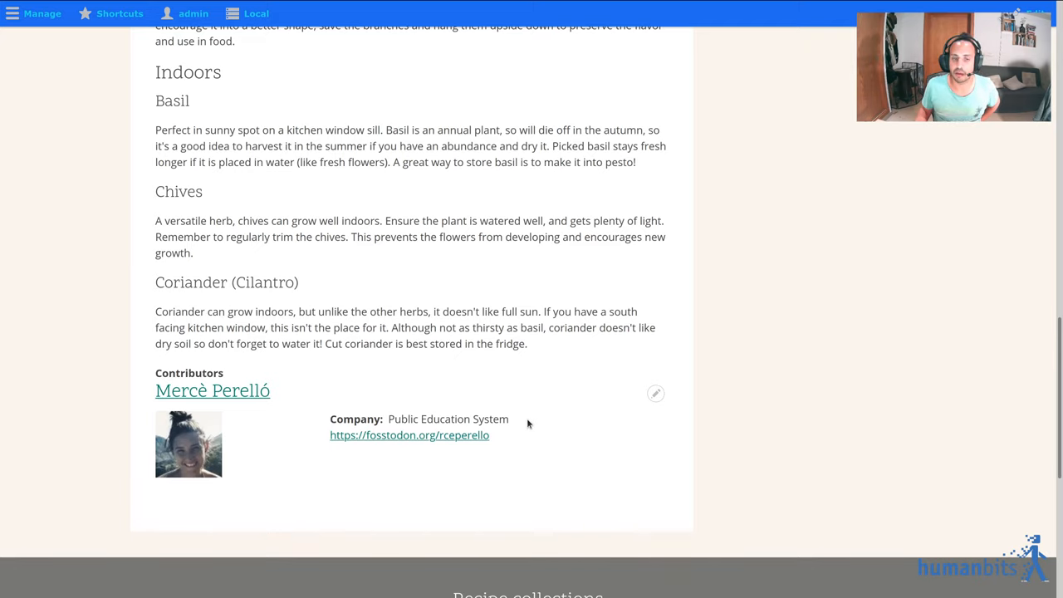
{"action": "scroll", "scroll_direction": "up", "scroll_amount": 3}
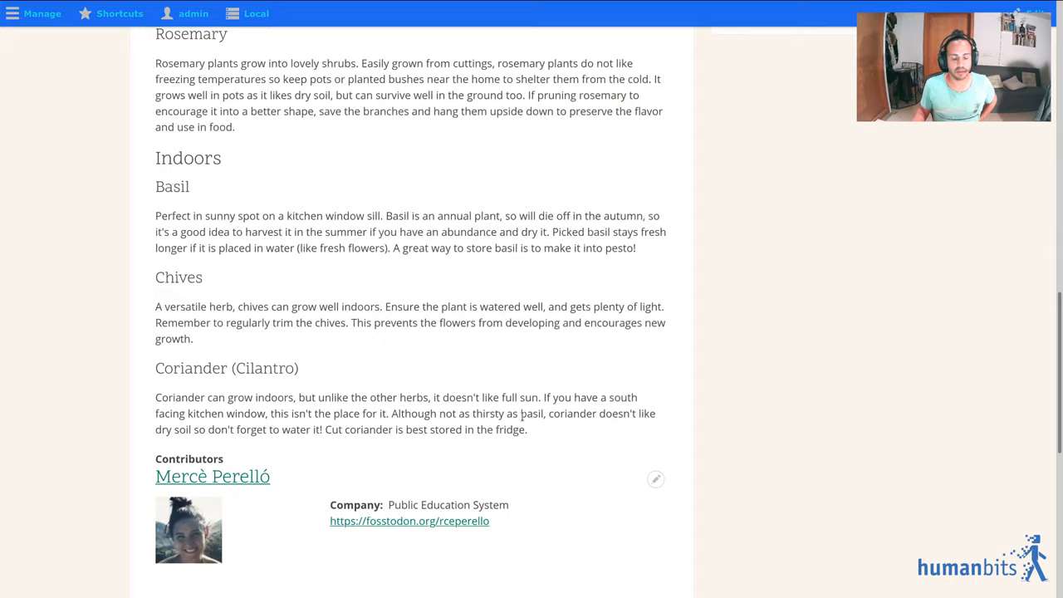
{"action": "scroll", "scroll_direction": "up", "scroll_amount": 3}
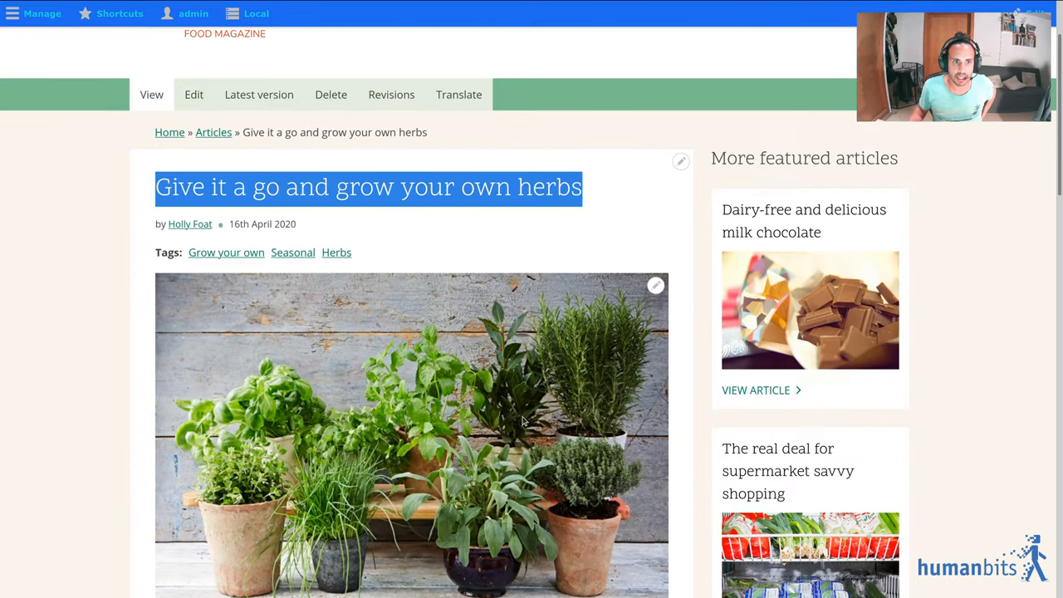
{"action": "scroll", "scroll_direction": "up", "scroll_amount": 3}
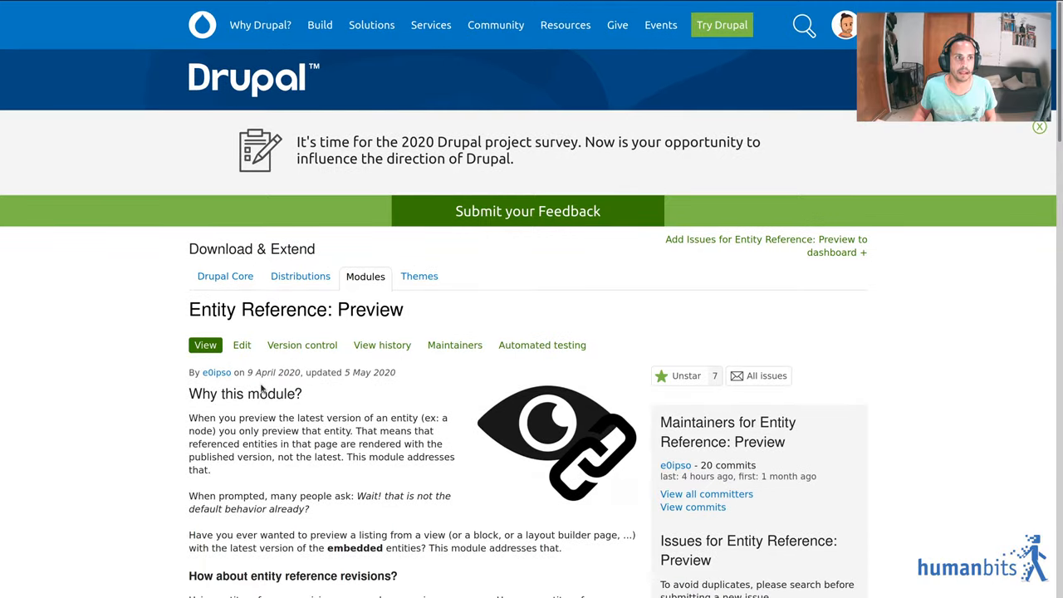
{"action": "scroll", "scroll_direction": "down", "scroll_amount": 3}
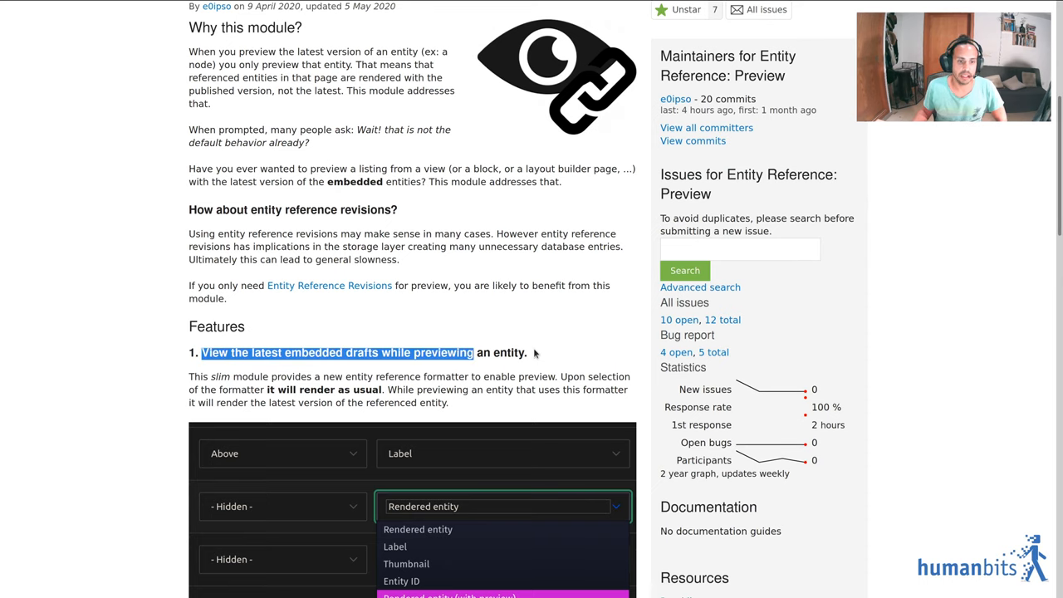
{"action": "scroll", "scroll_direction": "down", "scroll_amount": 3}
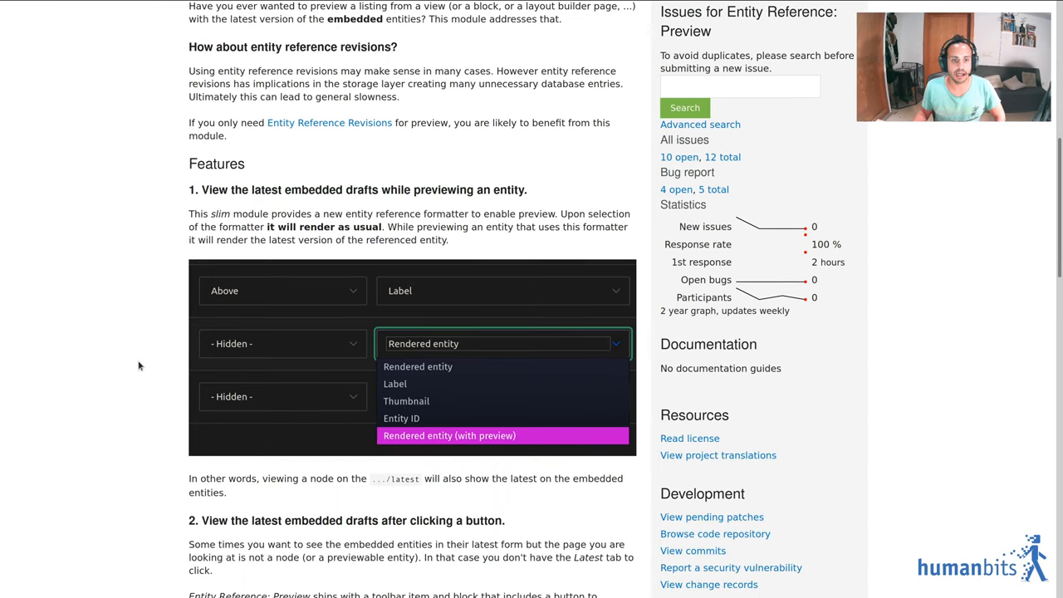
{"action": "mouse_move", "coordinate": [420, 319]}
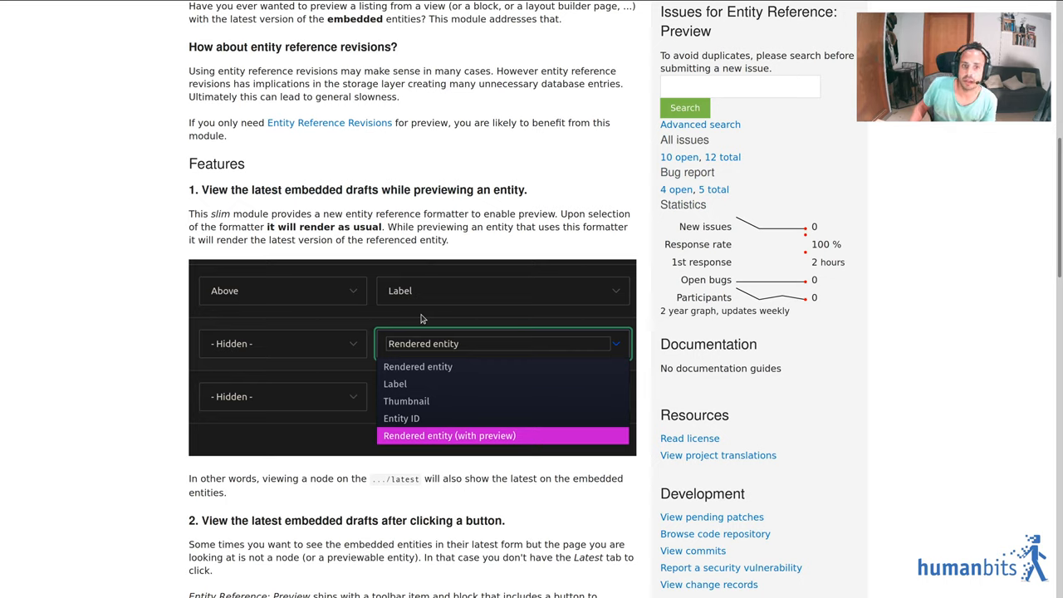
{"action": "mouse_move", "coordinate": [434, 295]}
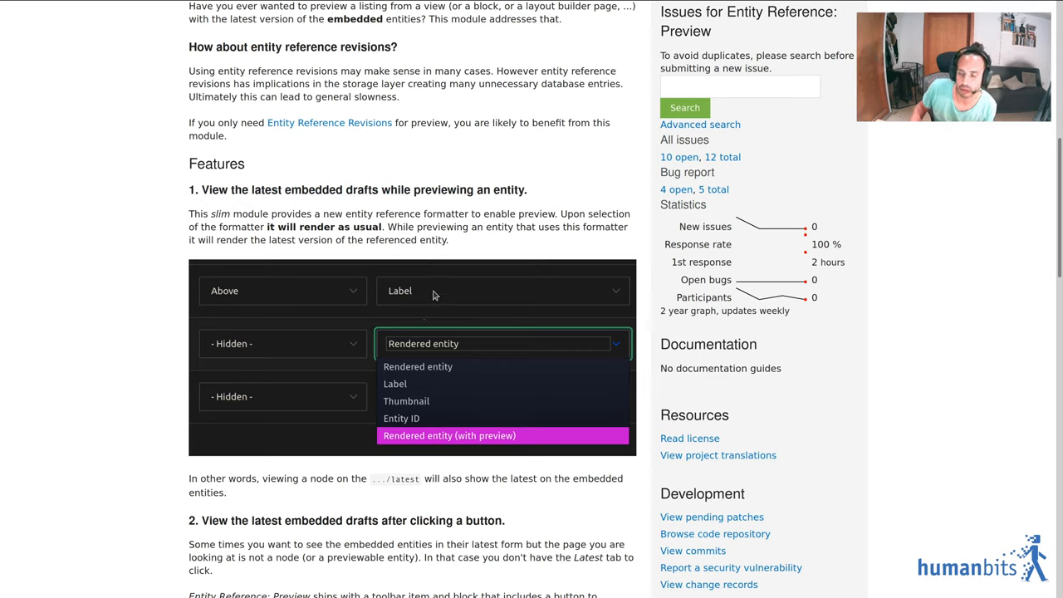
{"action": "mouse_move", "coordinate": [452, 275]}
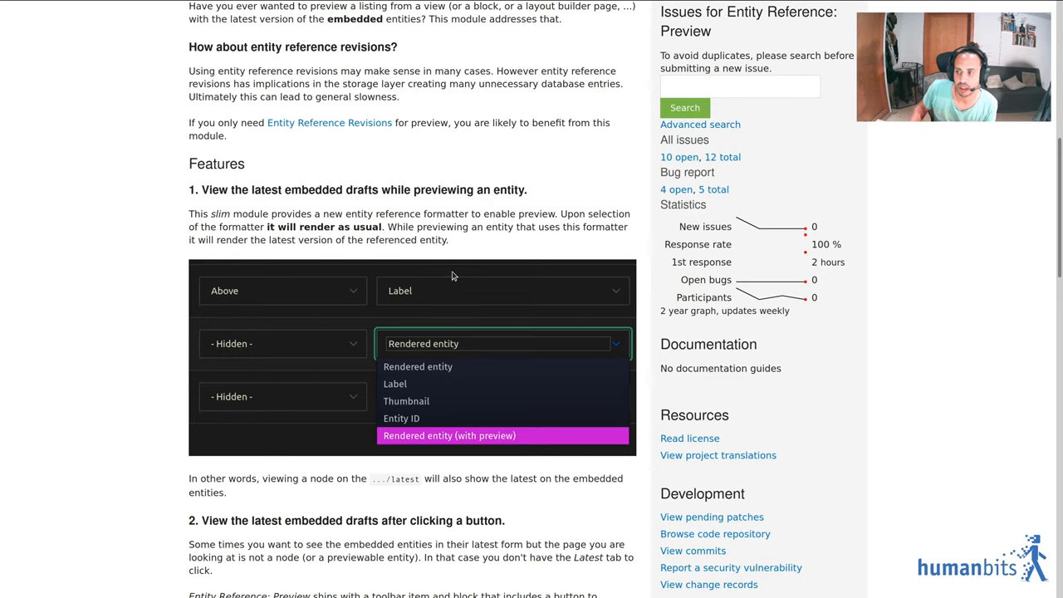
{"action": "mouse_move", "coordinate": [326, 355]}
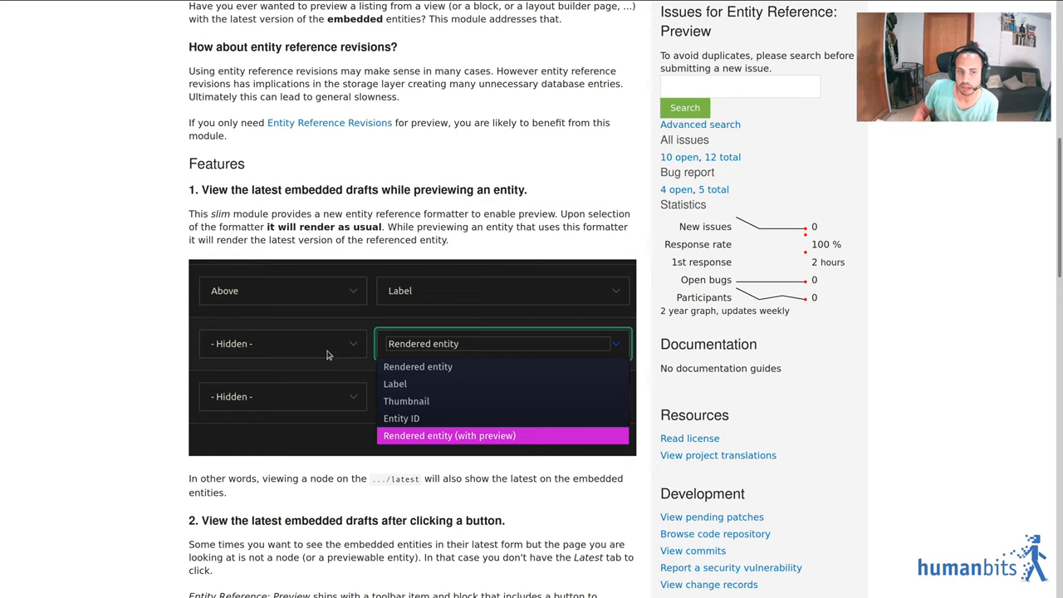
{"action": "mouse_move", "coordinate": [285, 455]}
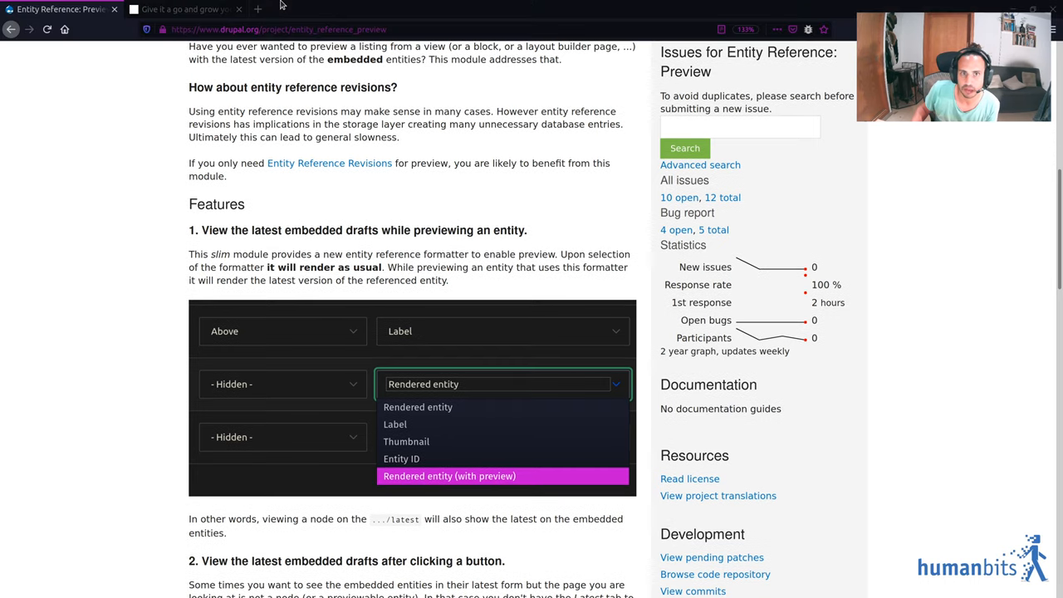
{"action": "mouse_move", "coordinate": [166, 10]}
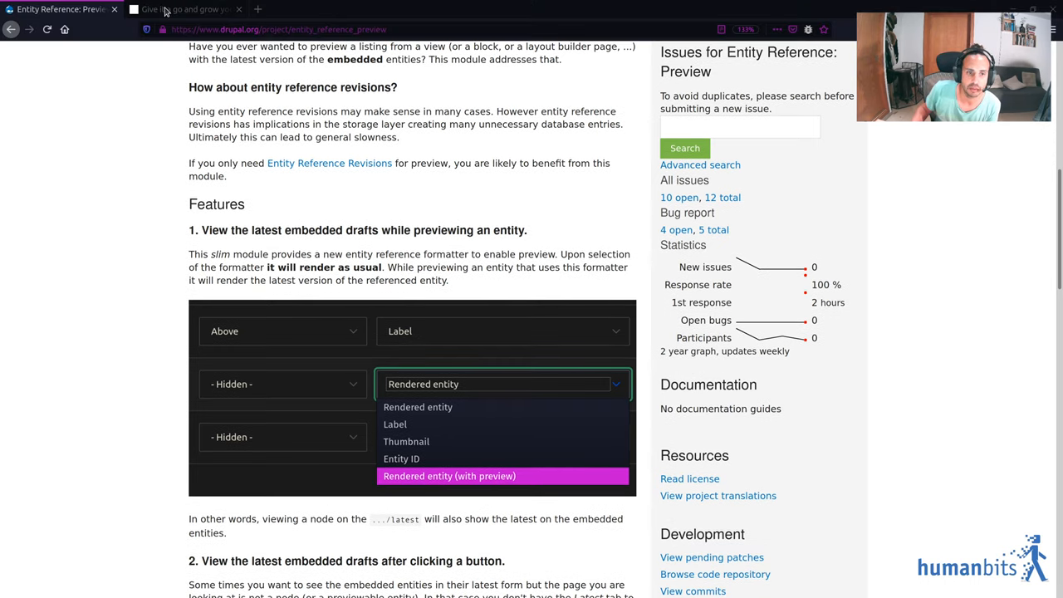
Step: On Manage > Extend, filter modules for "prev" and enable Entity Reference Preview
{"action": "left_click", "coordinate": [184, 10]}
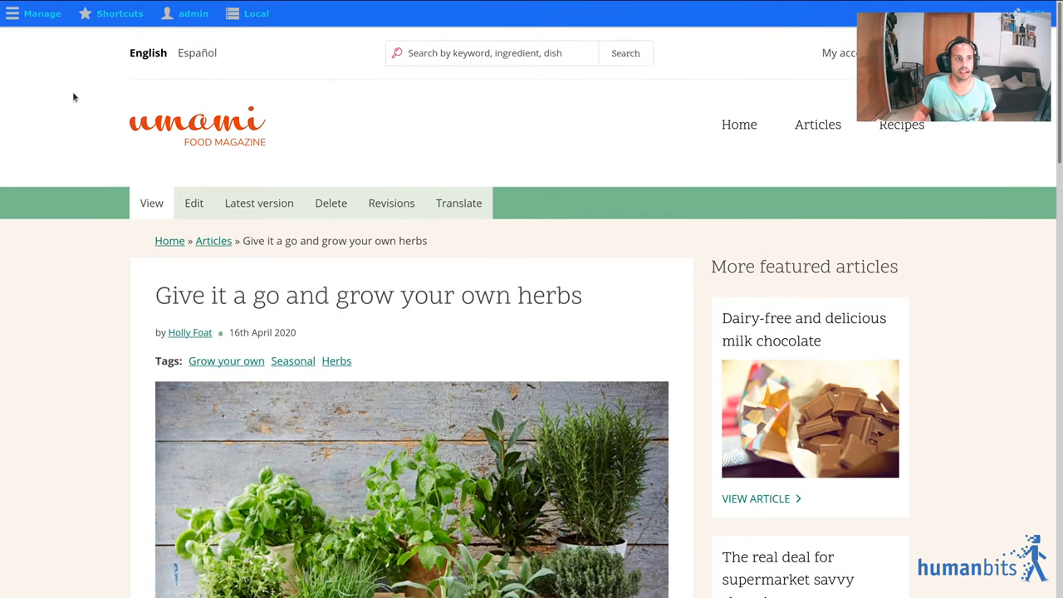
{"action": "mouse_move", "coordinate": [43, 13]}
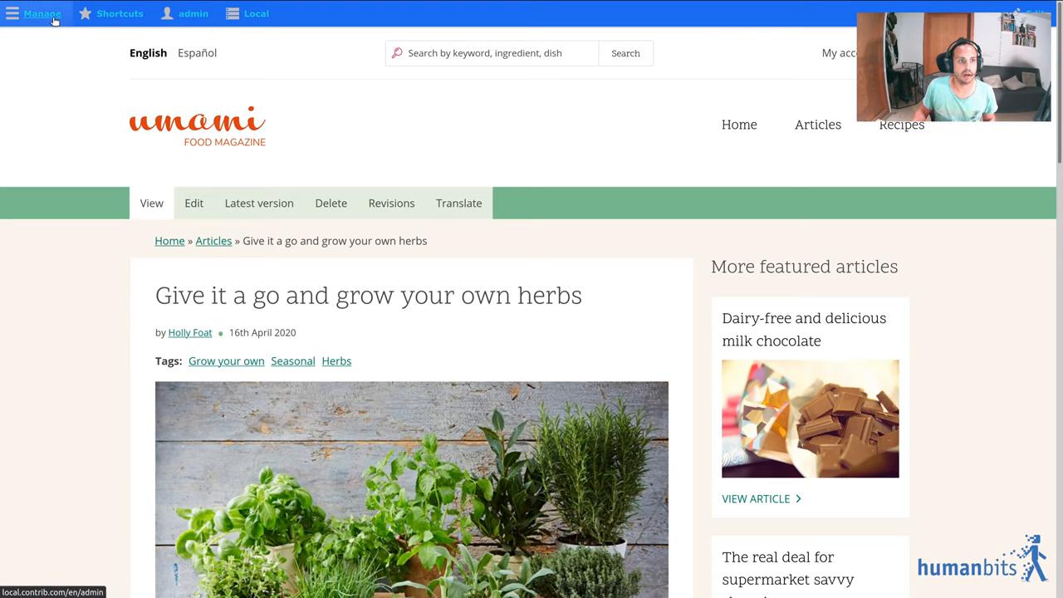
{"action": "left_click", "coordinate": [43, 13]}
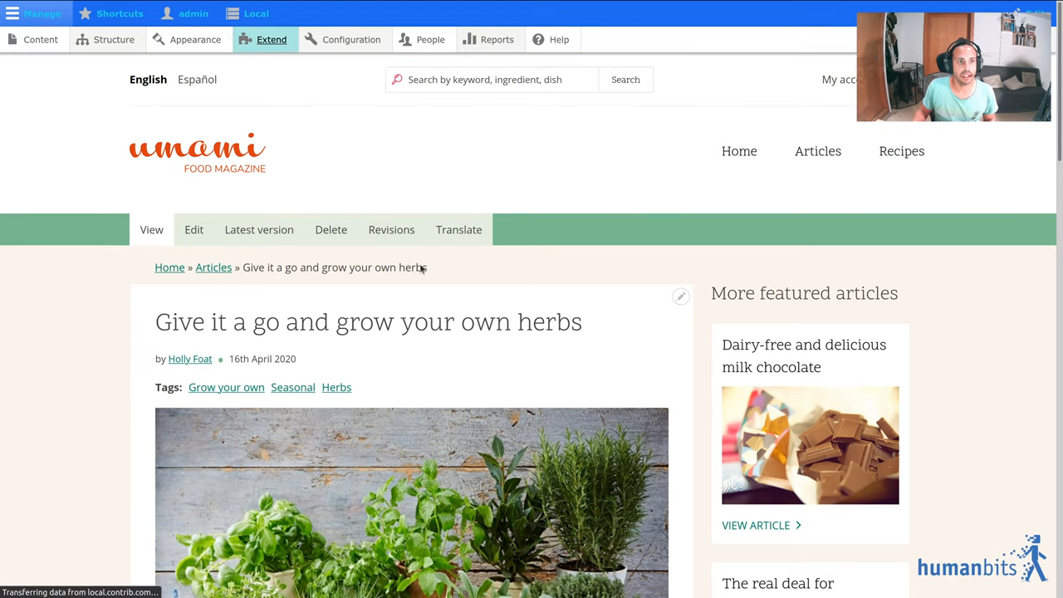
{"action": "left_click", "coordinate": [271, 39]}
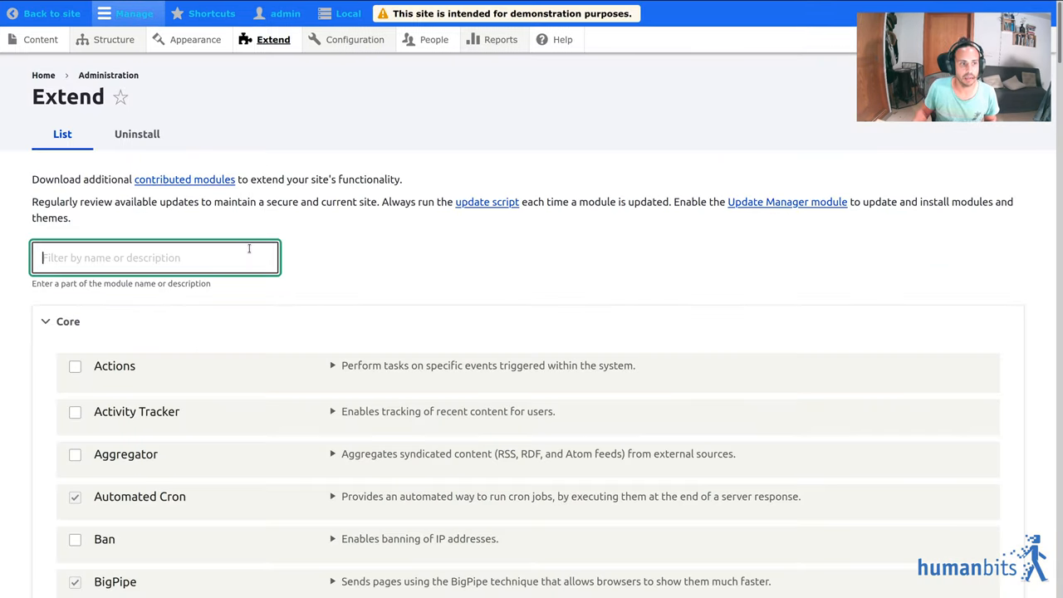
{"action": "type", "text": "prev"}
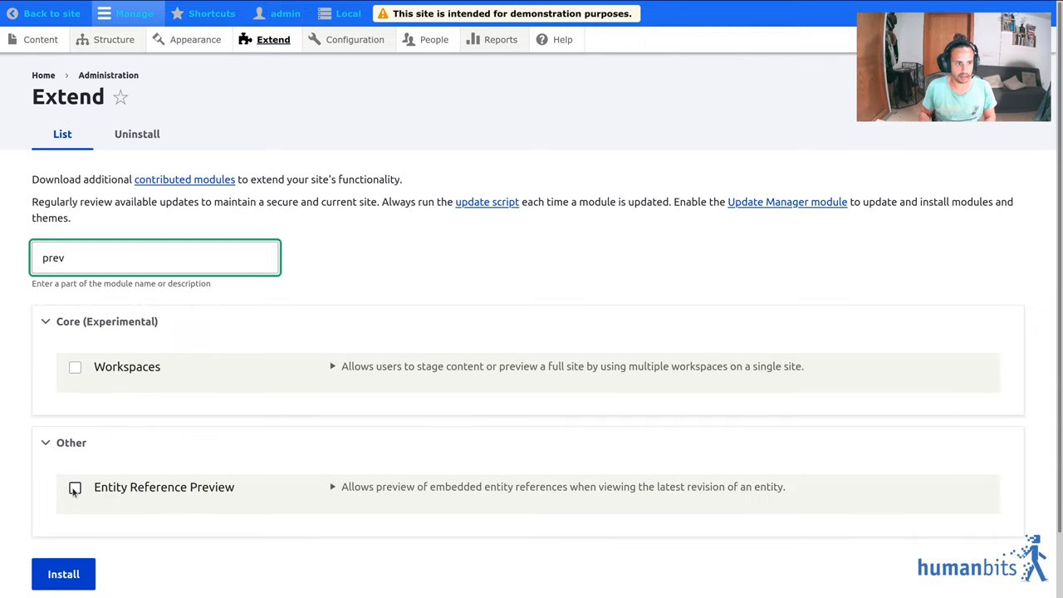
{"action": "left_click", "coordinate": [75, 486]}
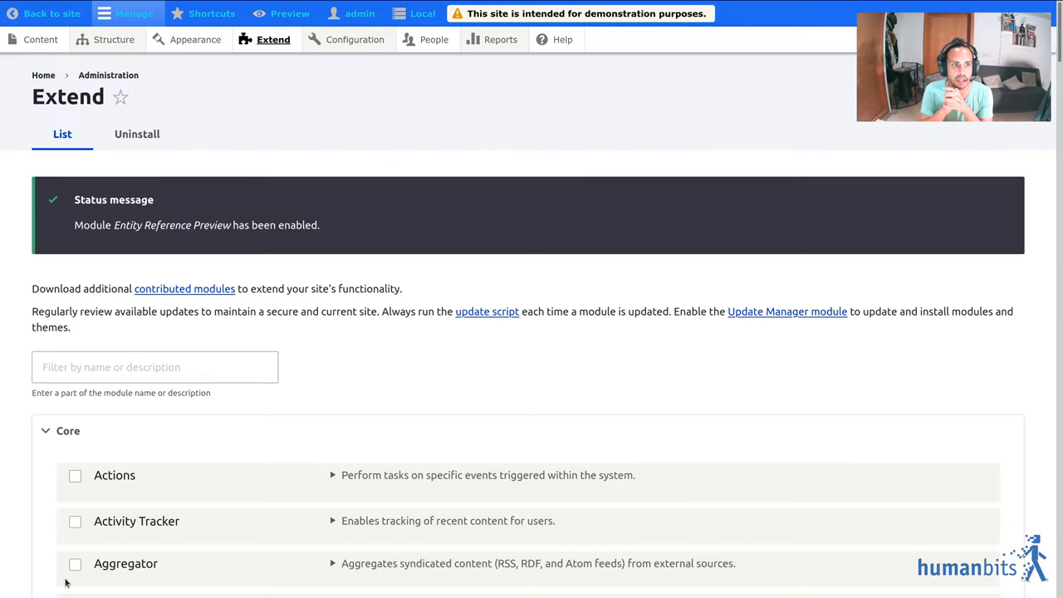
{"action": "mouse_move", "coordinate": [229, 396]}
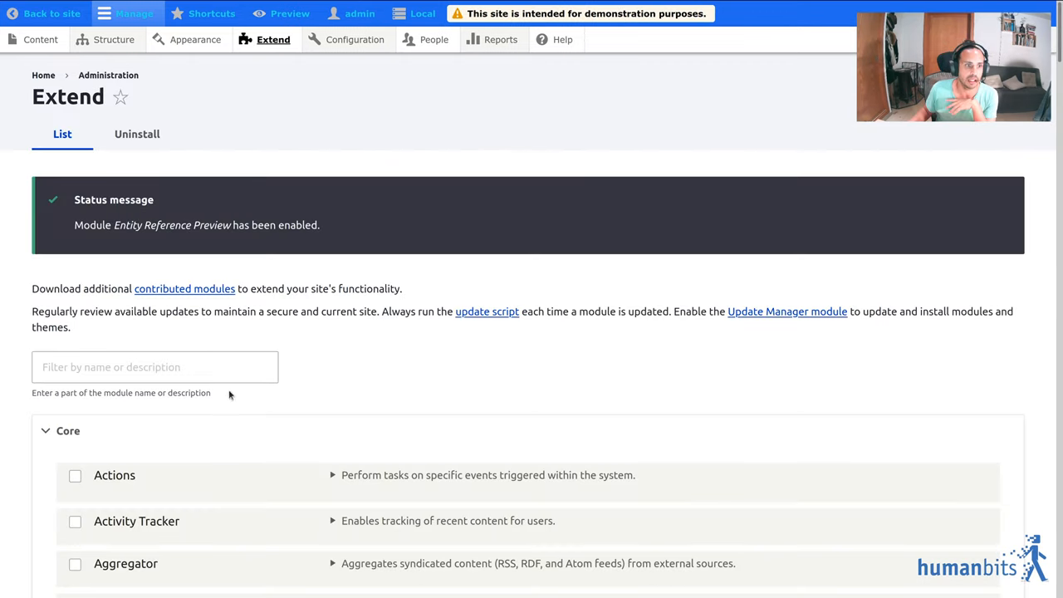
{"action": "mouse_move", "coordinate": [292, 166]}
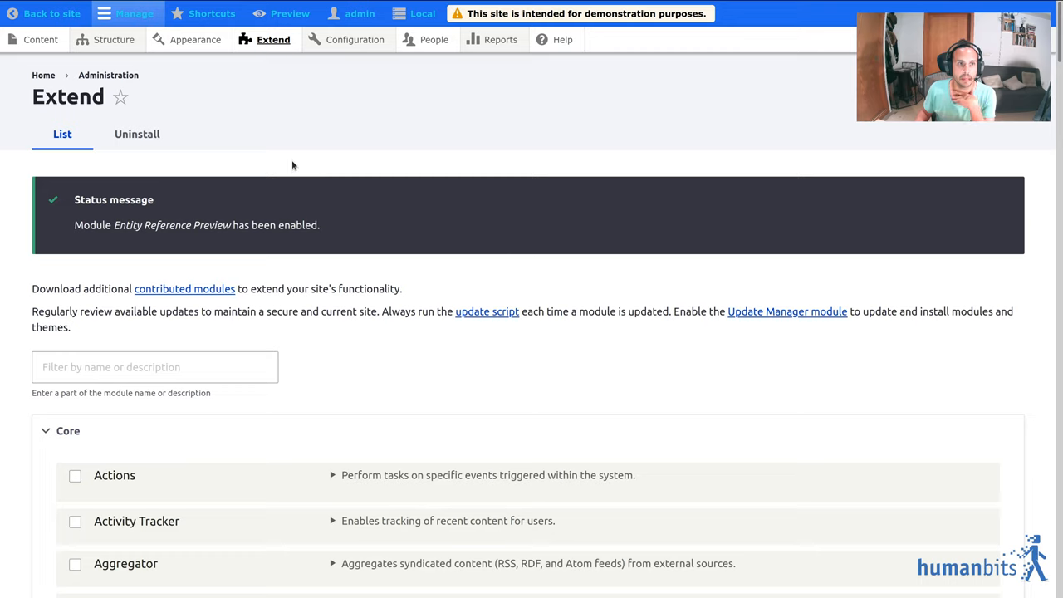
{"action": "mouse_move", "coordinate": [331, 101]}
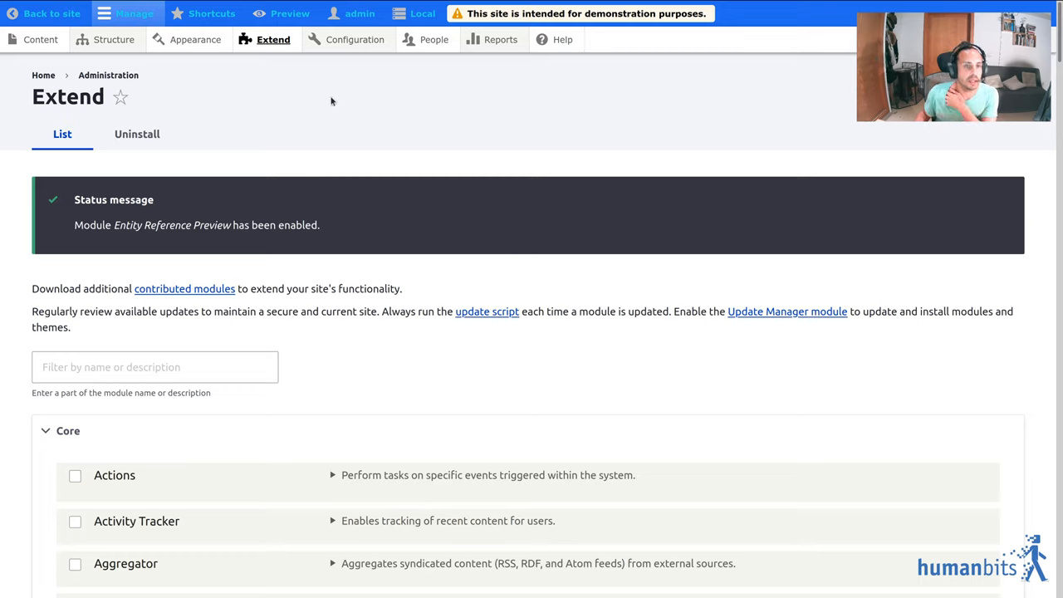
Step: Save the Entity Reference Preview settings under Content authoring with the draft indicator off
{"action": "left_click", "coordinate": [355, 40]}
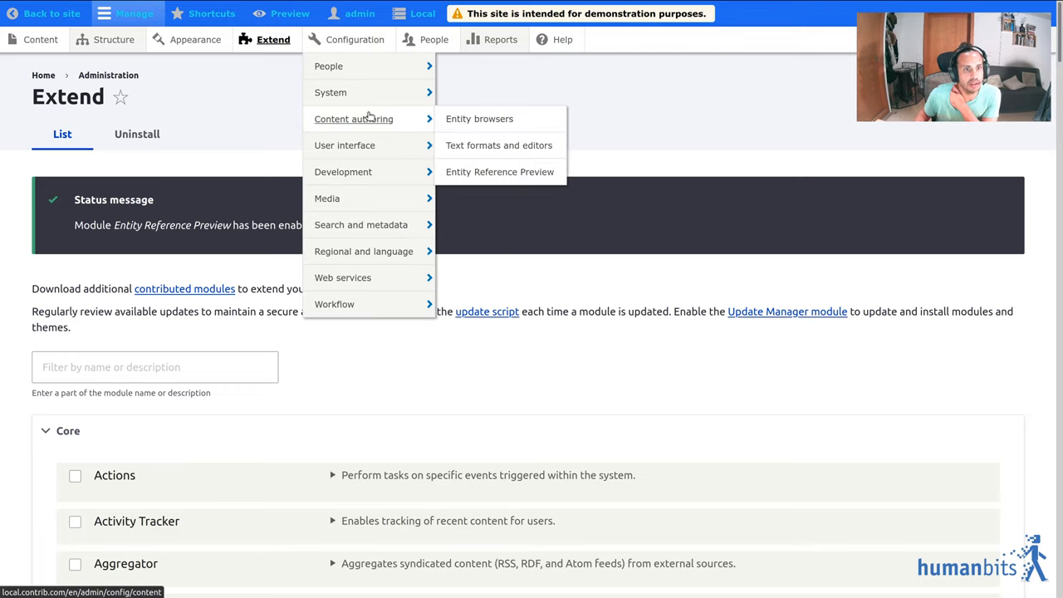
{"action": "mouse_move", "coordinate": [498, 171]}
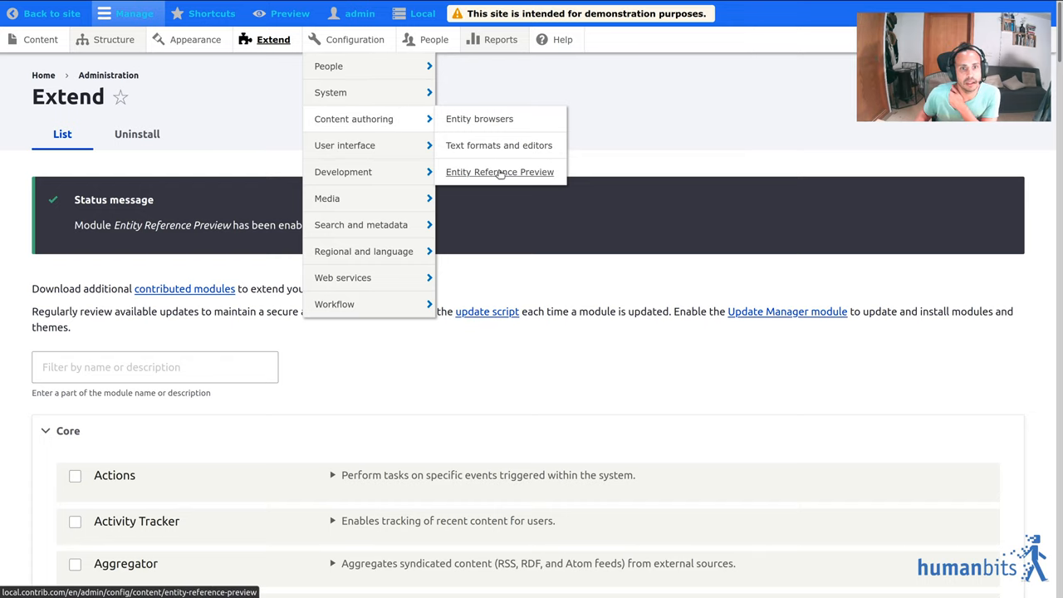
{"action": "left_click", "coordinate": [499, 171]}
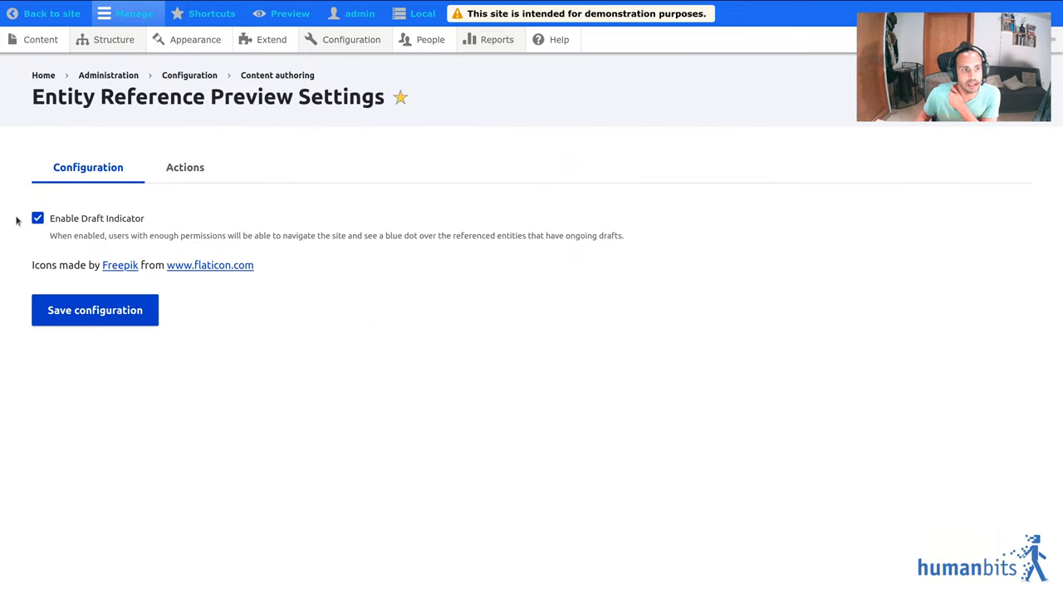
{"action": "left_click", "coordinate": [94, 311]}
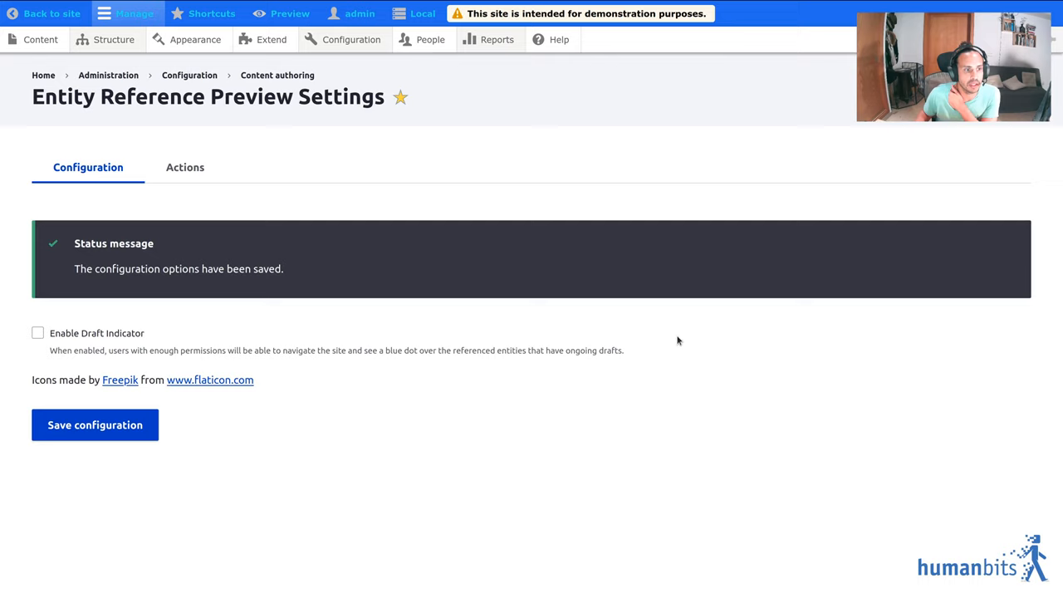
{"action": "mouse_move", "coordinate": [535, 249]}
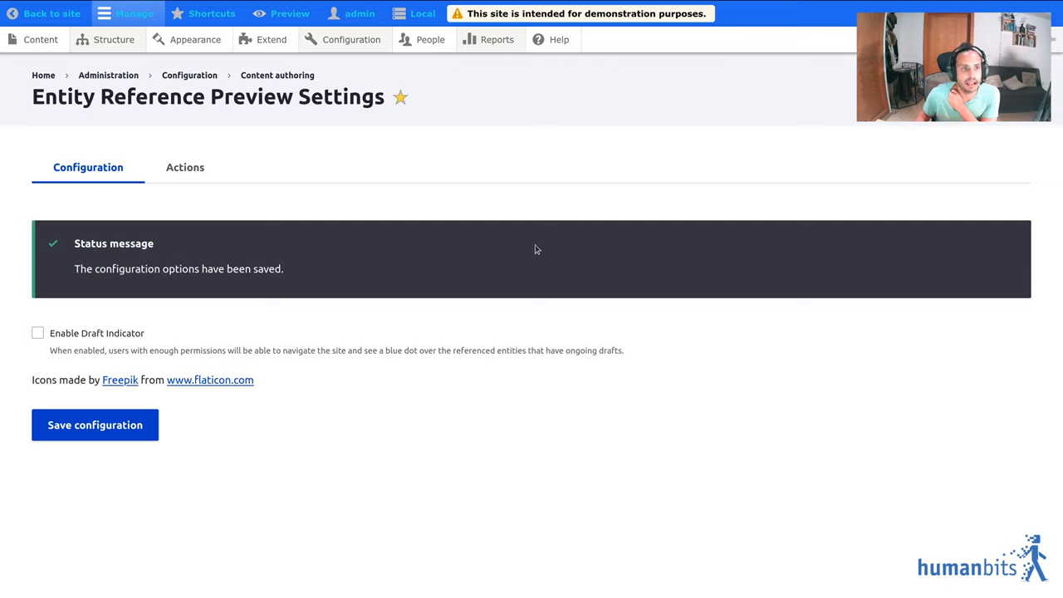
{"action": "mouse_move", "coordinate": [98, 63]}
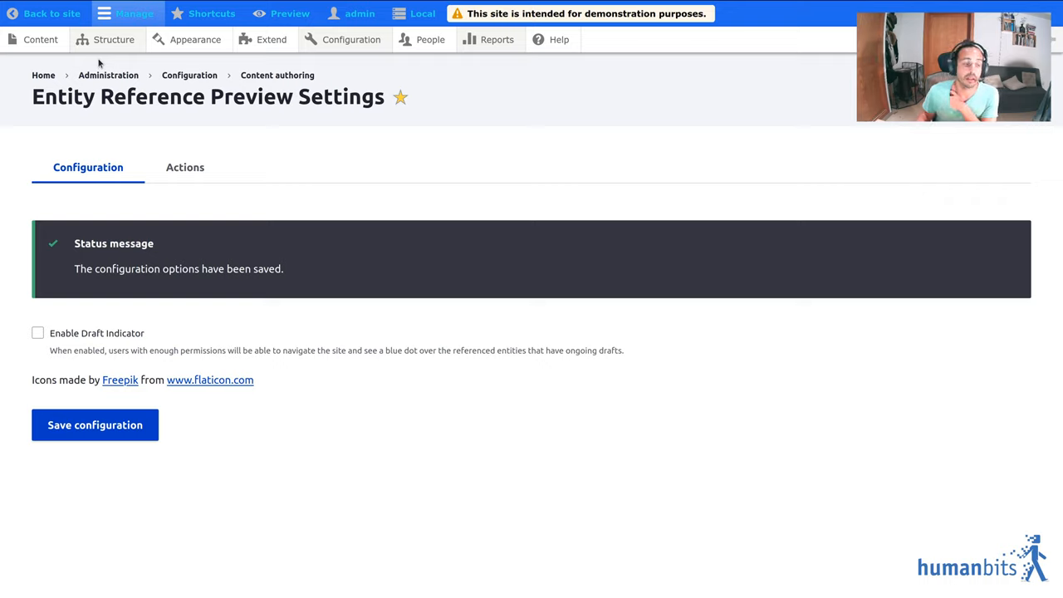
{"action": "left_click", "coordinate": [113, 40]}
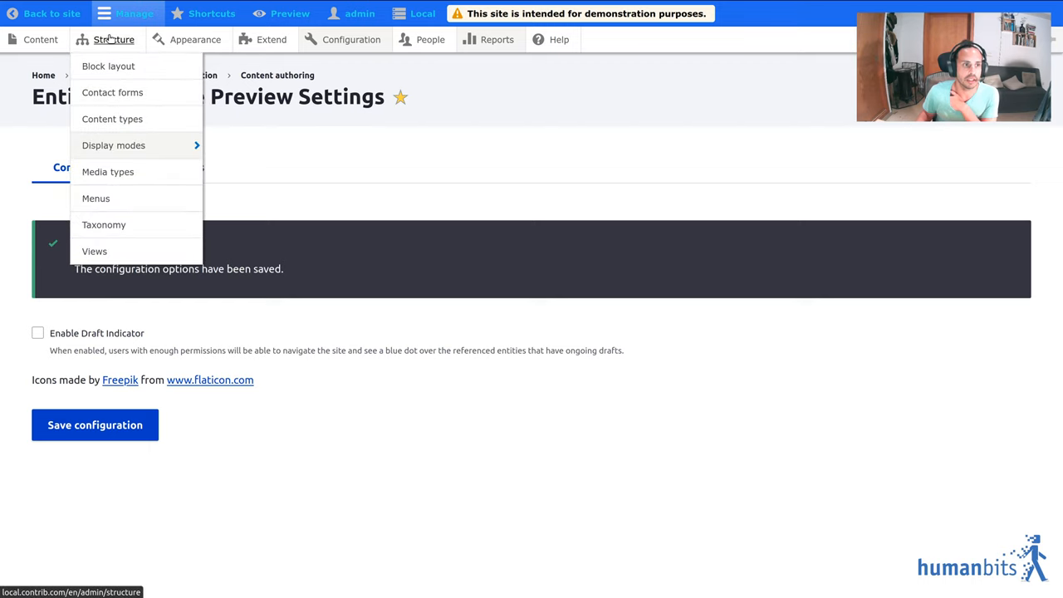
Step: Go to the Article content type's Manage display page on the Full content view mode
{"action": "left_click", "coordinate": [113, 119]}
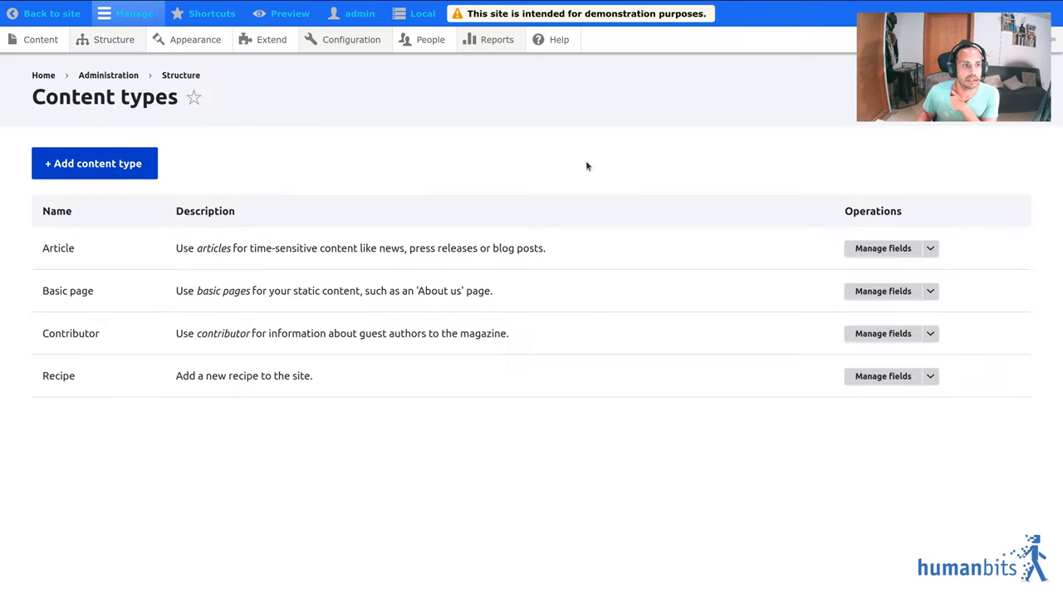
{"action": "left_click", "coordinate": [931, 248]}
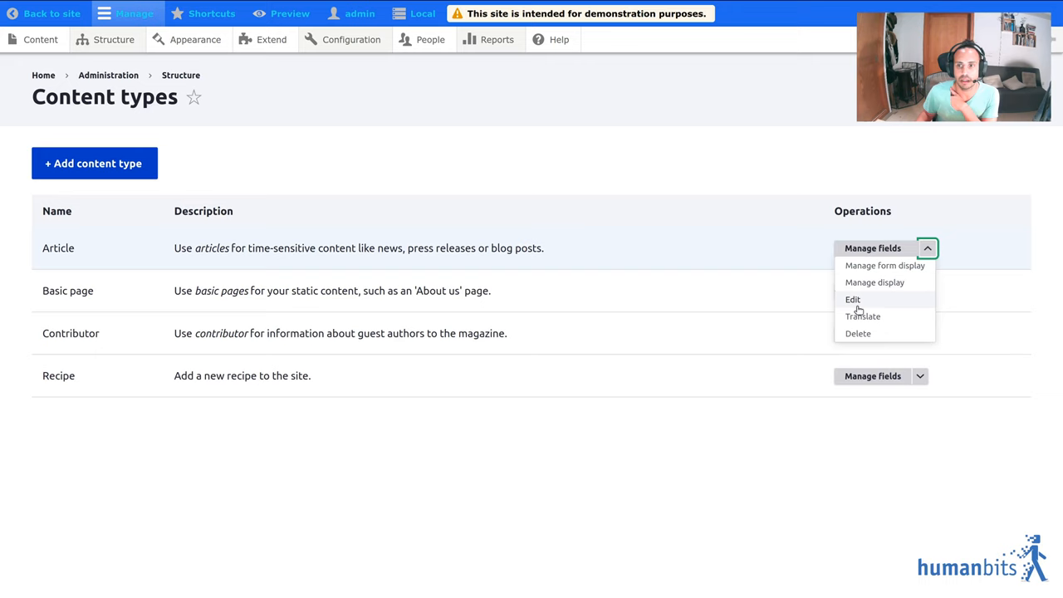
{"action": "left_click", "coordinate": [874, 282]}
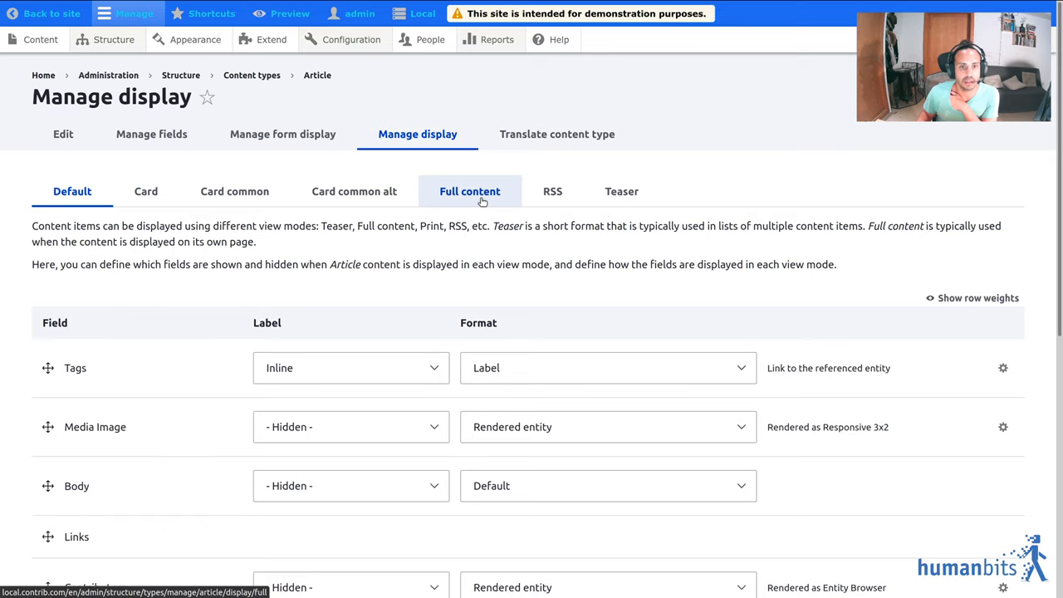
{"action": "left_click", "coordinate": [468, 191]}
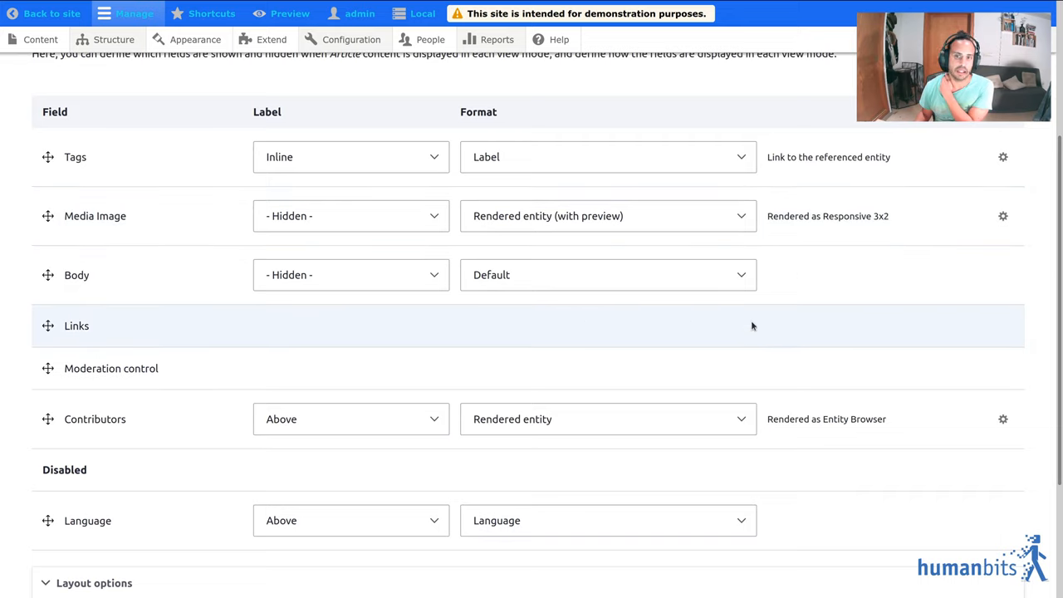
{"action": "mouse_move", "coordinate": [608, 447]}
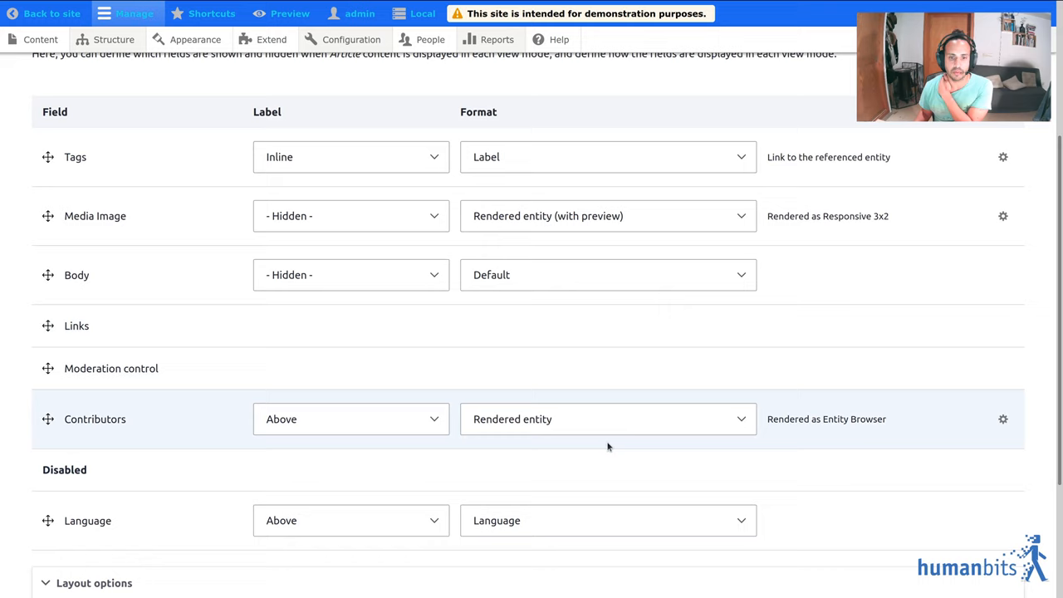
Step: Set Contributors to Rendered entity (with preview) and save the Full content display
{"action": "left_click", "coordinate": [608, 418]}
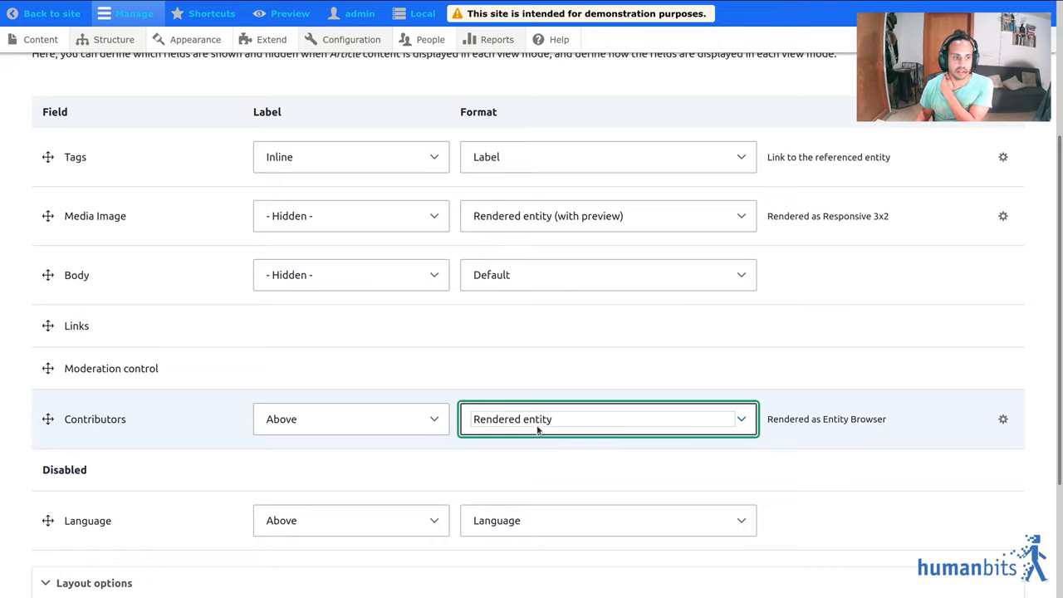
{"action": "left_click", "coordinate": [608, 419]}
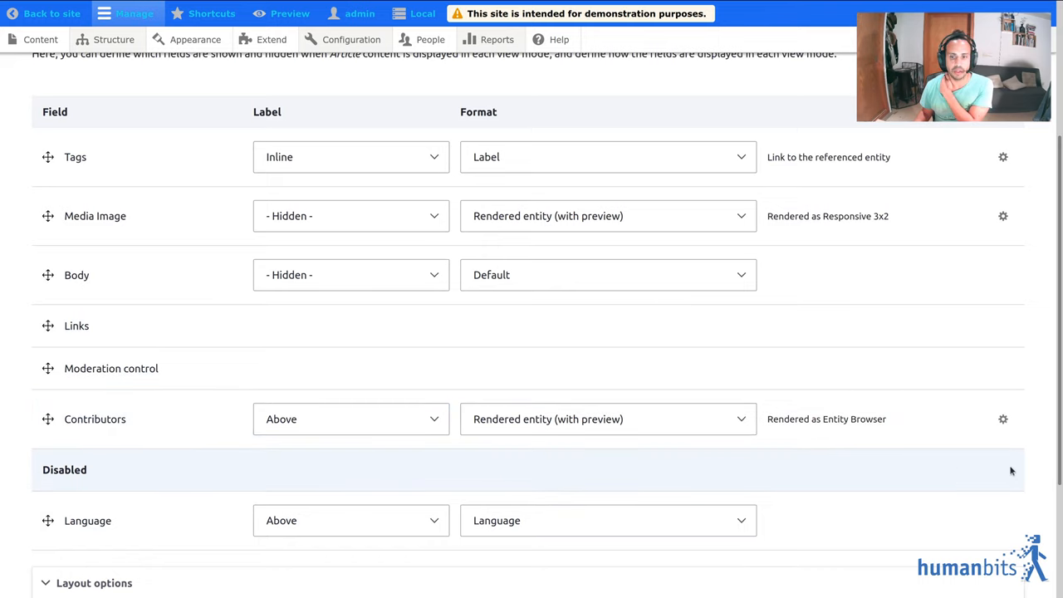
{"action": "scroll", "scroll_direction": "down", "scroll_amount": 3}
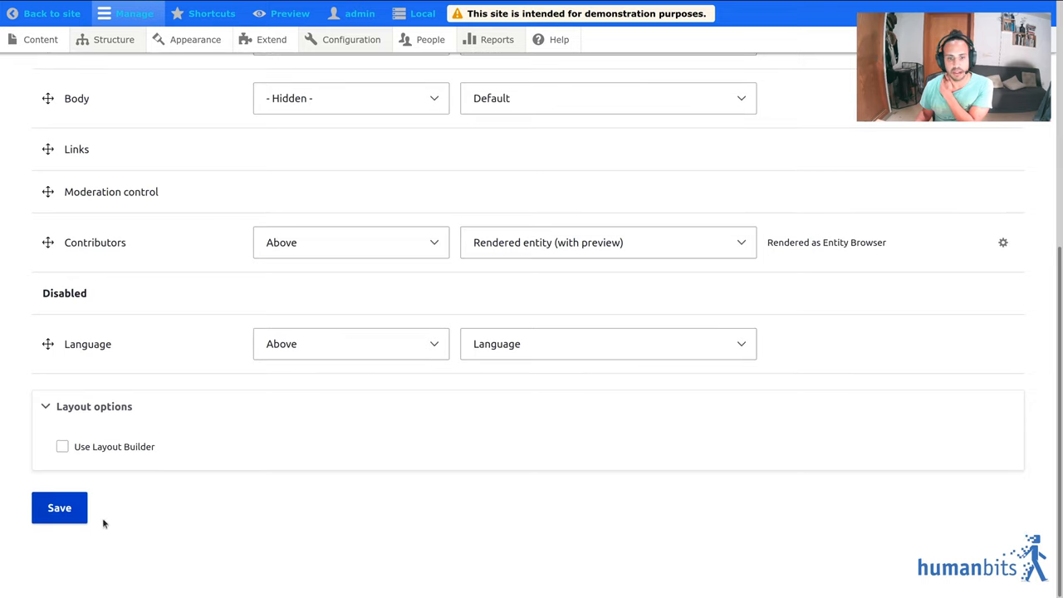
{"action": "left_click", "coordinate": [60, 508]}
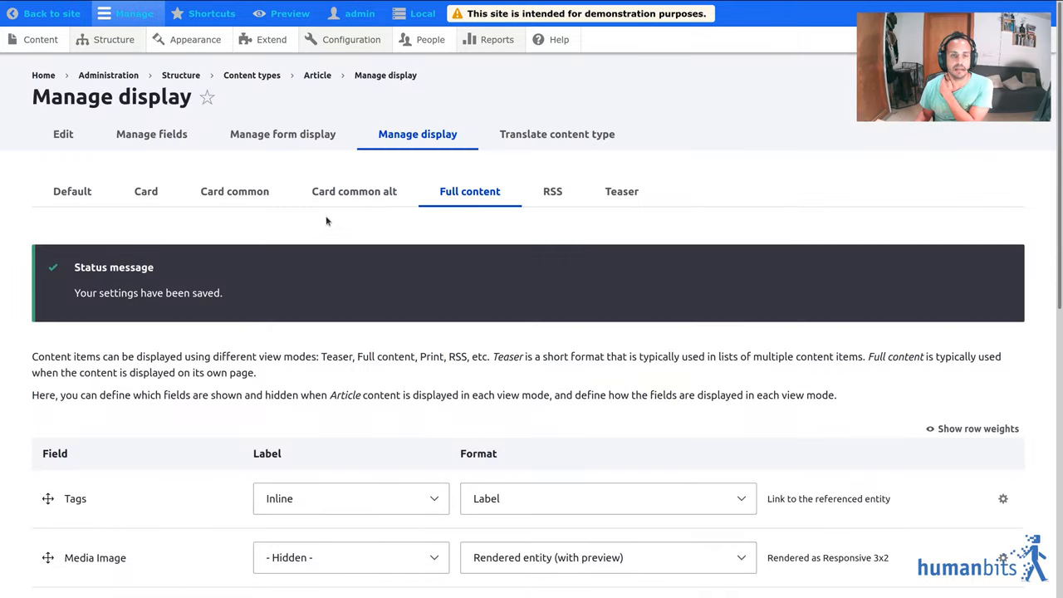
{"action": "left_click", "coordinate": [146, 191]}
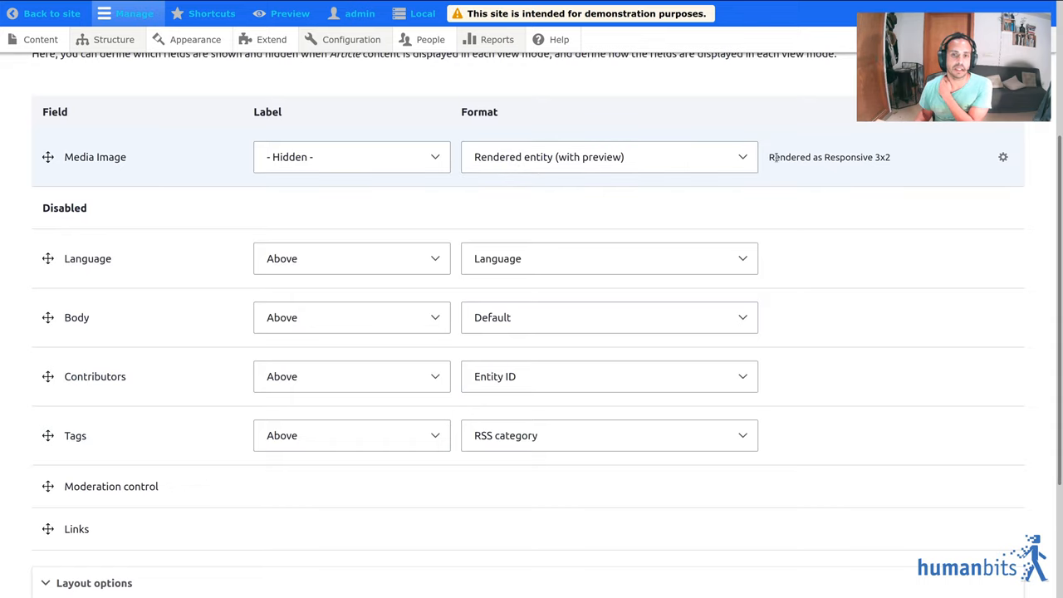
Step: Review the Media Image rendering summary across the Card and Card common view modes
{"action": "double_click", "coordinate": [829, 156]}
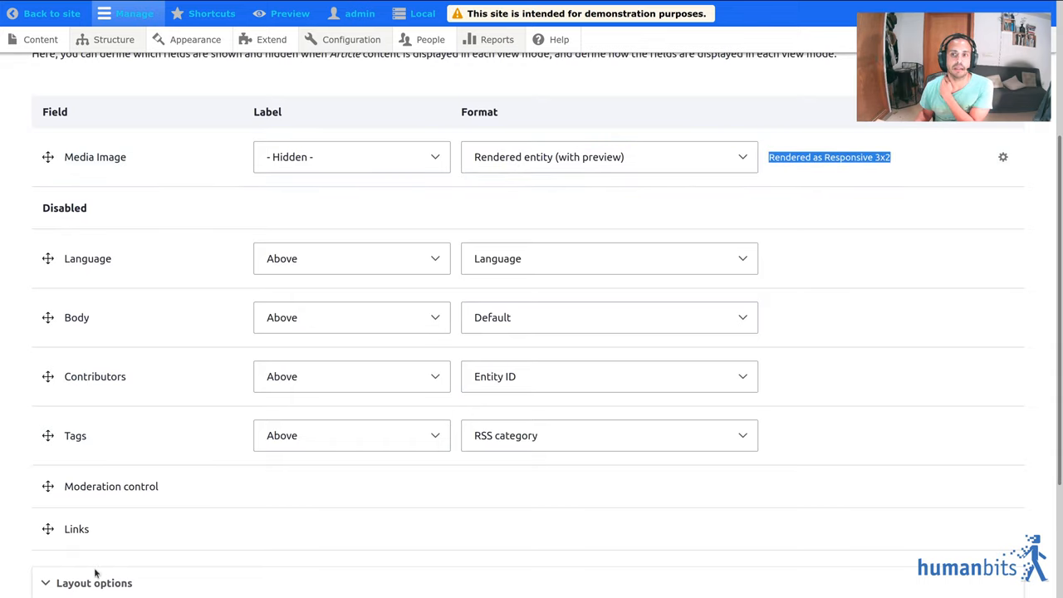
{"action": "scroll", "scroll_direction": "up", "scroll_amount": 3}
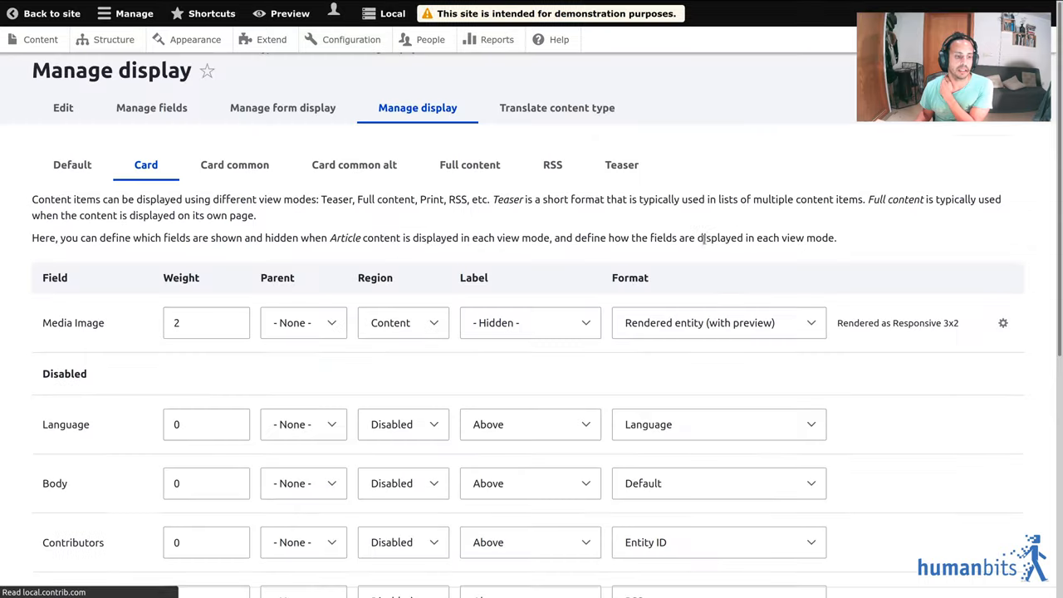
{"action": "left_click", "coordinate": [234, 165]}
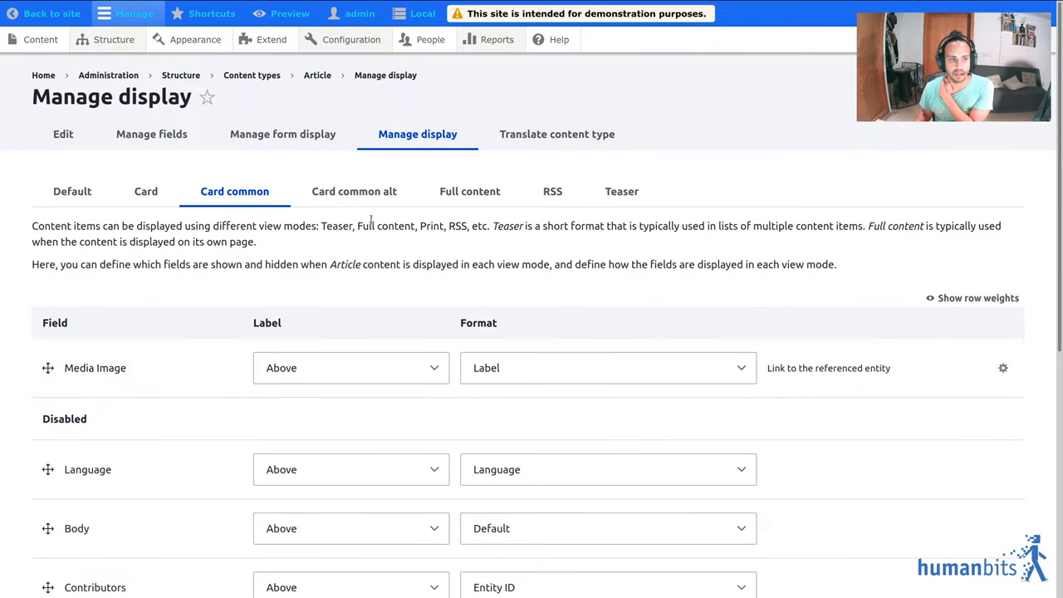
{"action": "left_click", "coordinate": [147, 191]}
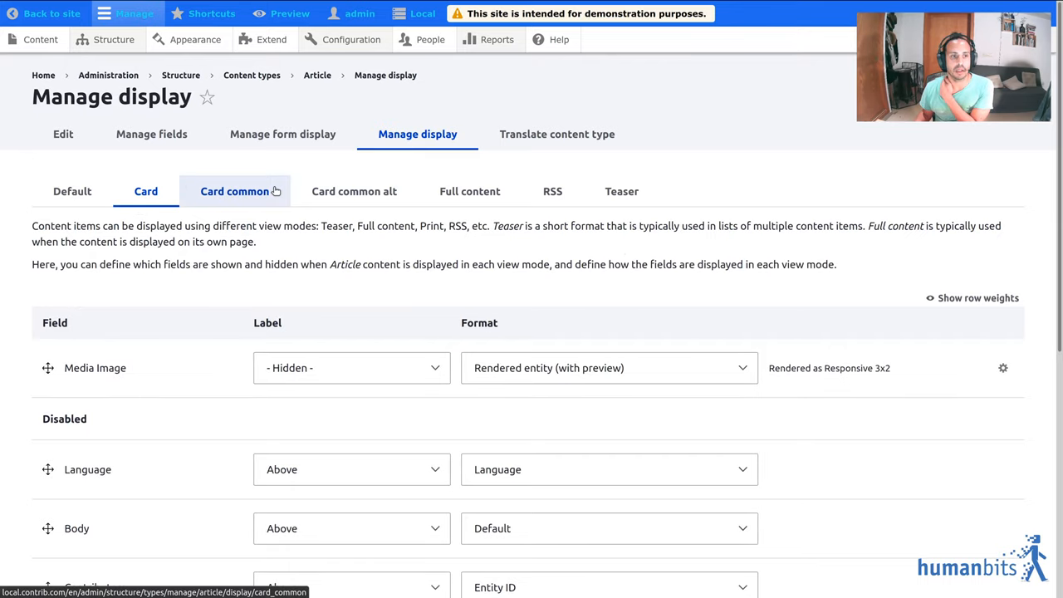
{"action": "left_click", "coordinate": [234, 191]}
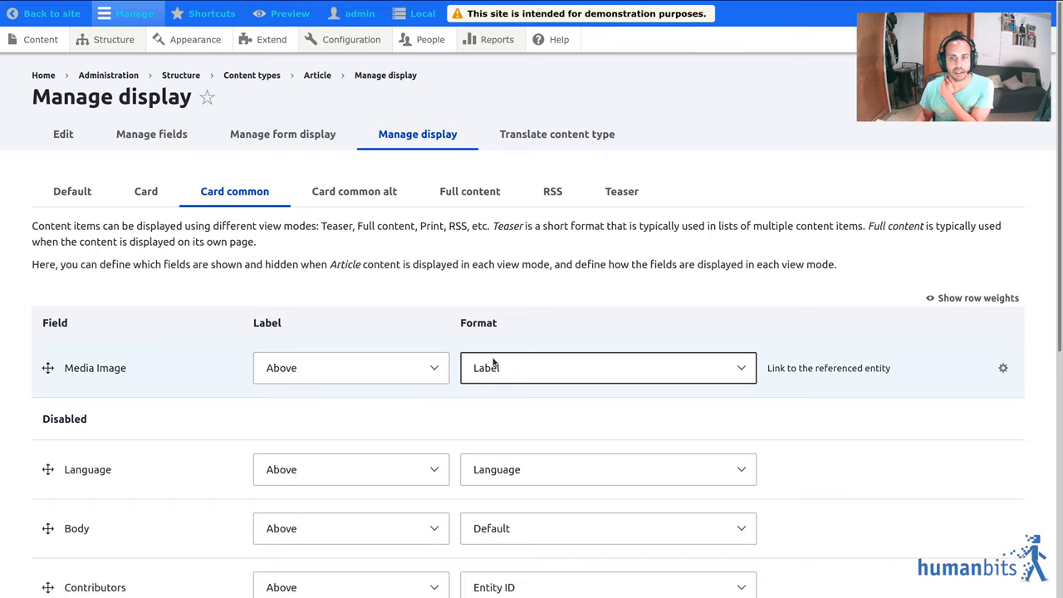
Step: Set Media Image to Rendered entity (with preview) with its view mode, update it and save the display
{"action": "left_click", "coordinate": [350, 367]}
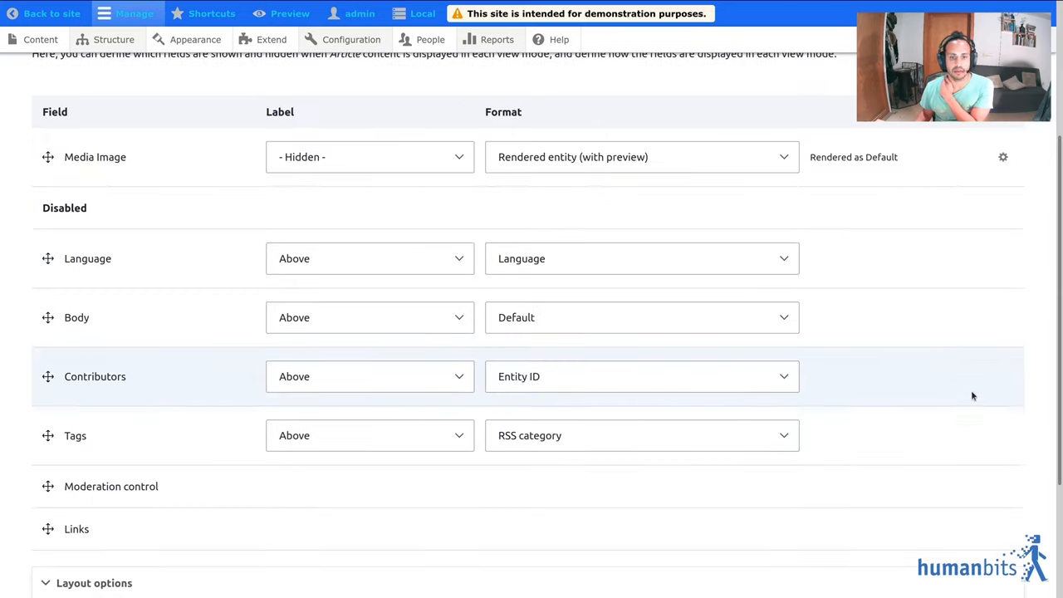
{"action": "left_click", "coordinate": [1003, 156]}
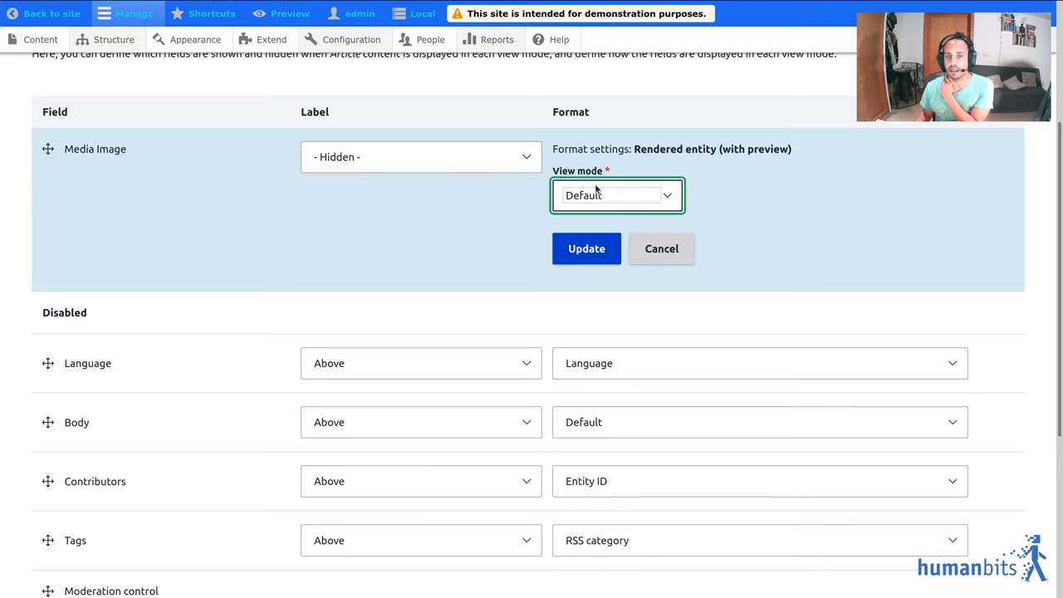
{"action": "left_click", "coordinate": [586, 250]}
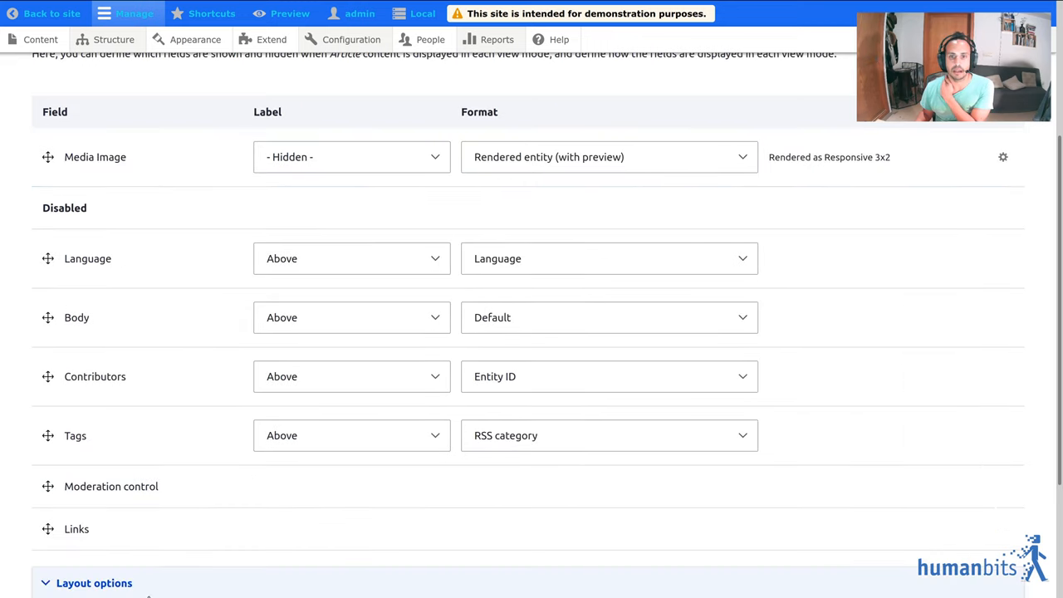
{"action": "scroll", "scroll_direction": "down", "scroll_amount": 3}
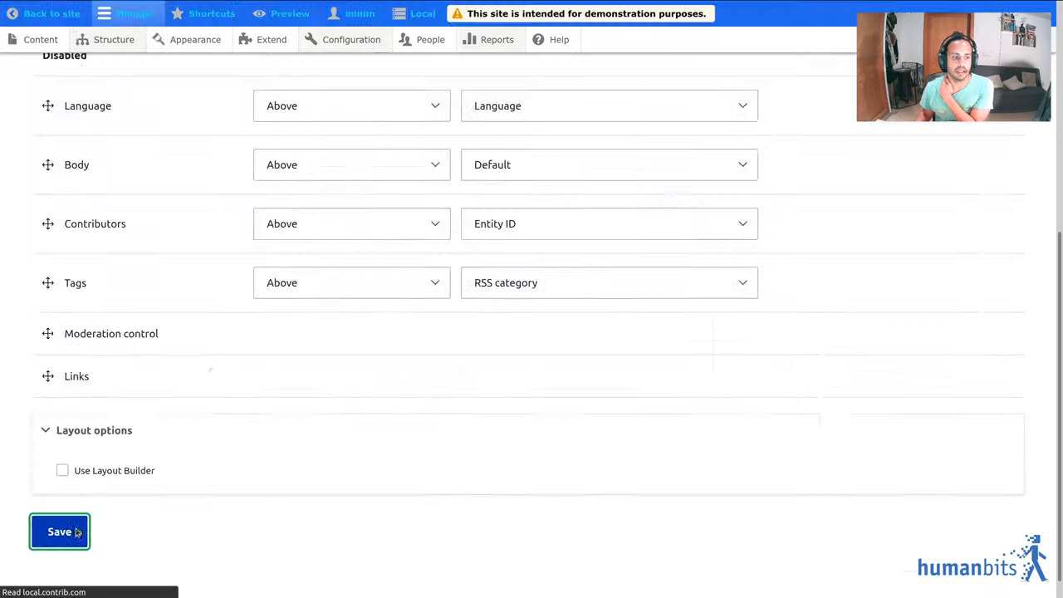
{"action": "left_click", "coordinate": [60, 532]}
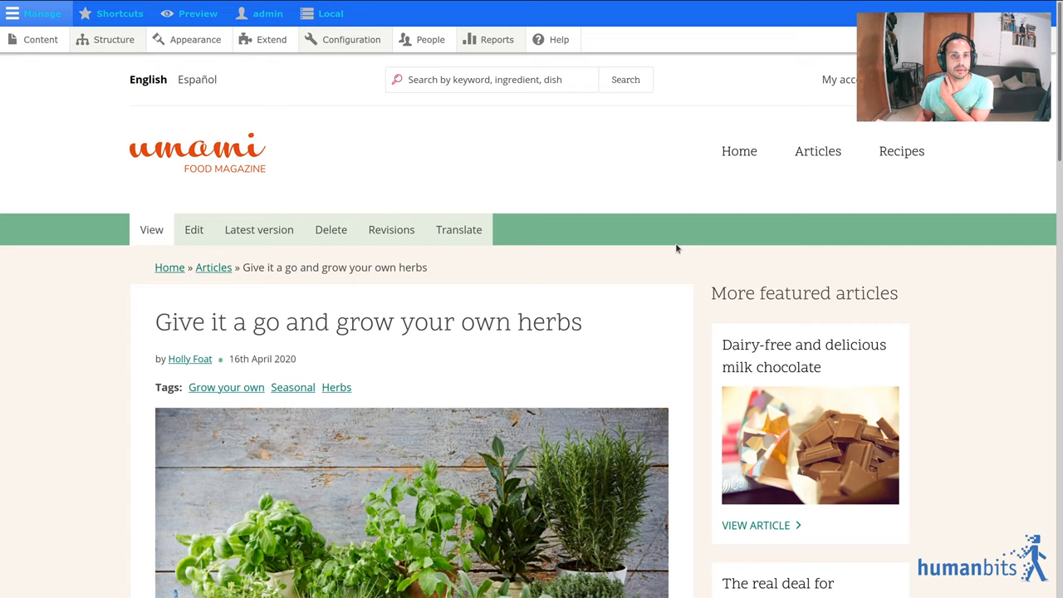
{"action": "scroll", "scroll_direction": "down", "scroll_amount": 3}
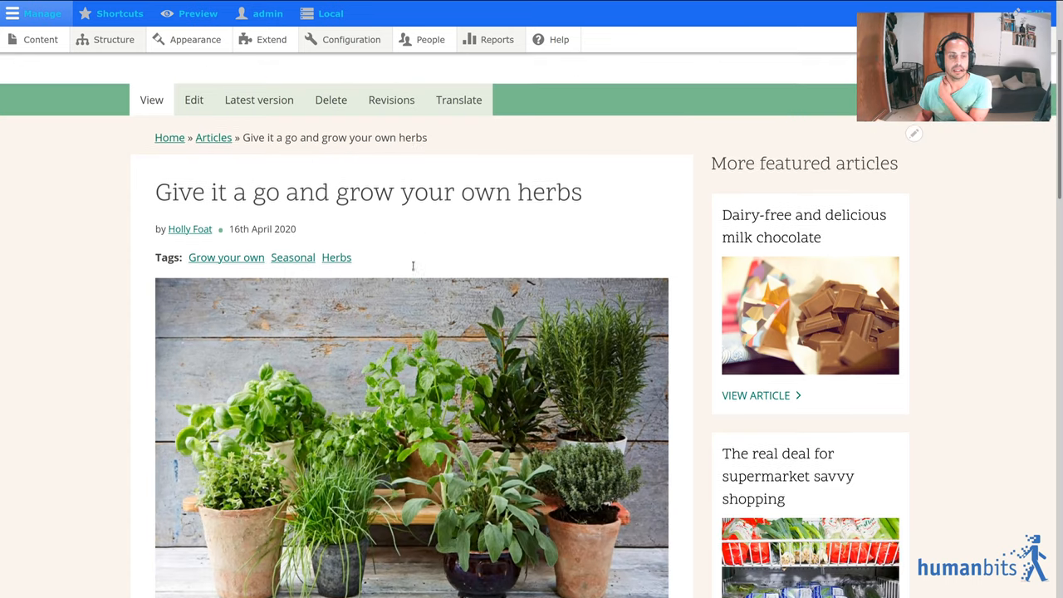
{"action": "scroll", "scroll_direction": "down", "scroll_amount": 3}
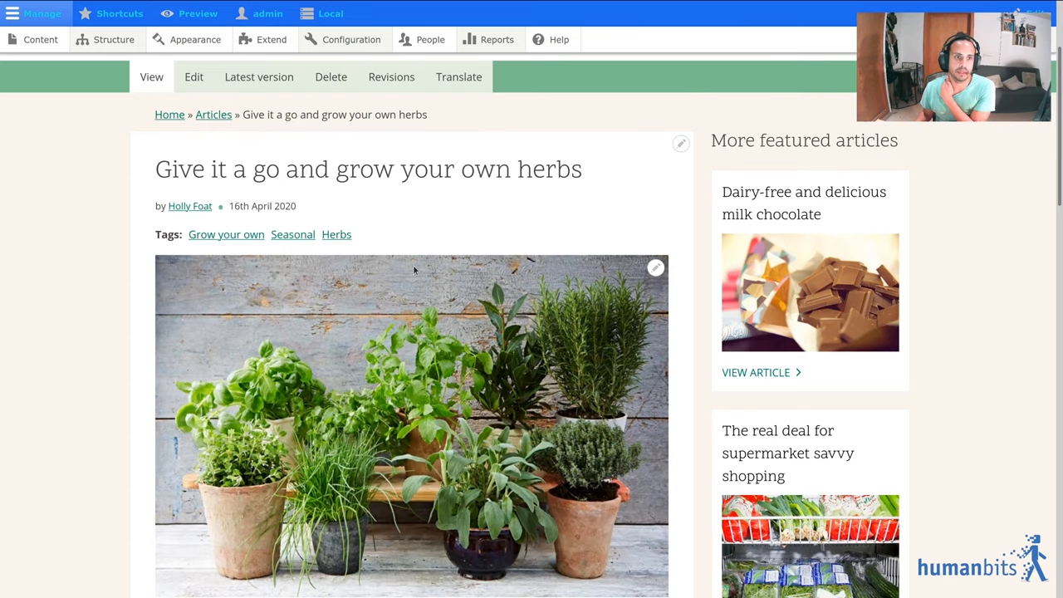
{"action": "mouse_move", "coordinate": [148, 225]}
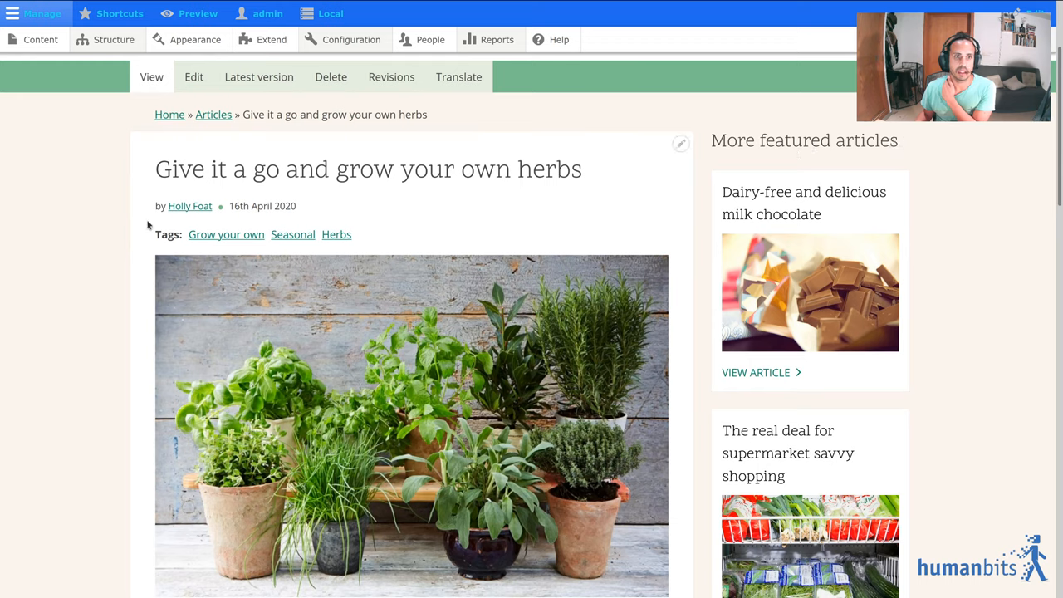
{"action": "mouse_move", "coordinate": [216, 175]}
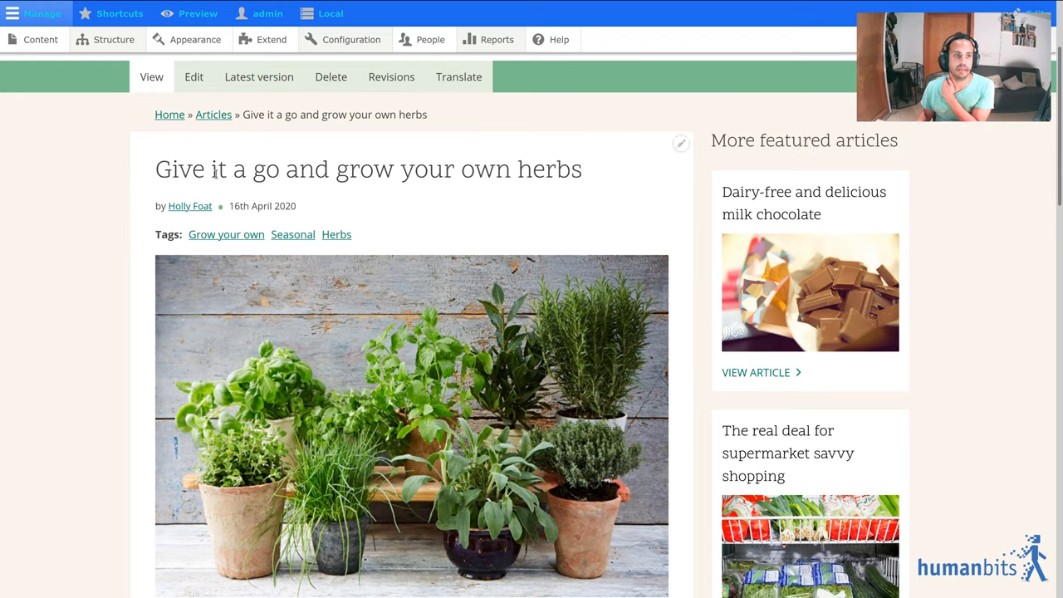
{"action": "mouse_move", "coordinate": [163, 163]}
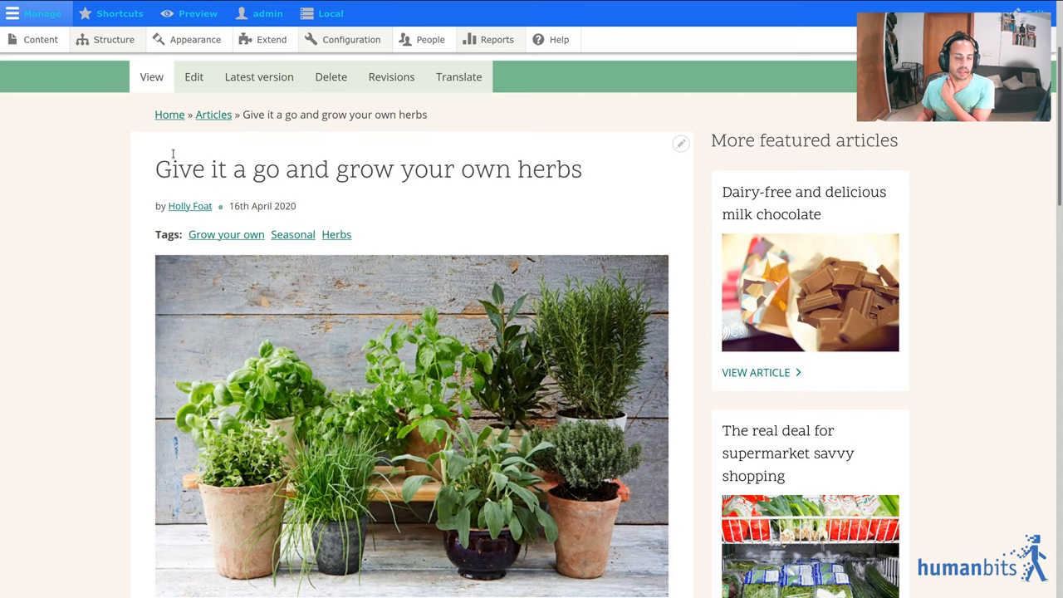
{"action": "scroll", "scroll_direction": "down", "scroll_amount": 3}
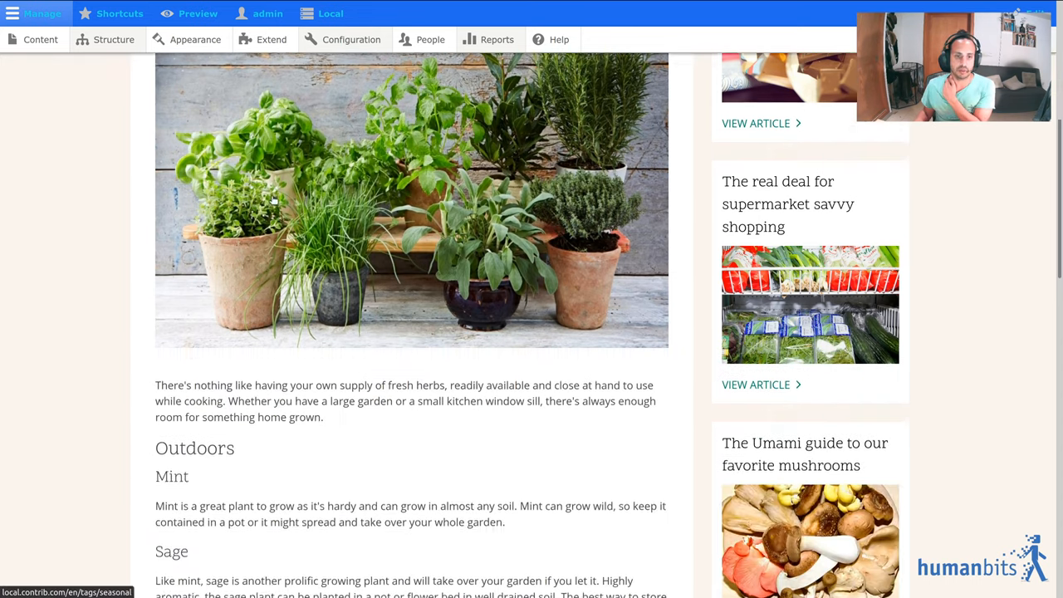
{"action": "scroll", "scroll_direction": "down", "scroll_amount": 3}
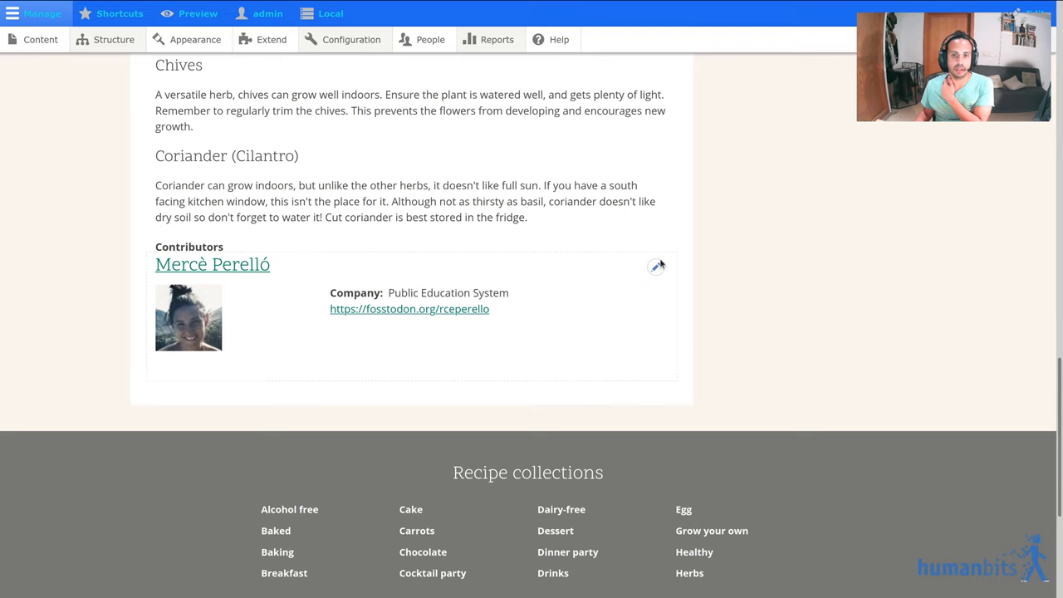
{"action": "left_click", "coordinate": [658, 266]}
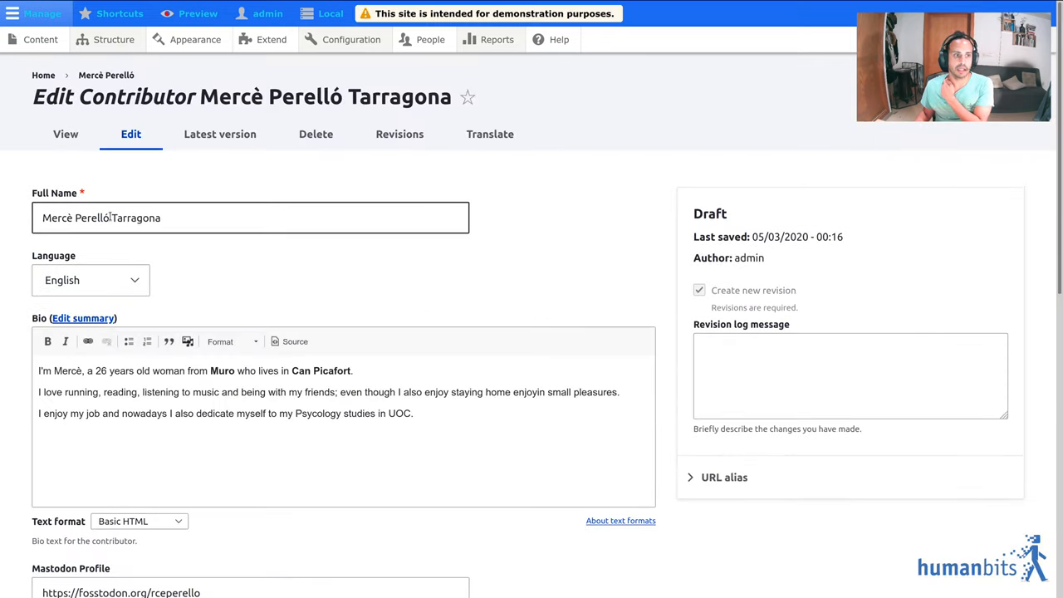
{"action": "double_click", "coordinate": [136, 217]}
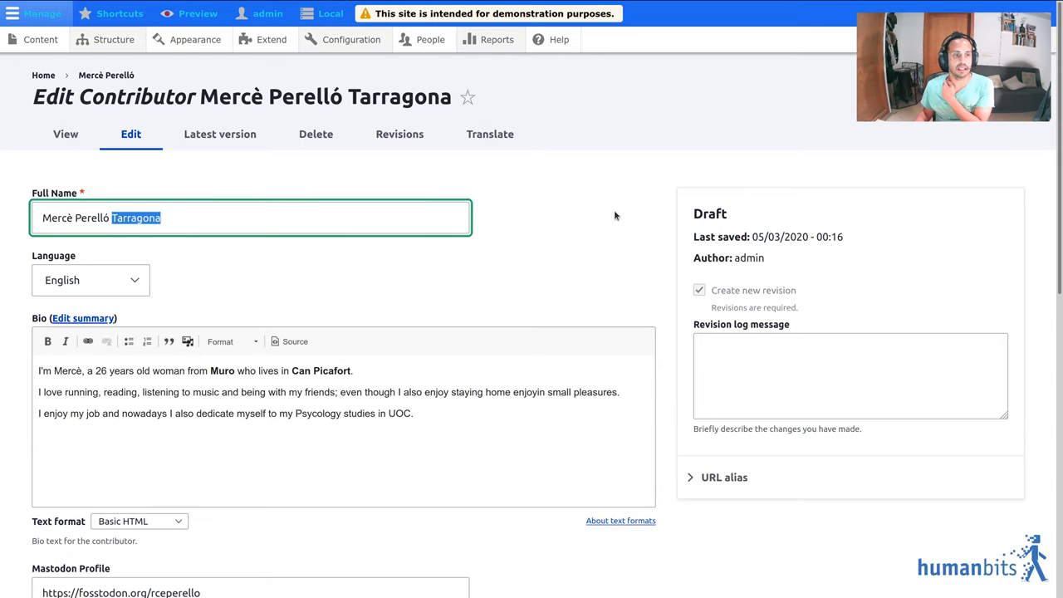
{"action": "scroll", "scroll_direction": "down", "scroll_amount": 3}
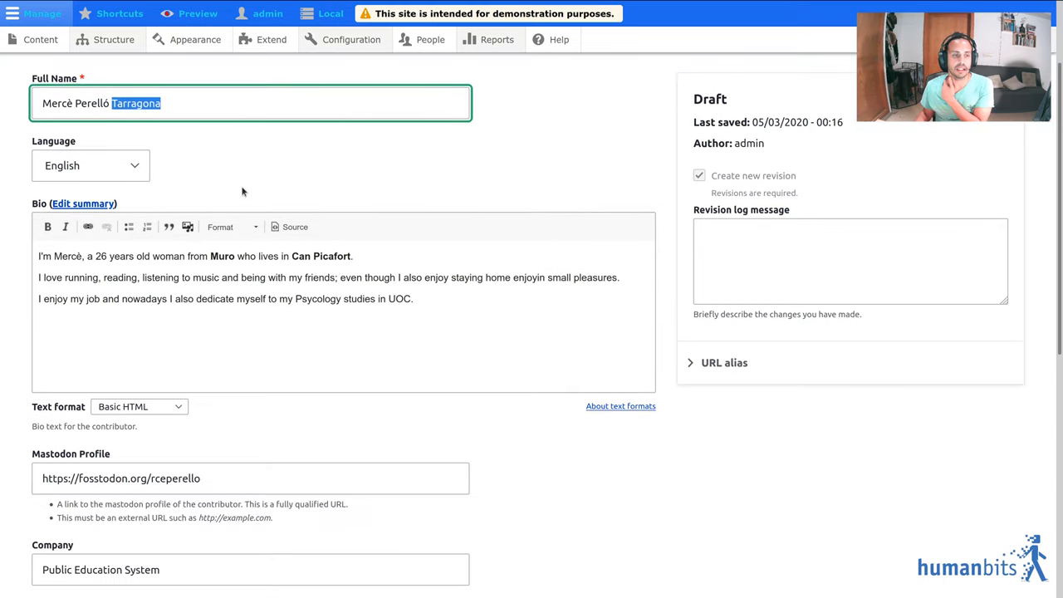
{"action": "scroll", "scroll_direction": "down", "scroll_amount": 3}
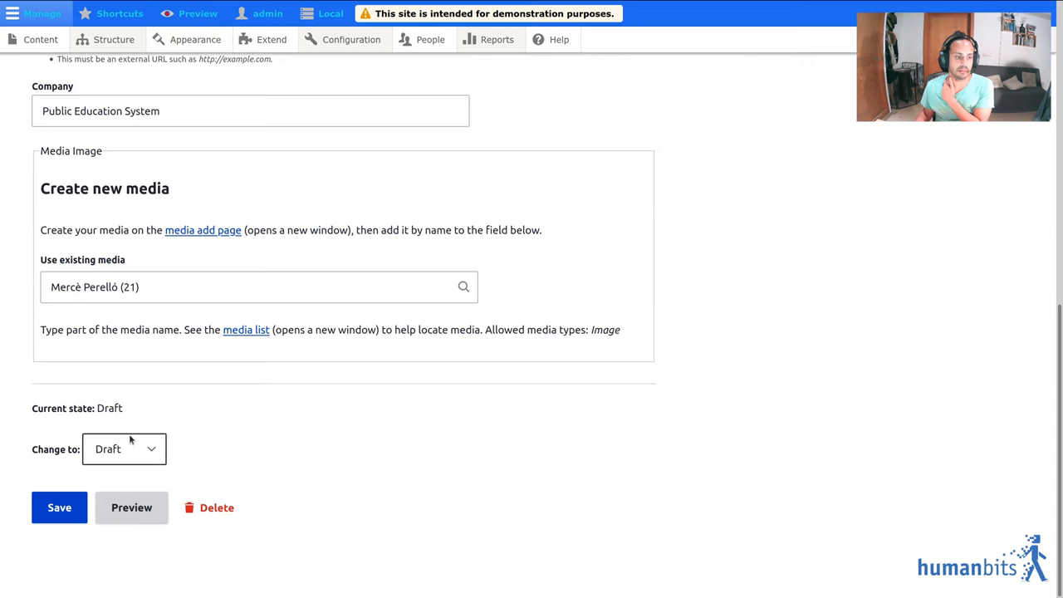
{"action": "mouse_move", "coordinate": [844, 261]}
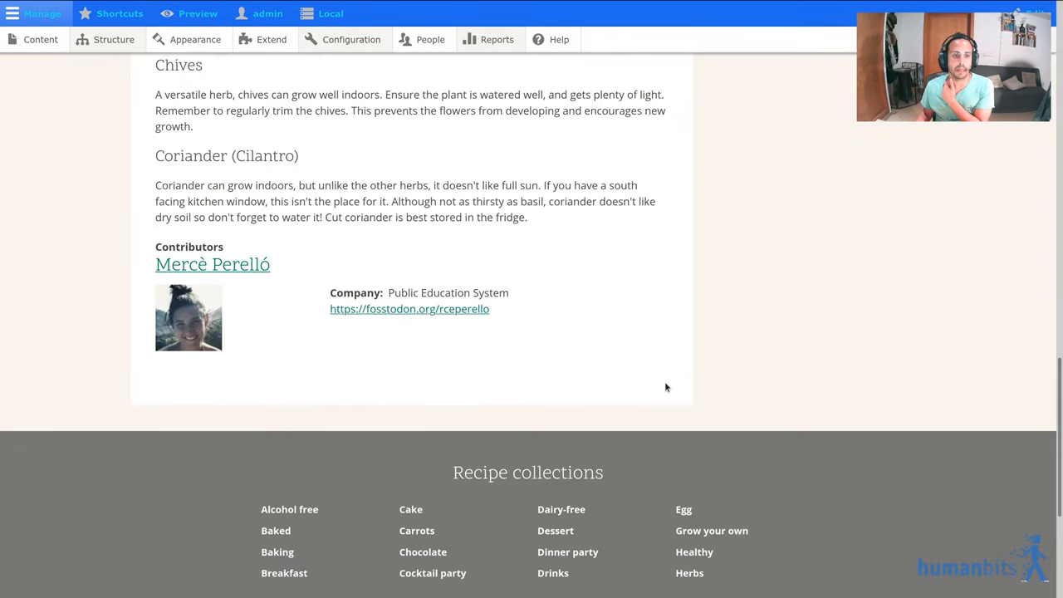
{"action": "scroll", "scroll_direction": "up", "scroll_amount": 3}
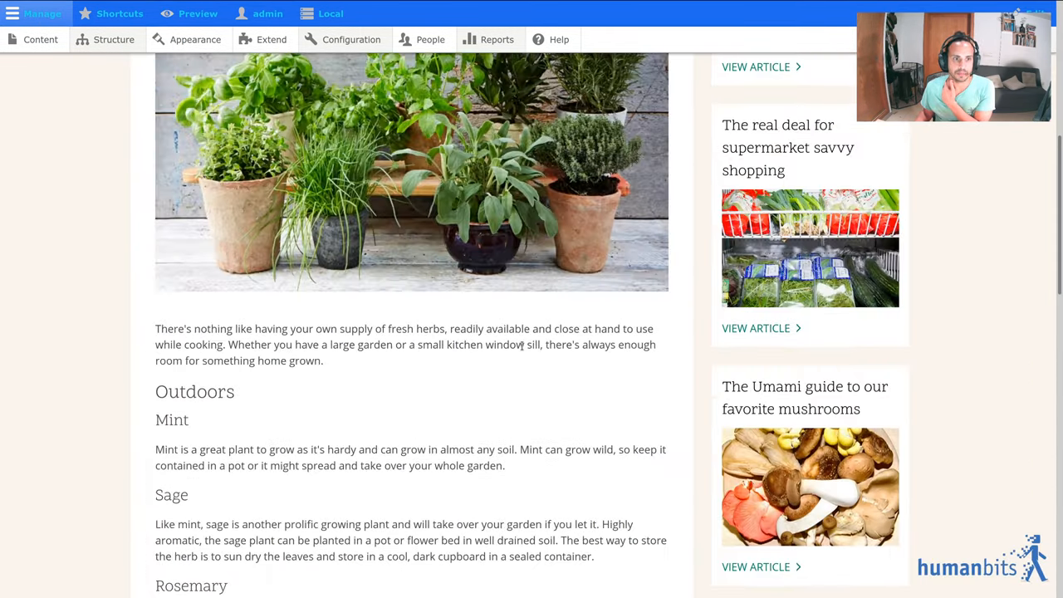
{"action": "scroll", "scroll_direction": "up", "scroll_amount": 3}
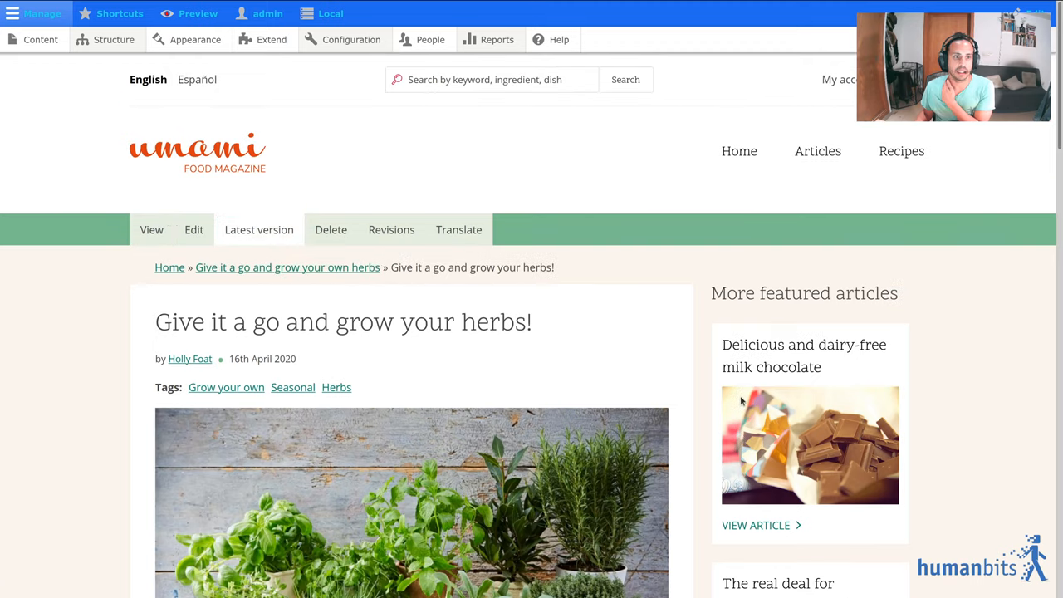
{"action": "mouse_move", "coordinate": [665, 380]}
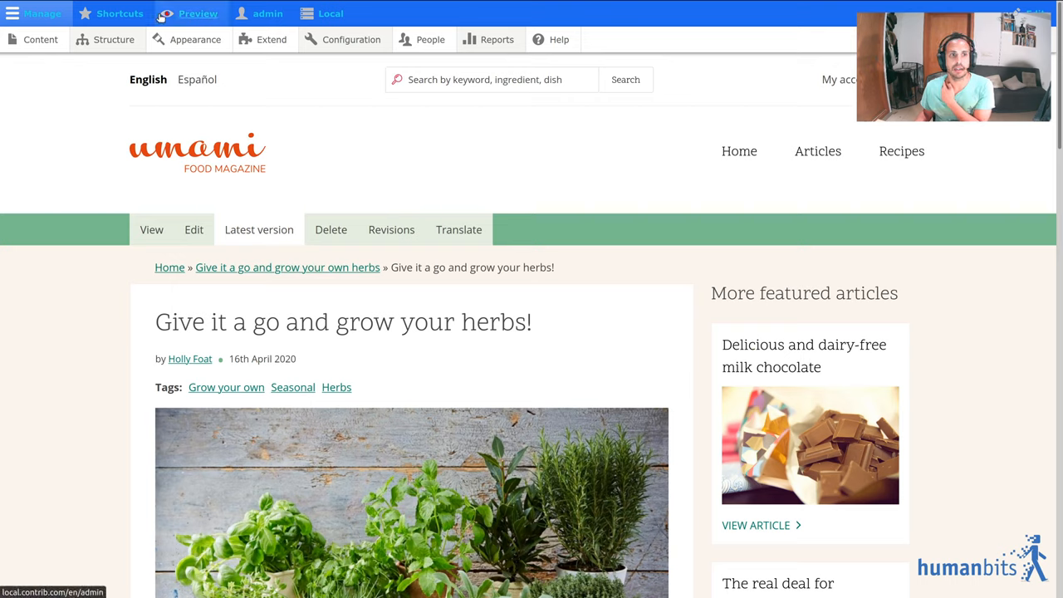
{"action": "mouse_move", "coordinate": [196, 40]}
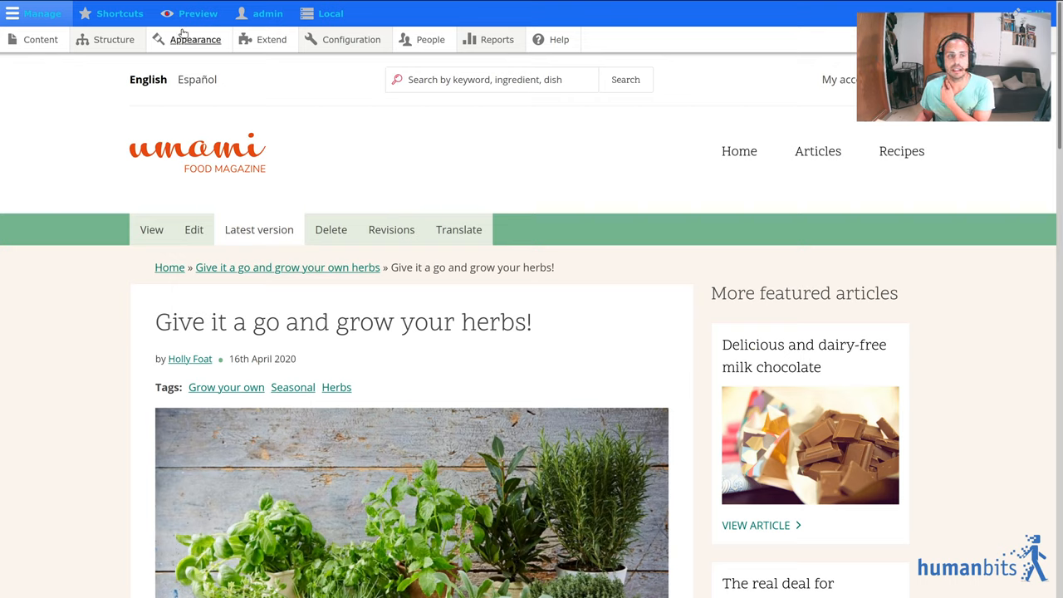
{"action": "mouse_move", "coordinate": [198, 13]}
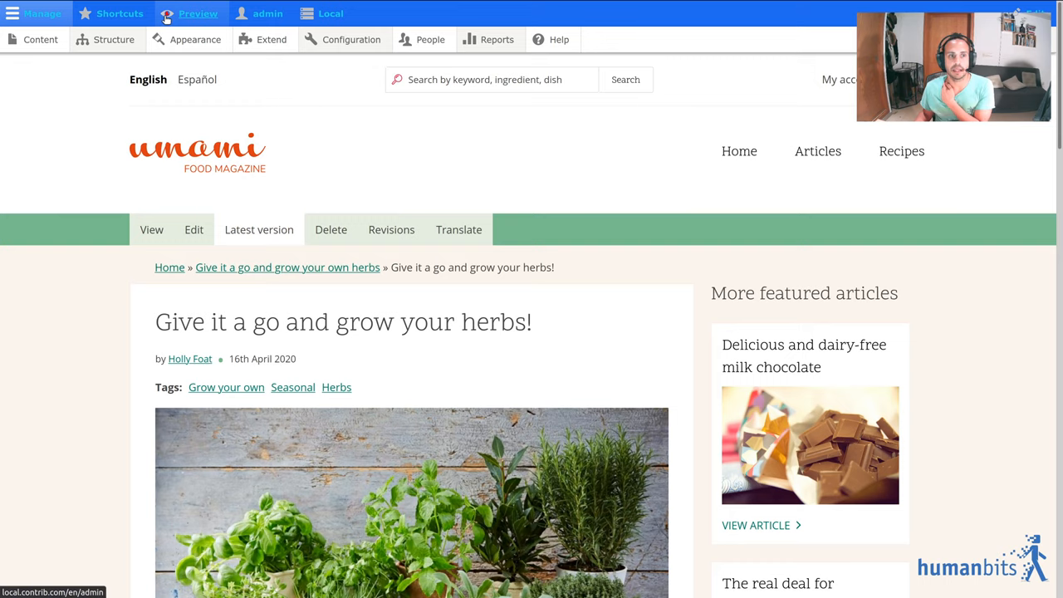
Step: Enable previewing of referenced drafts and check the contributor's longer draft name under Contributors
{"action": "left_click", "coordinate": [198, 13]}
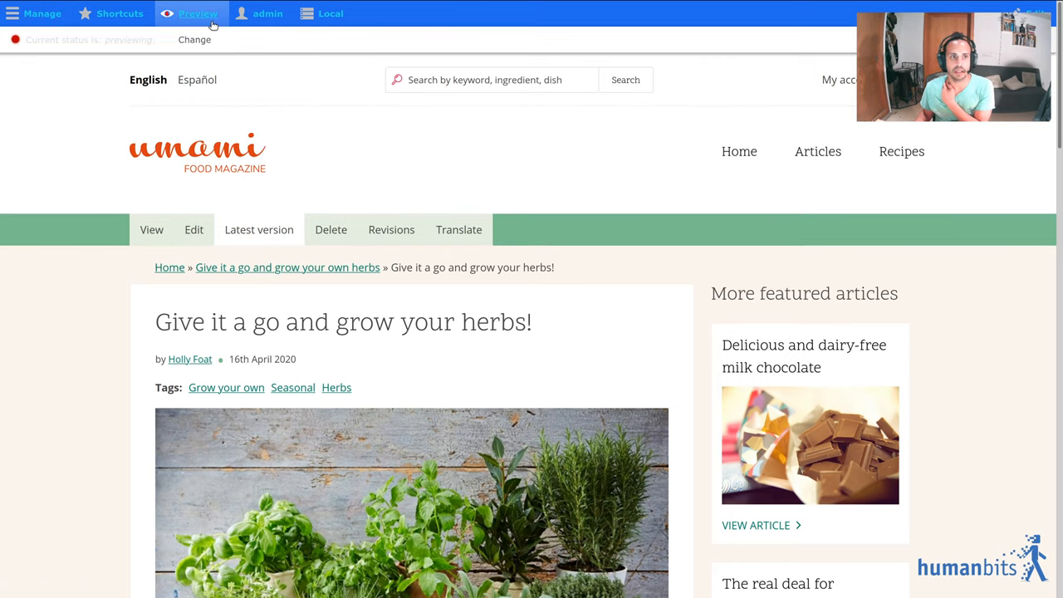
{"action": "scroll", "scroll_direction": "down", "scroll_amount": 3}
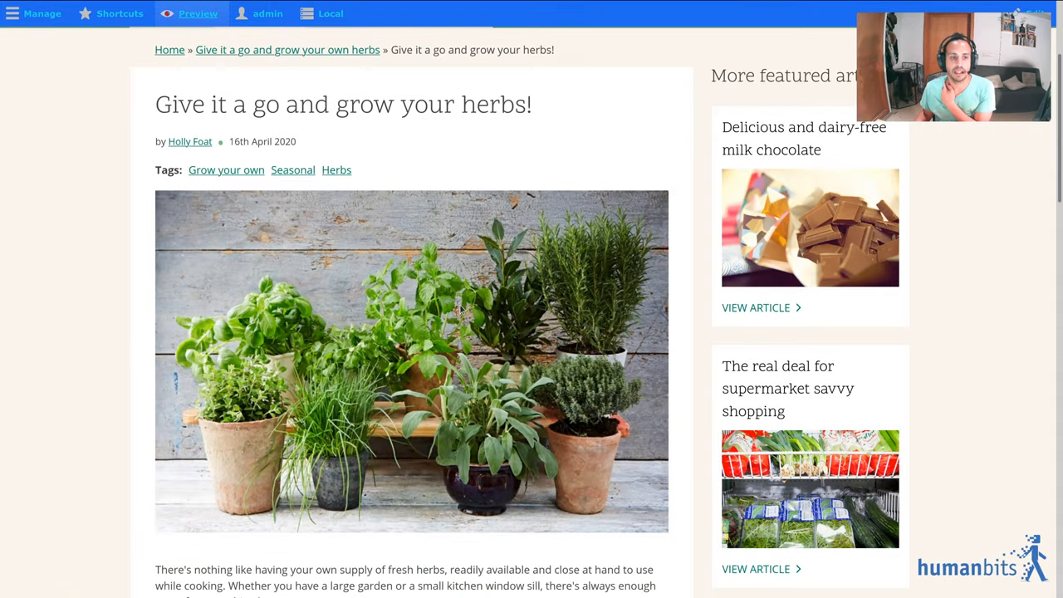
{"action": "scroll", "scroll_direction": "down", "scroll_amount": 3}
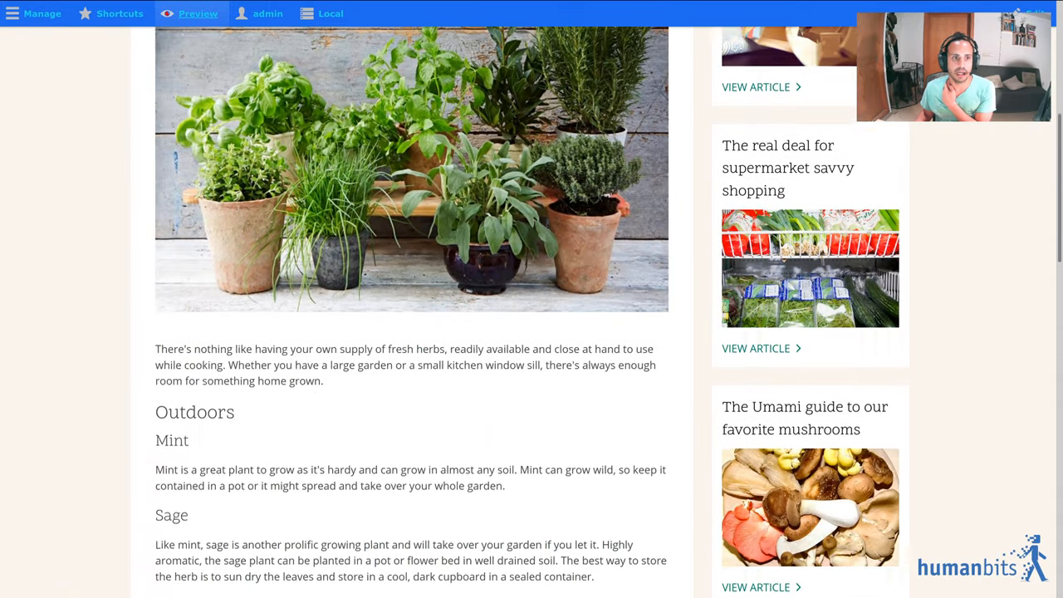
{"action": "scroll", "scroll_direction": "down", "scroll_amount": 3}
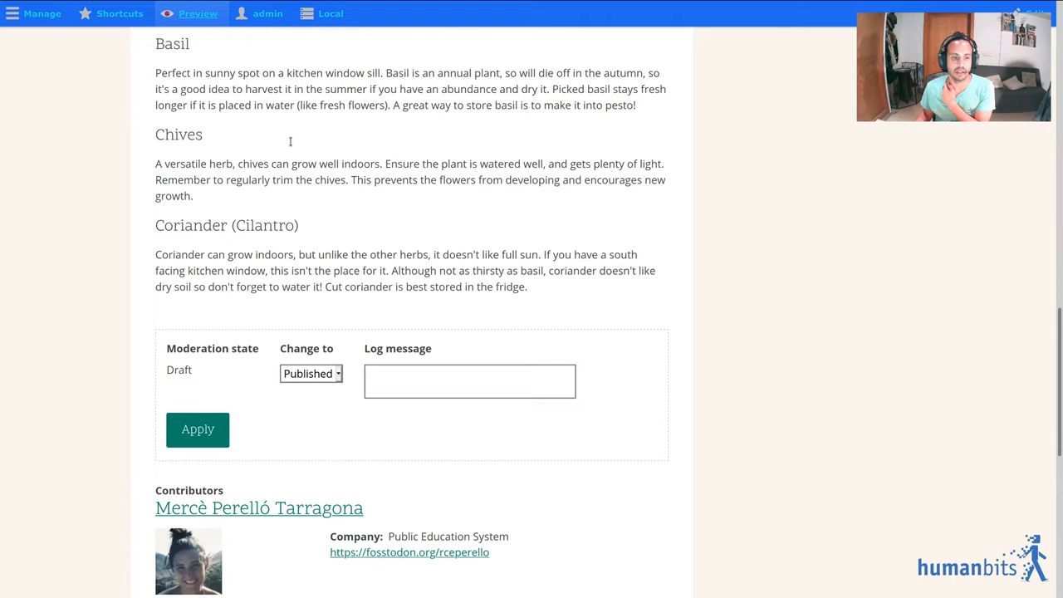
{"action": "scroll", "scroll_direction": "down", "scroll_amount": 3}
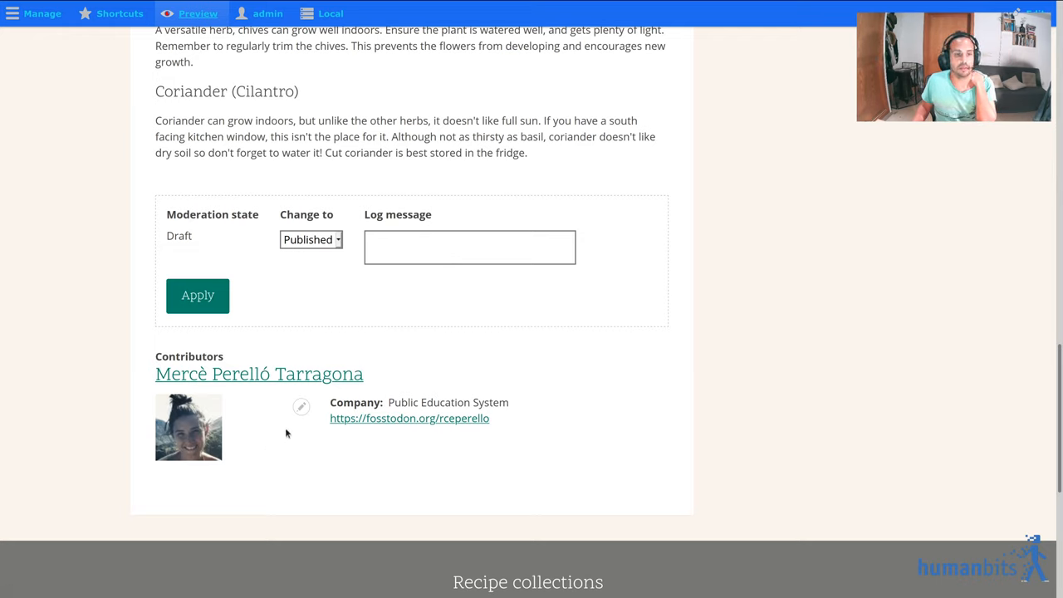
{"action": "double_click", "coordinate": [319, 374]}
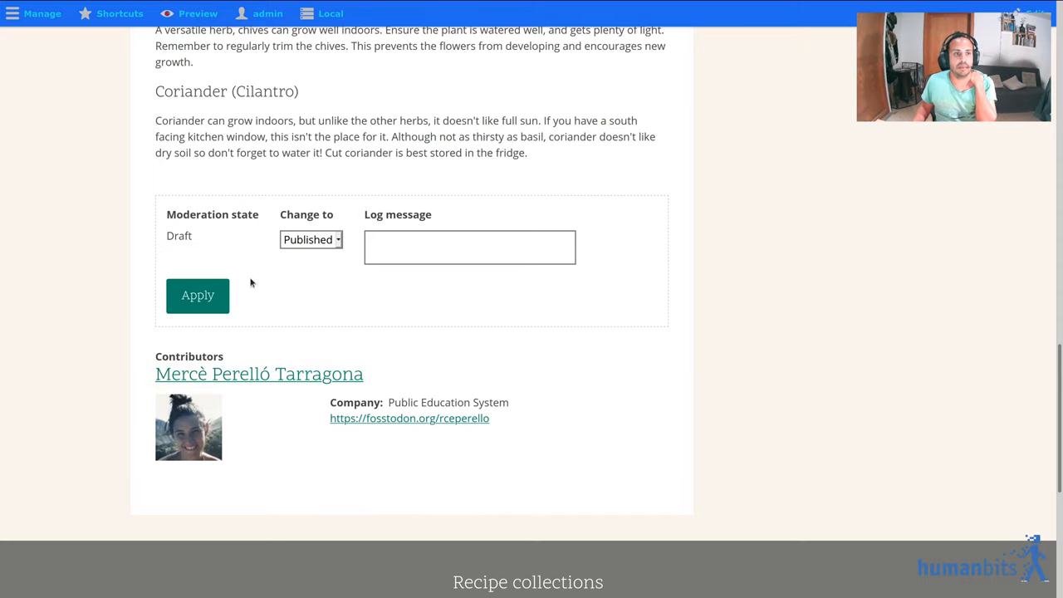
{"action": "left_click", "coordinate": [42, 13]}
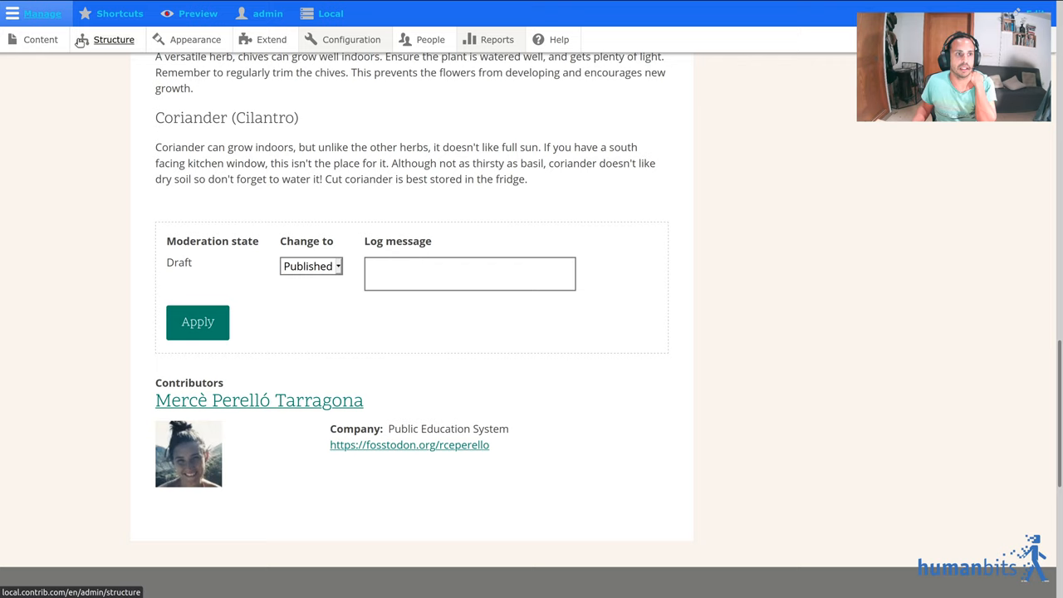
Step: Look at the Contributor content type's Manage display layout template
{"action": "left_click", "coordinate": [113, 40]}
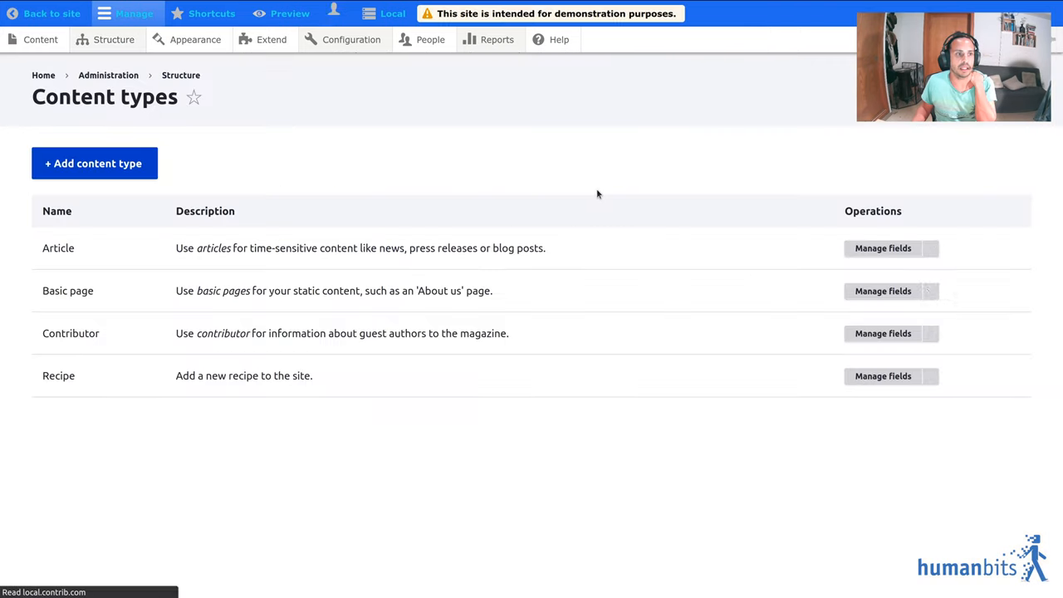
{"action": "left_click", "coordinate": [927, 332]}
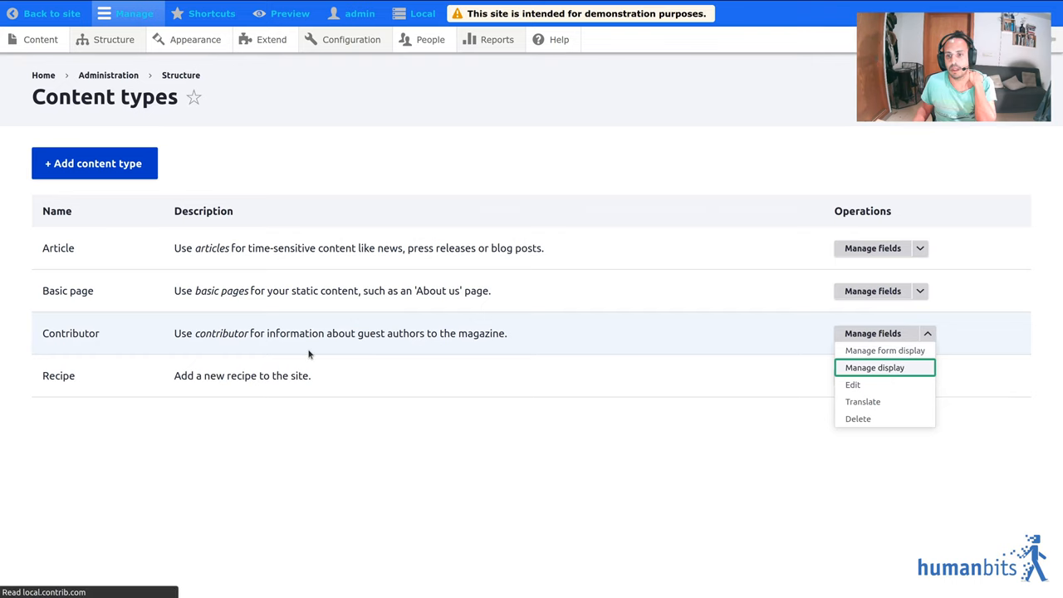
{"action": "left_click", "coordinate": [874, 367]}
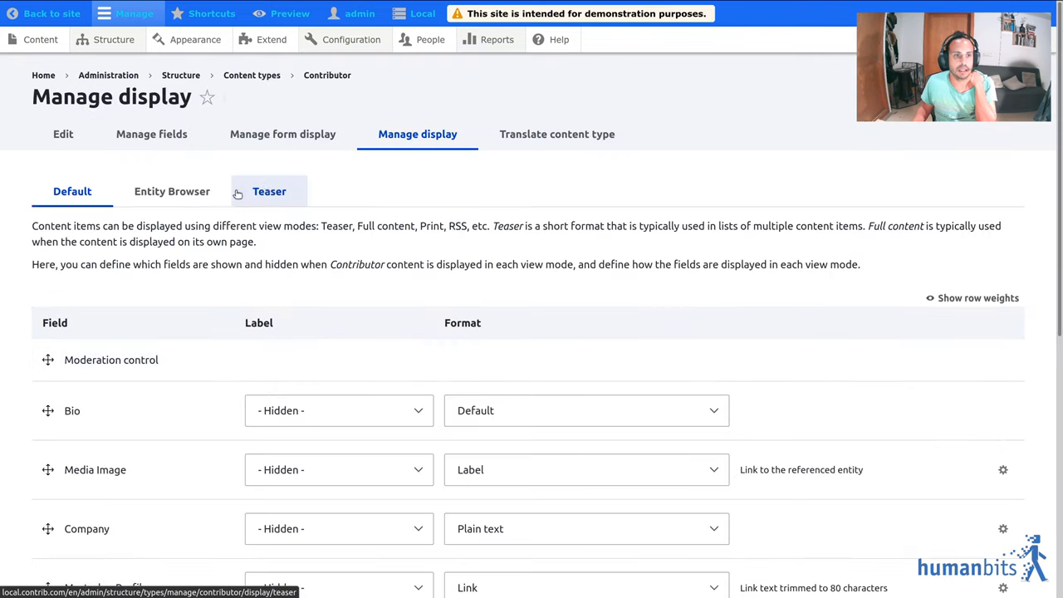
{"action": "left_click", "coordinate": [172, 191]}
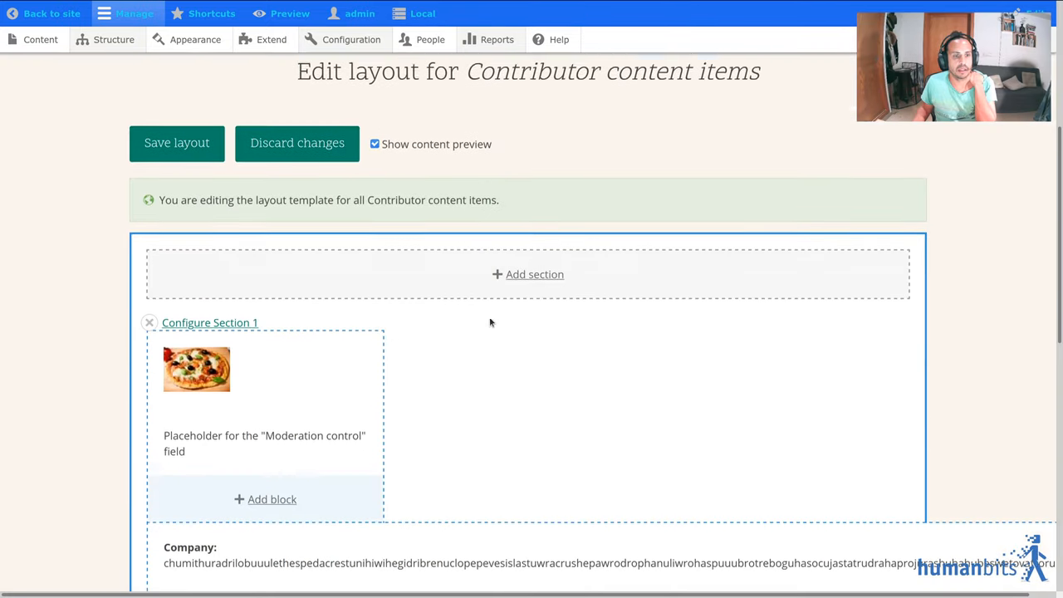
{"action": "scroll", "scroll_direction": "down", "scroll_amount": 3}
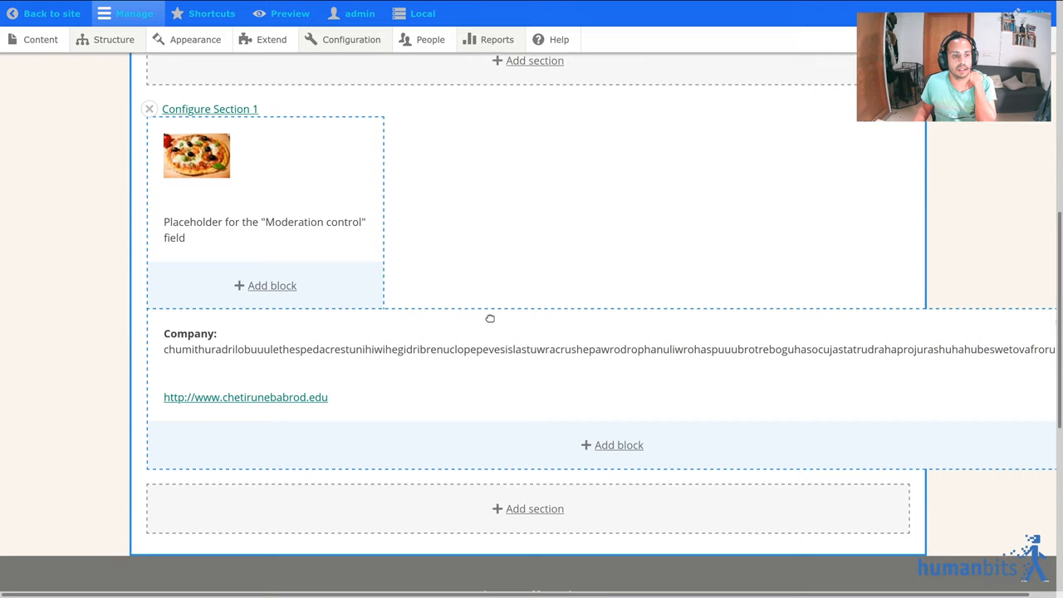
{"action": "scroll", "scroll_direction": "up", "scroll_amount": 3}
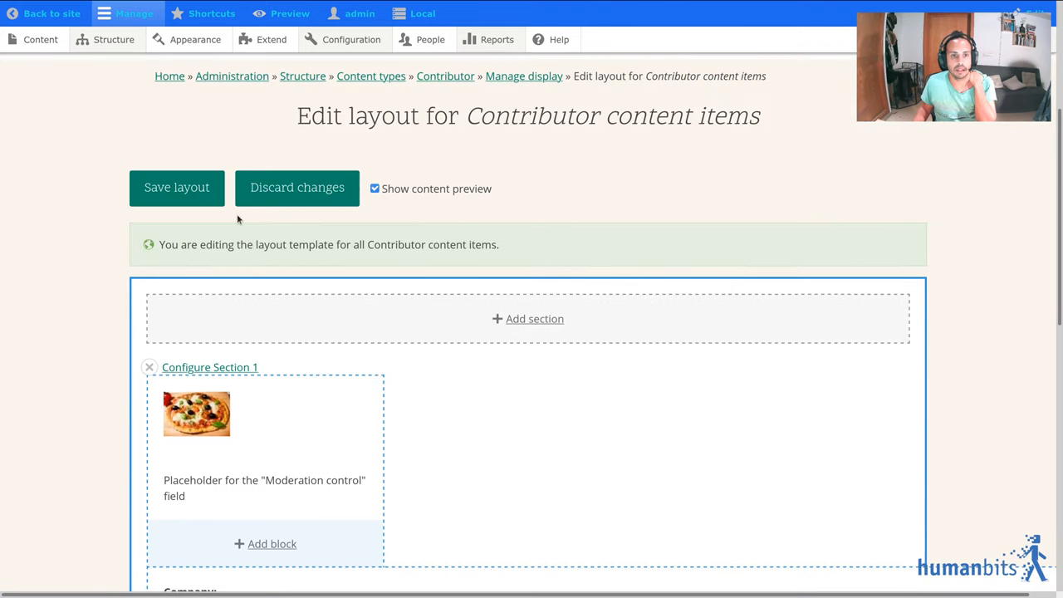
{"action": "mouse_move", "coordinate": [45, 14]}
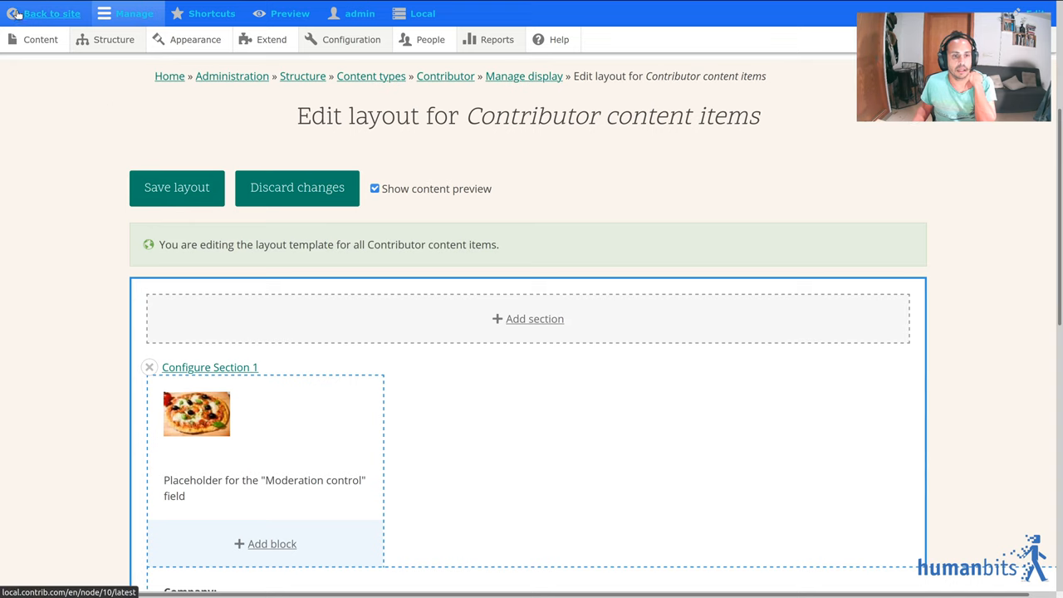
Step: Go back to the herbs article and review the Contributors block with its company details
{"action": "left_click", "coordinate": [52, 14]}
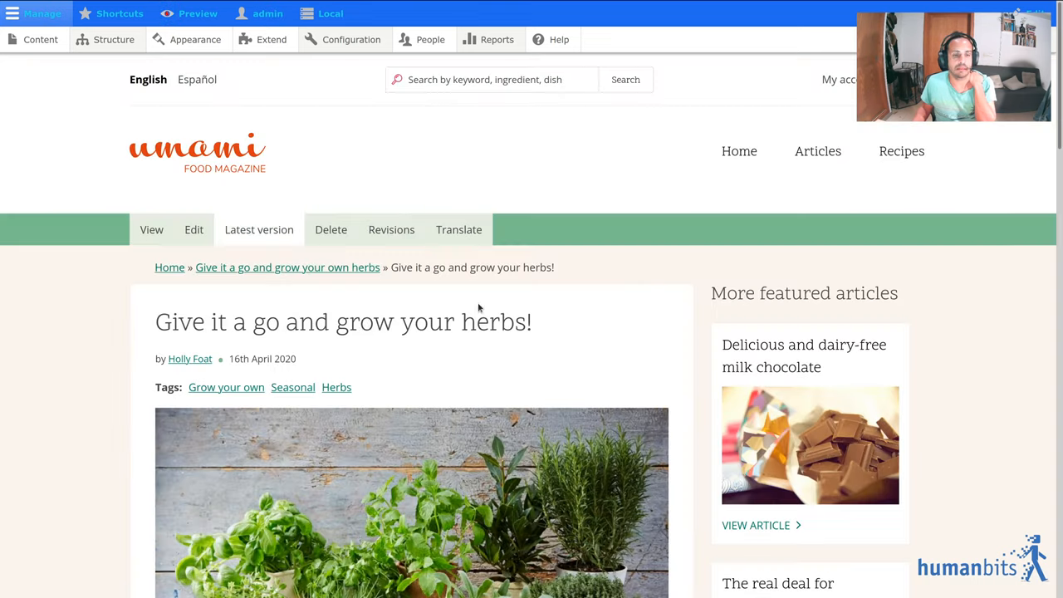
{"action": "scroll", "scroll_direction": "down", "scroll_amount": 3}
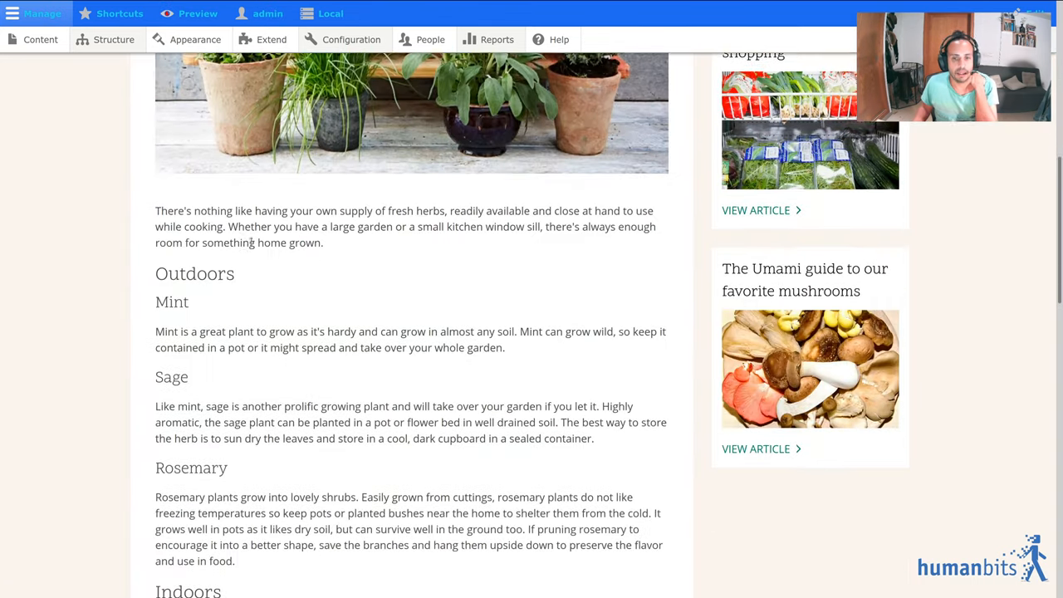
{"action": "scroll", "scroll_direction": "down", "scroll_amount": 3}
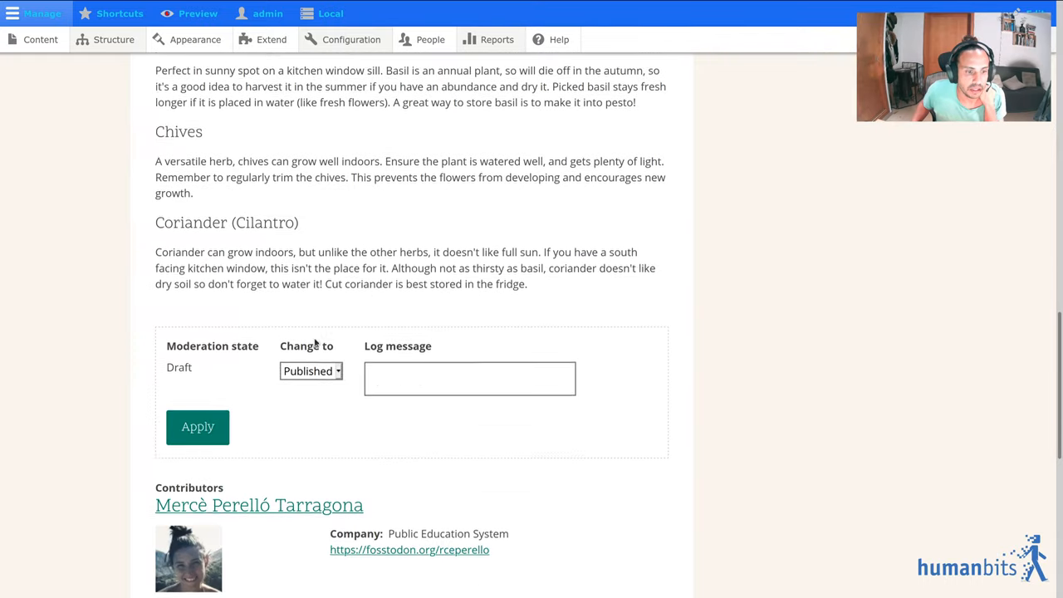
{"action": "scroll", "scroll_direction": "down", "scroll_amount": 3}
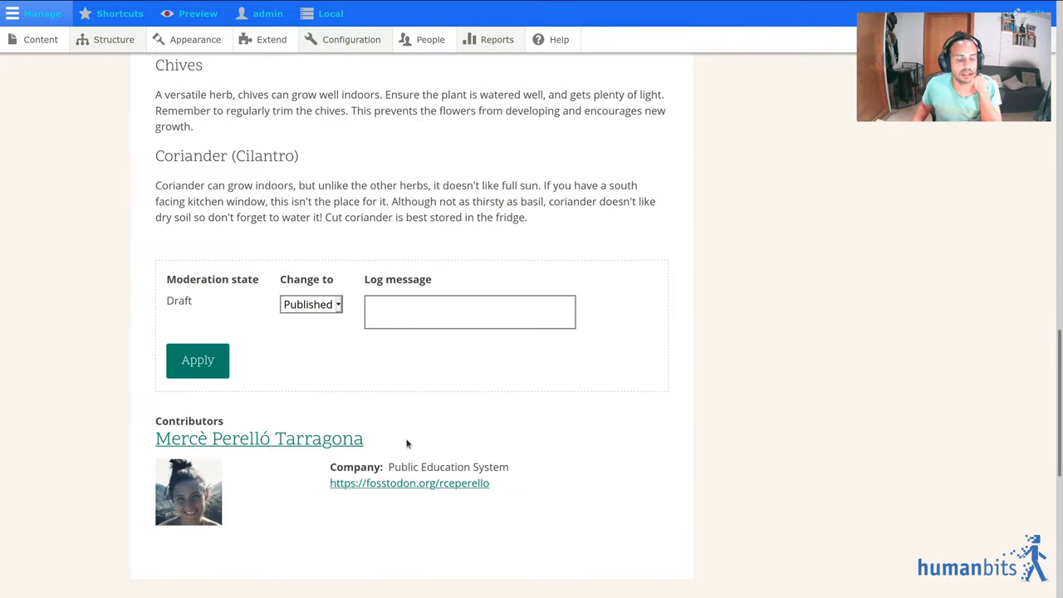
{"action": "mouse_move", "coordinate": [1000, 254]}
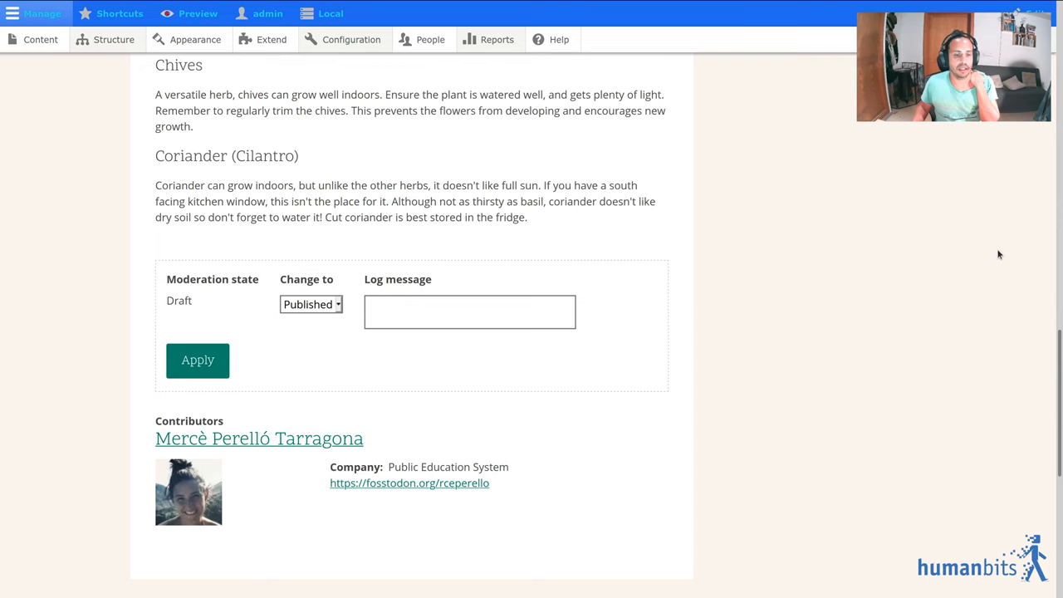
{"action": "scroll", "scroll_direction": "up", "scroll_amount": 3}
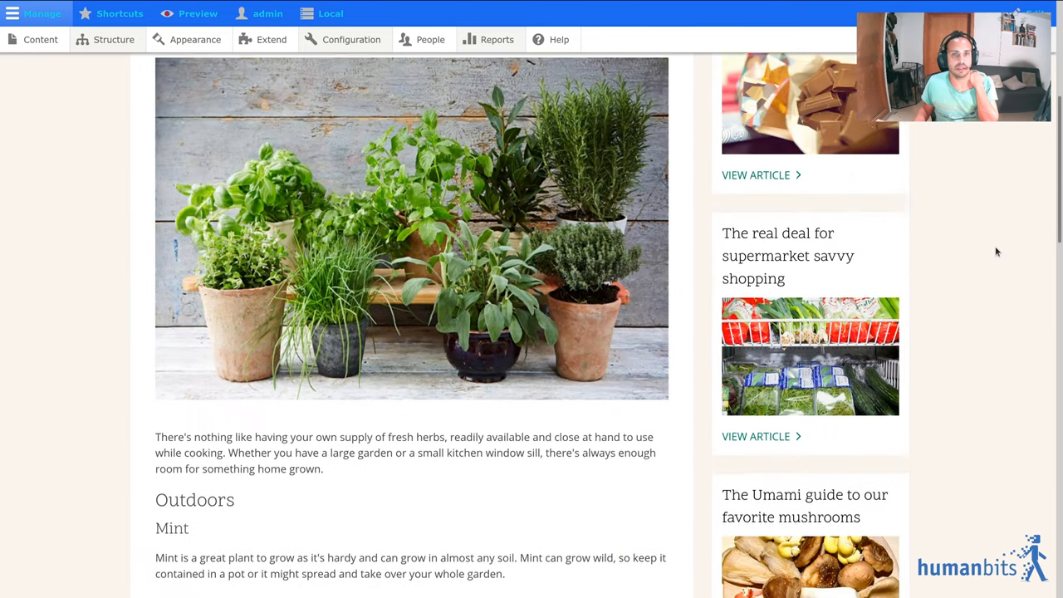
Step: Tick Enable Draft Indicator in the Entity Reference Preview settings and save the configuration
{"action": "left_click", "coordinate": [351, 39]}
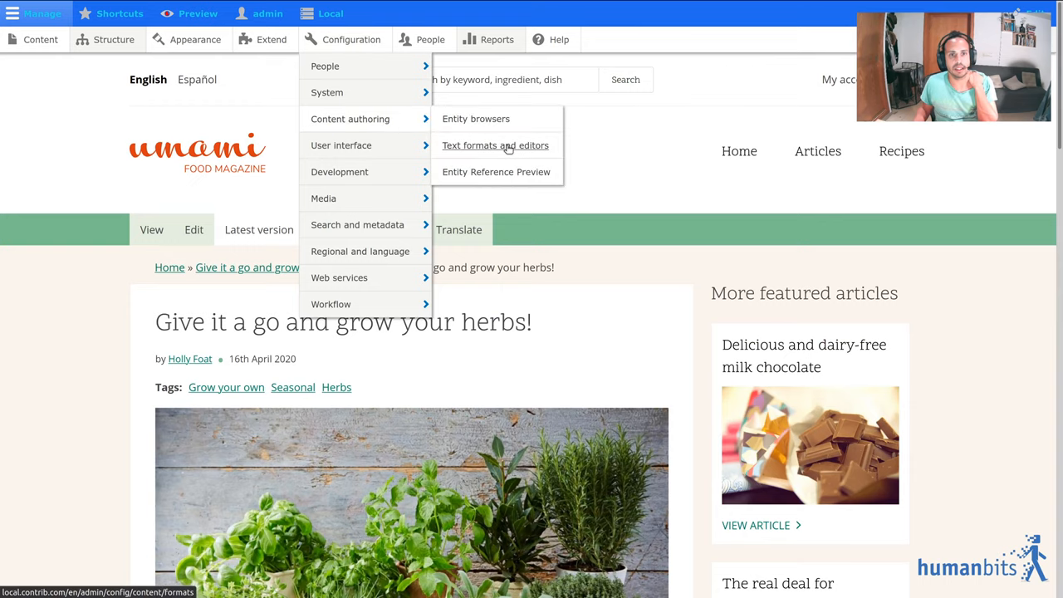
{"action": "left_click", "coordinate": [495, 171]}
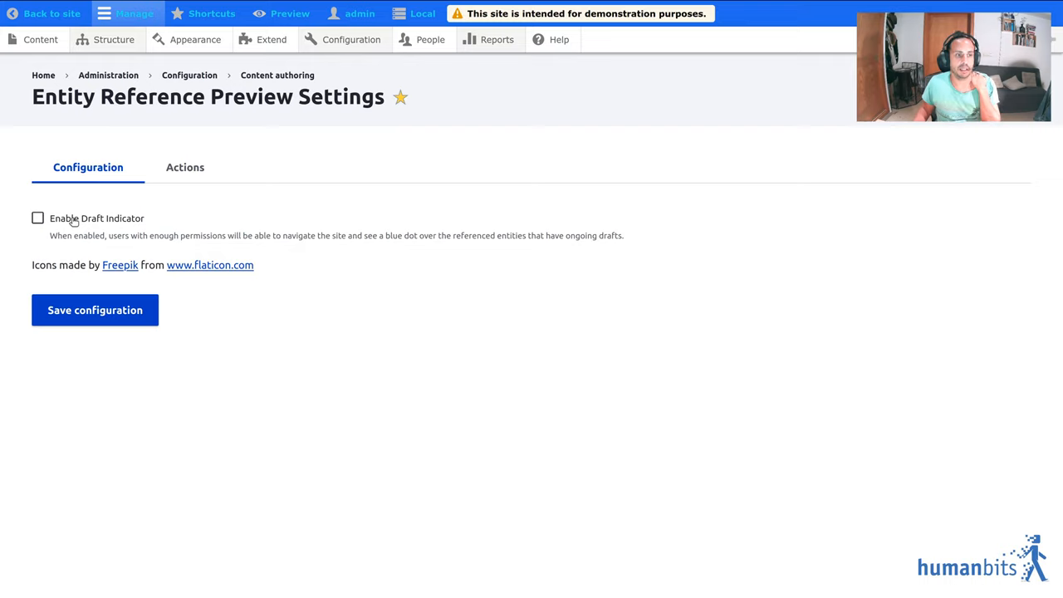
{"action": "left_click", "coordinate": [37, 217]}
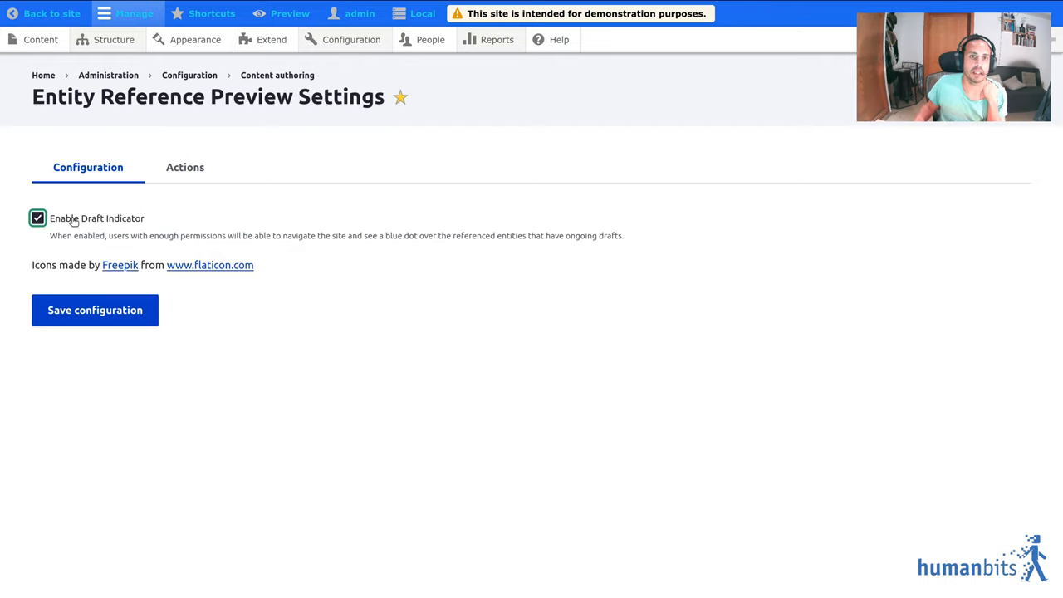
{"action": "left_click", "coordinate": [94, 311]}
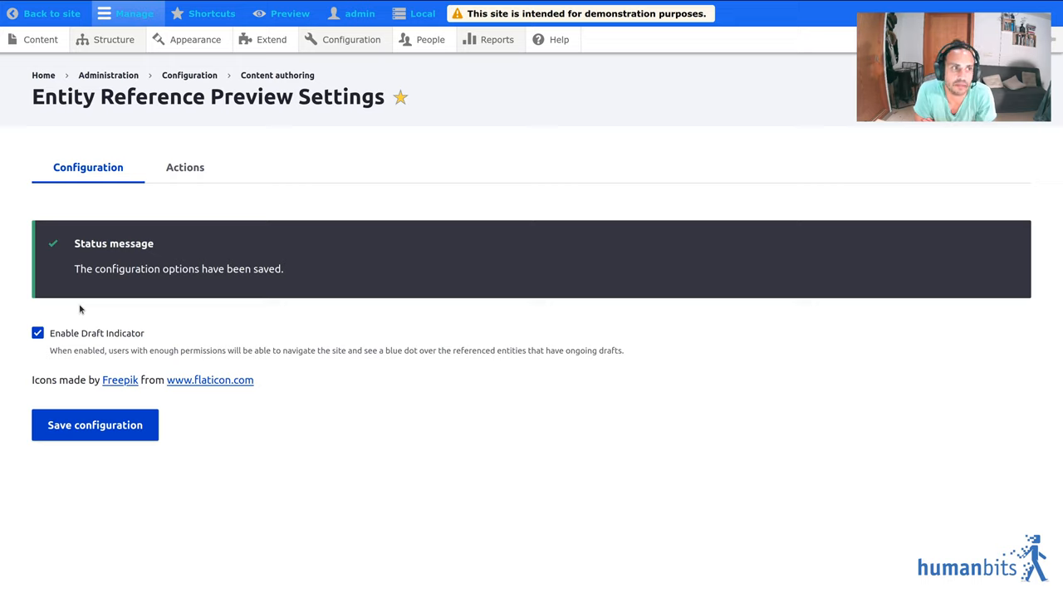
{"action": "mouse_move", "coordinate": [60, 129]}
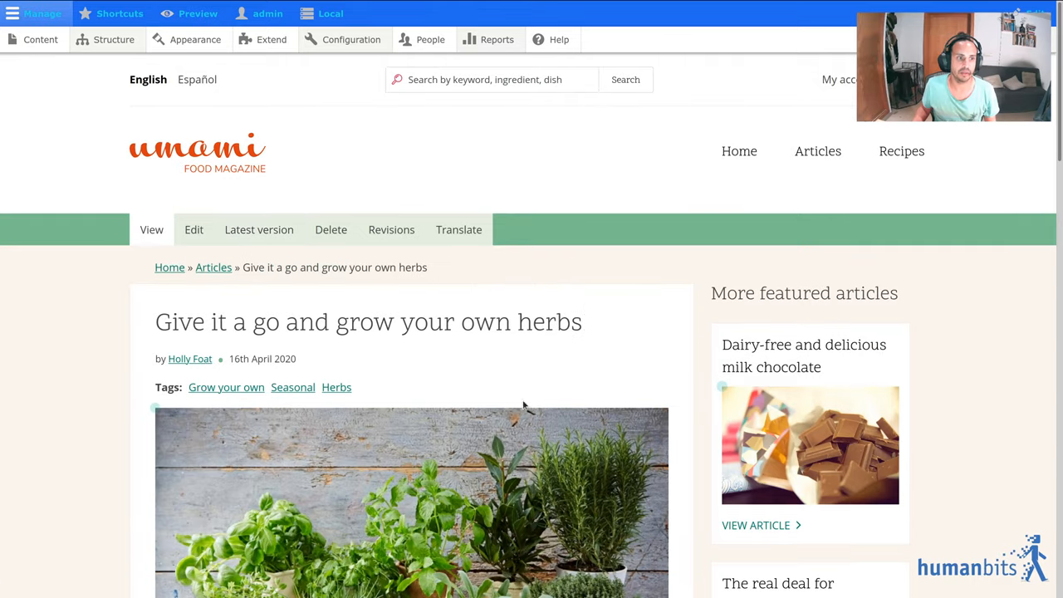
{"action": "mouse_move", "coordinate": [46, 406]}
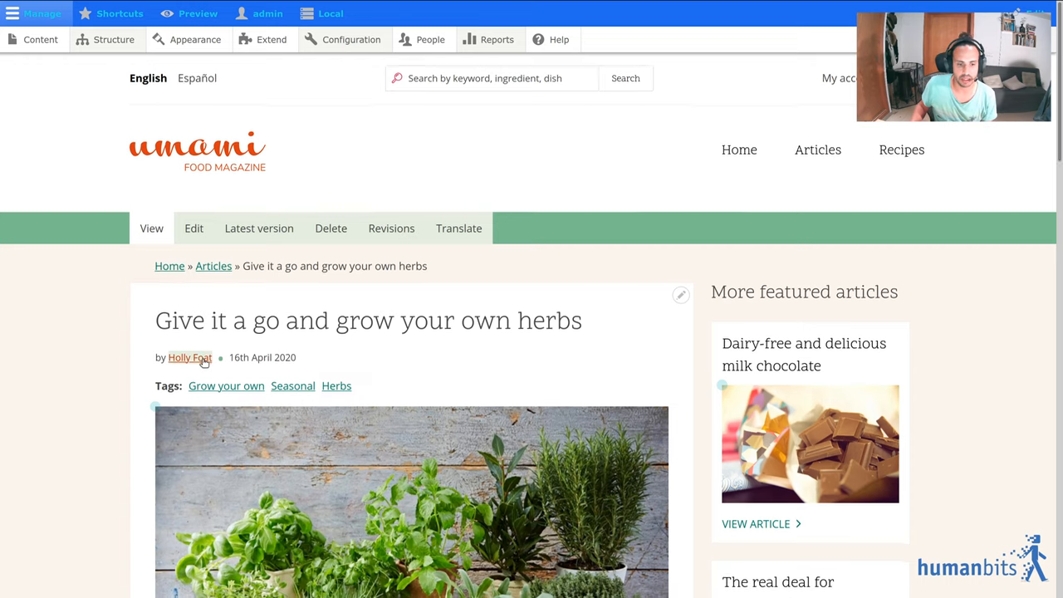
{"action": "scroll", "scroll_direction": "down", "scroll_amount": 3}
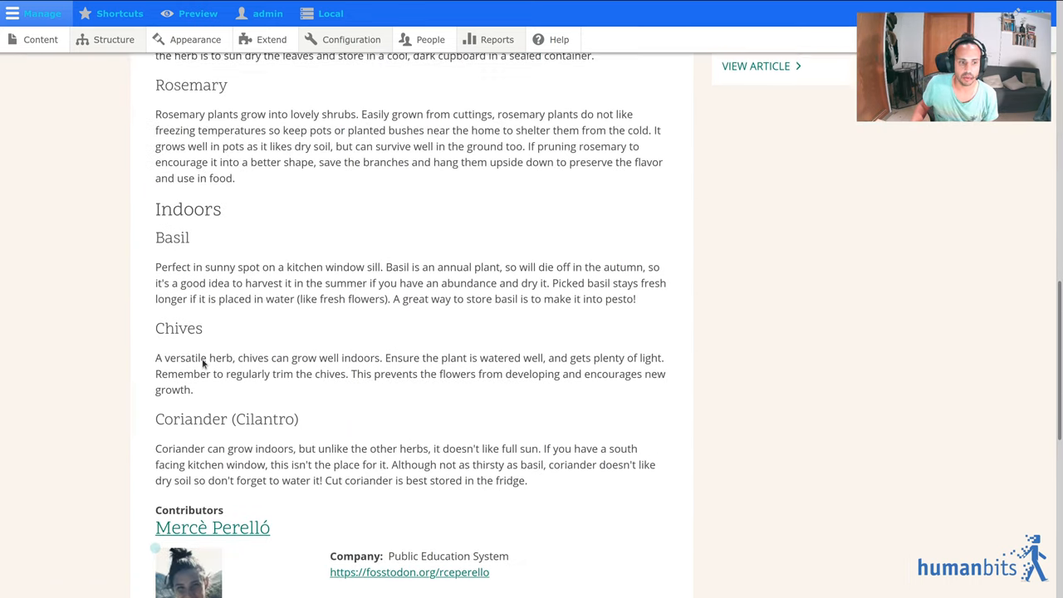
{"action": "scroll", "scroll_direction": "down", "scroll_amount": 3}
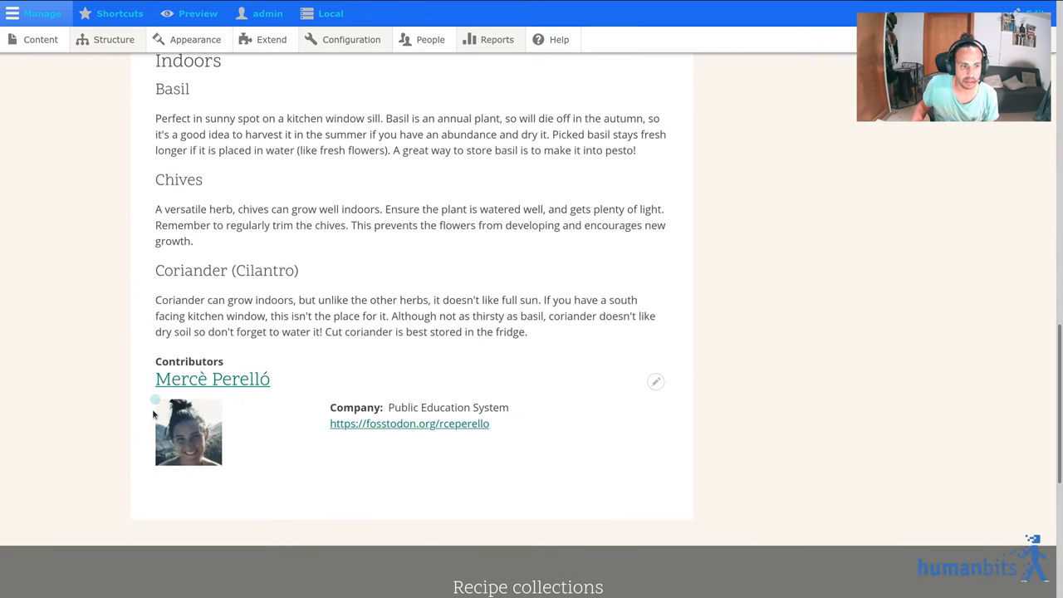
{"action": "mouse_move", "coordinate": [93, 409]}
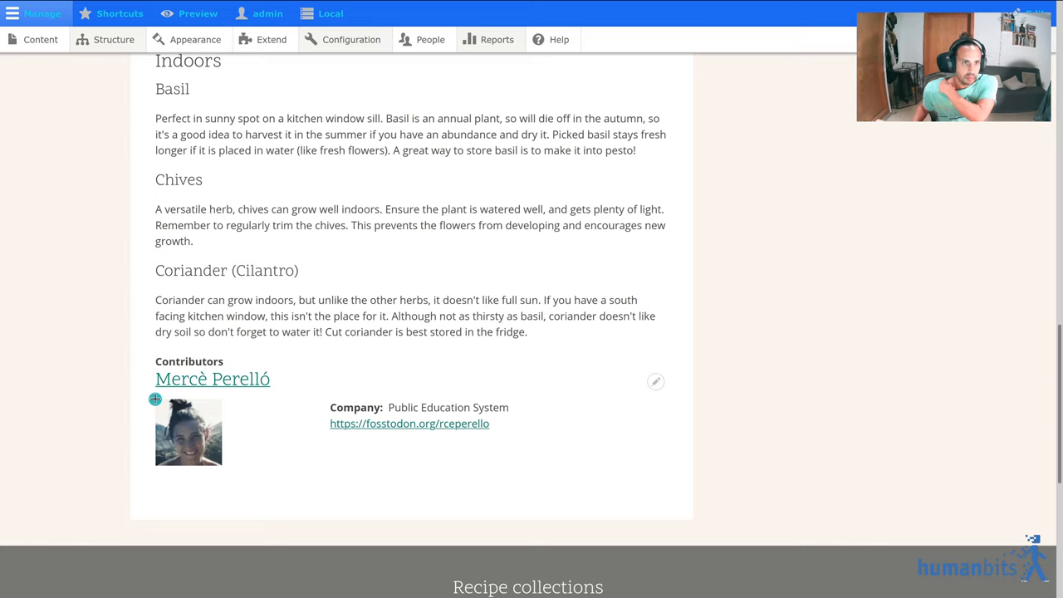
{"action": "scroll", "scroll_direction": "up", "scroll_amount": 3}
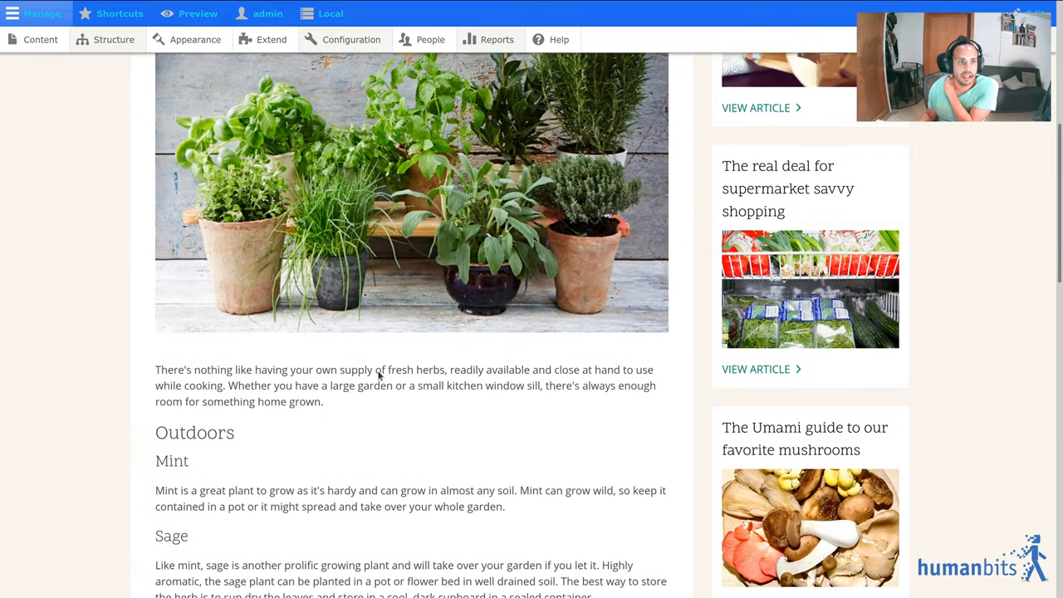
{"action": "scroll", "scroll_direction": "up", "scroll_amount": 3}
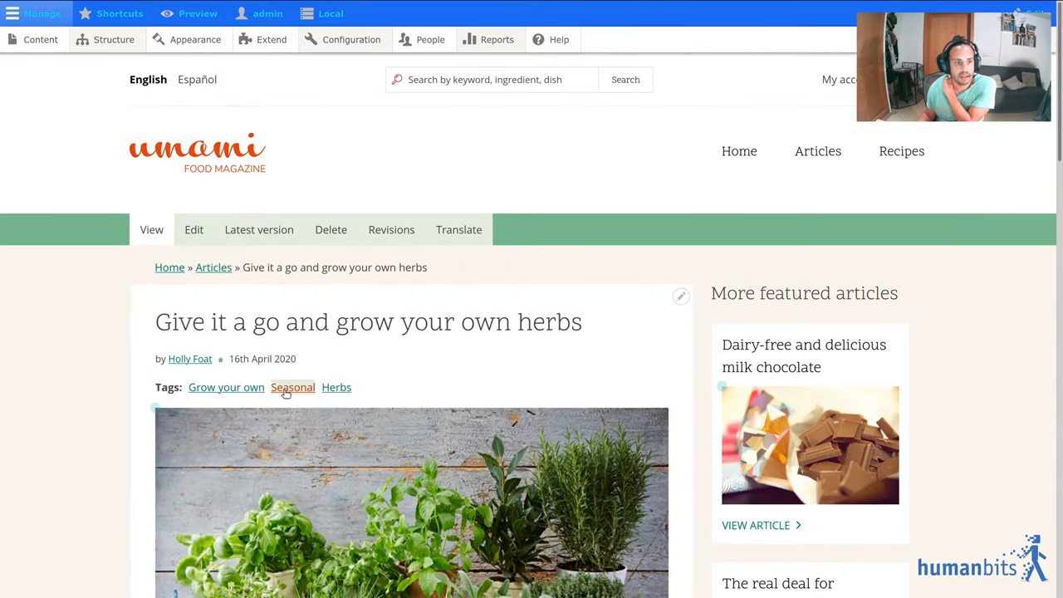
{"action": "mouse_move", "coordinate": [415, 361]}
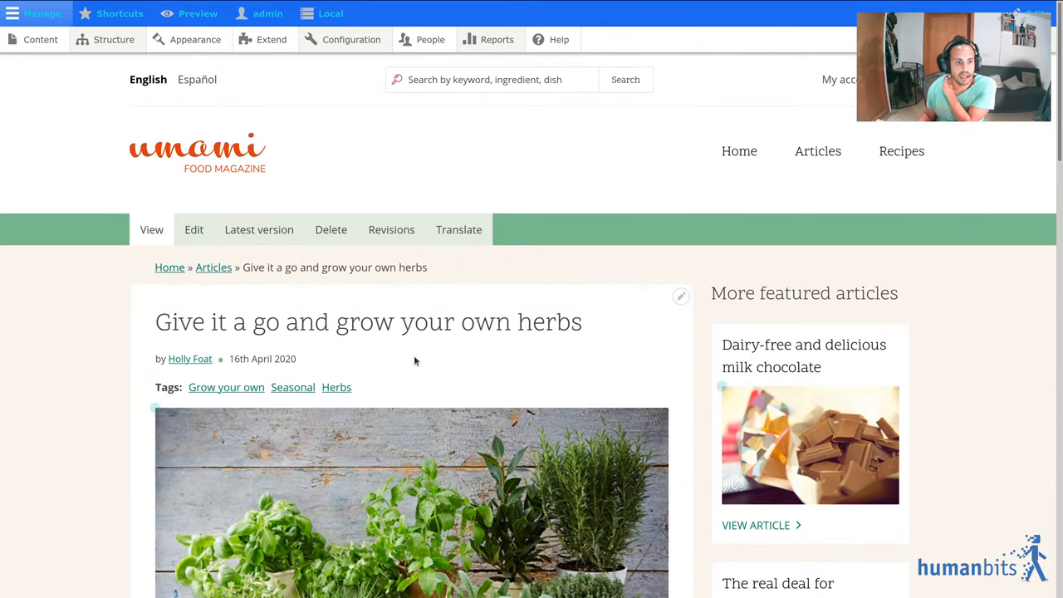
{"action": "mouse_move", "coordinate": [156, 407]}
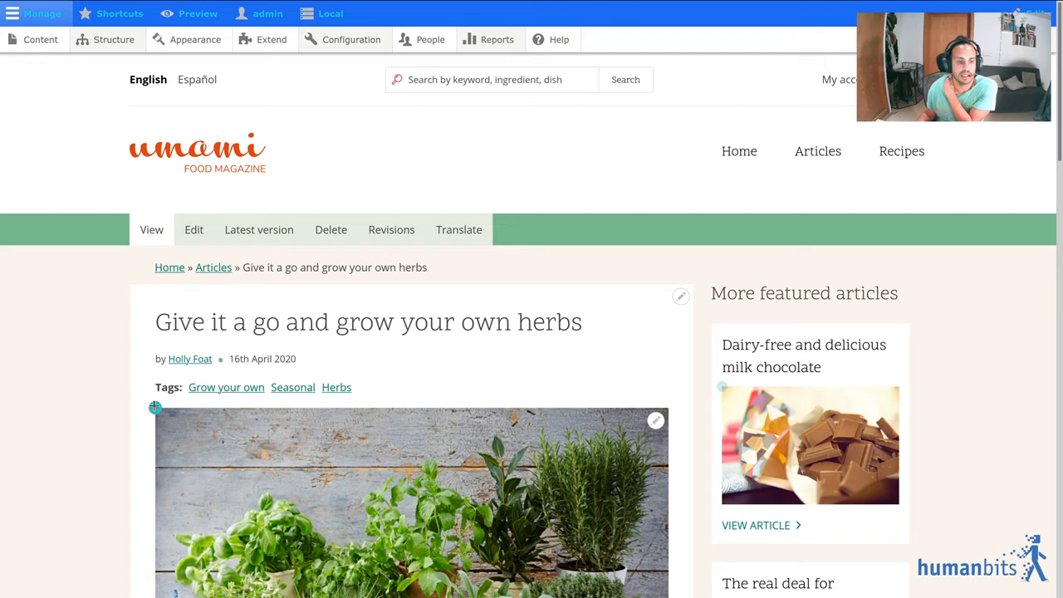
{"action": "mouse_move", "coordinate": [291, 462]}
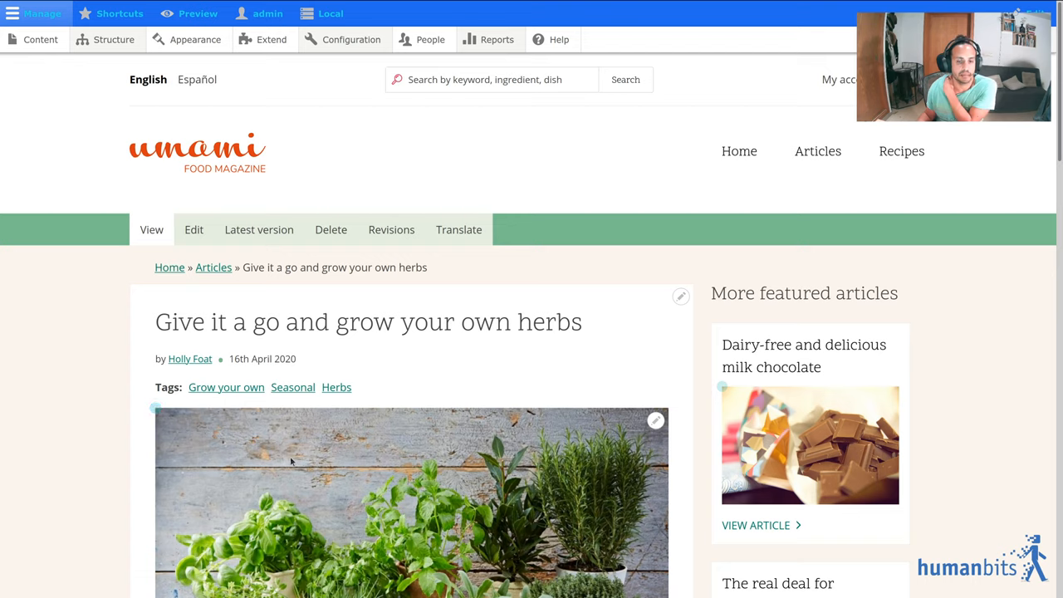
{"action": "mouse_move", "coordinate": [314, 357]}
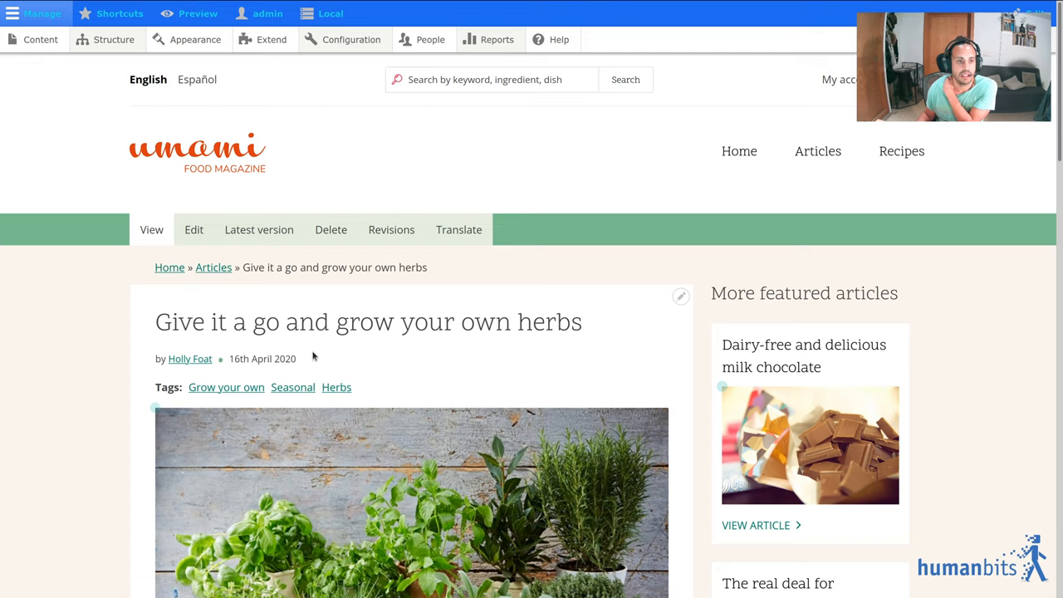
{"action": "mouse_move", "coordinate": [258, 260]}
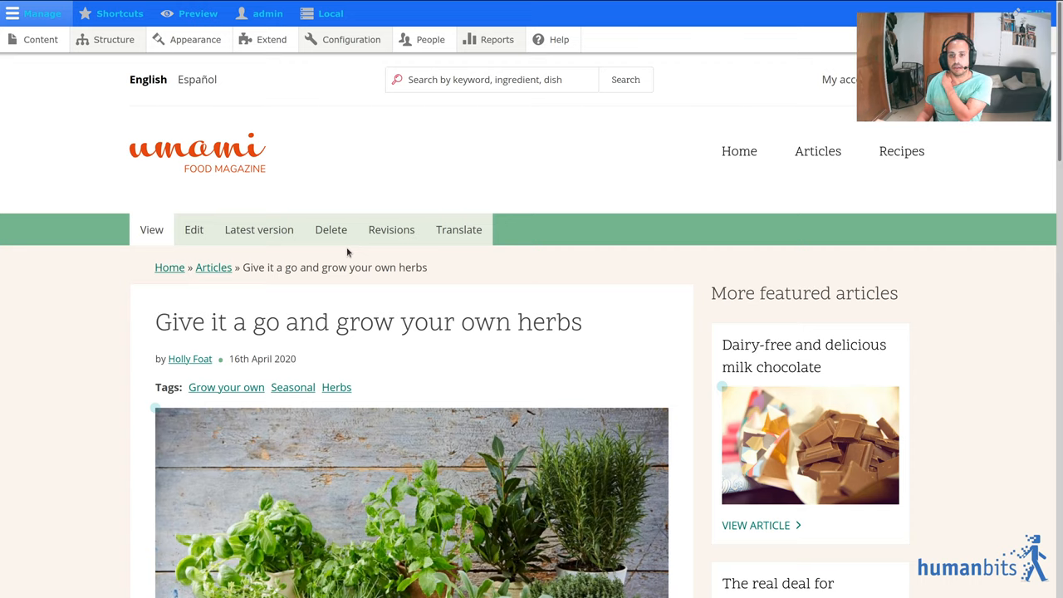
{"action": "scroll", "scroll_direction": "down", "scroll_amount": 3}
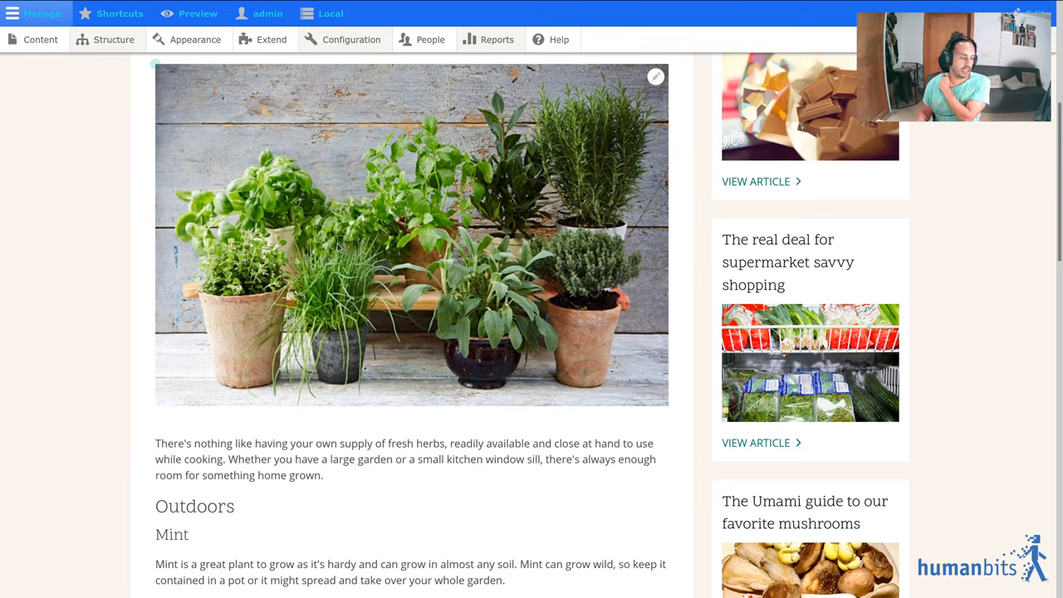
{"action": "mouse_move", "coordinate": [381, 284]}
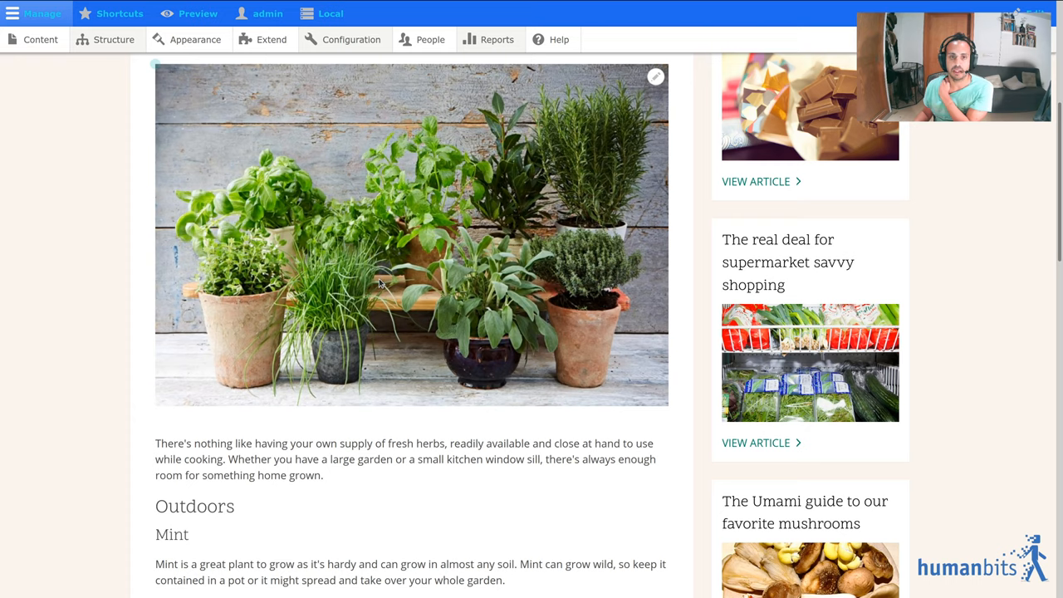
{"action": "scroll", "scroll_direction": "down", "scroll_amount": 3}
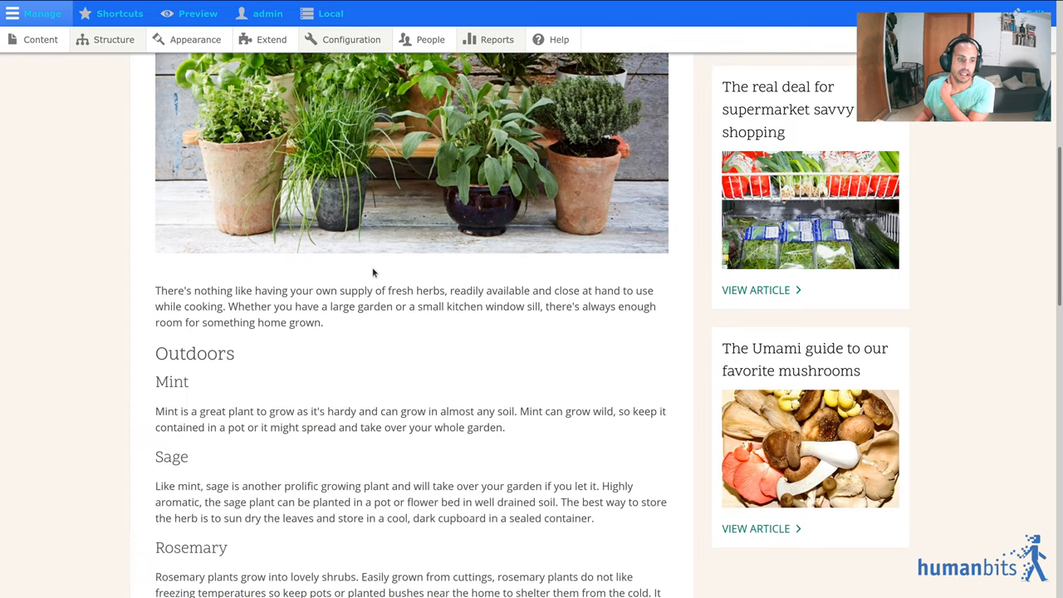
{"action": "scroll", "scroll_direction": "up", "scroll_amount": 3}
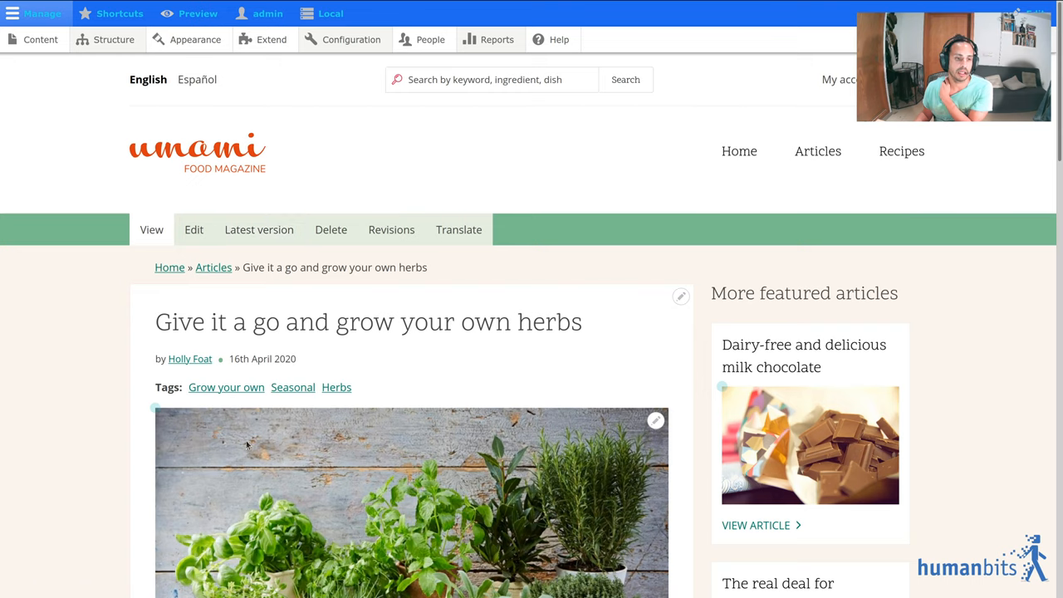
{"action": "left_click", "coordinate": [259, 229]}
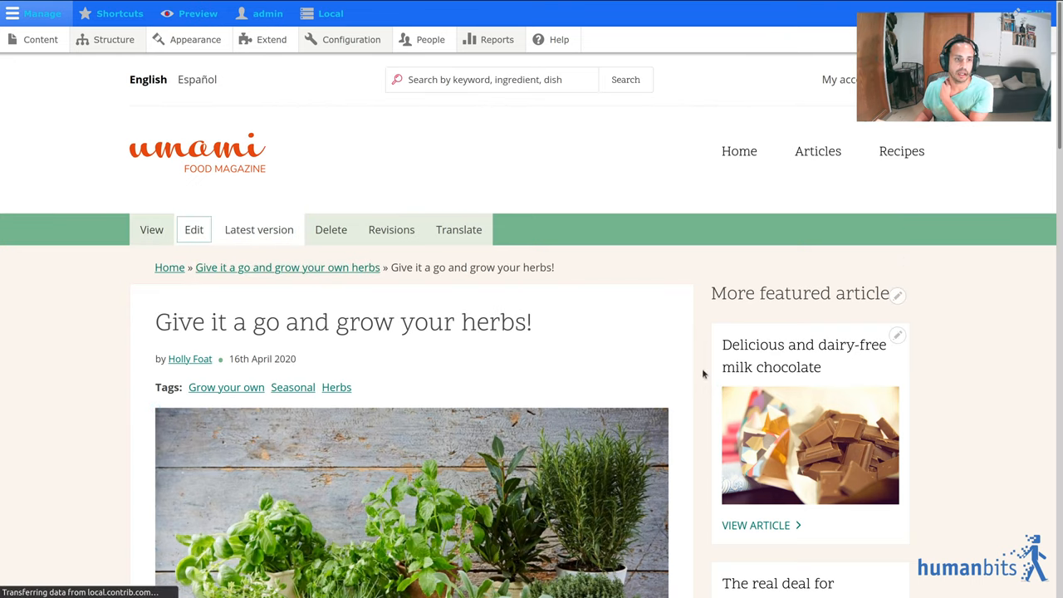
{"action": "left_click", "coordinate": [193, 230]}
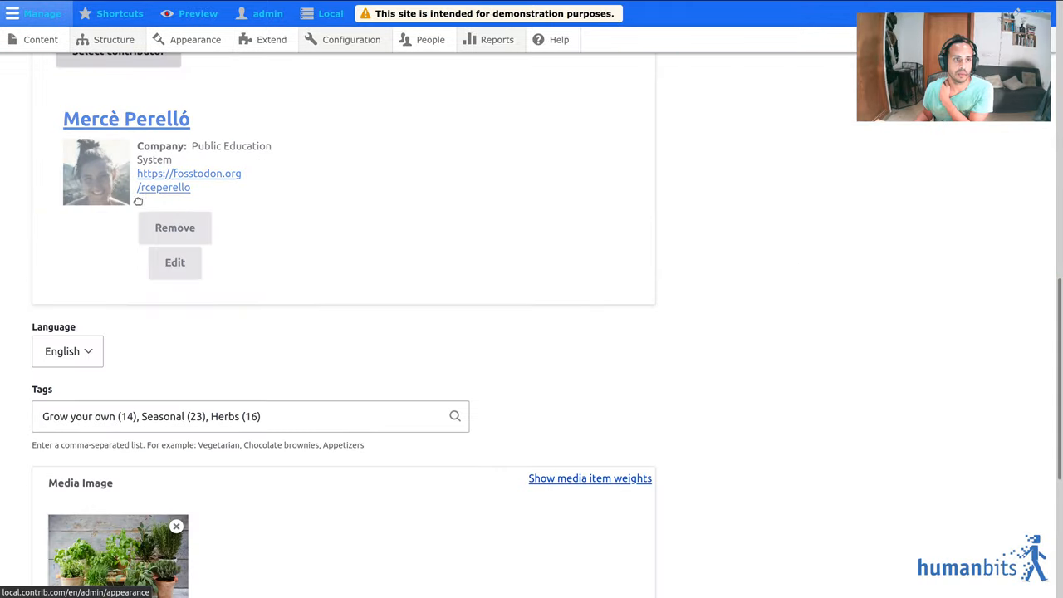
{"action": "scroll", "scroll_direction": "down", "scroll_amount": 3}
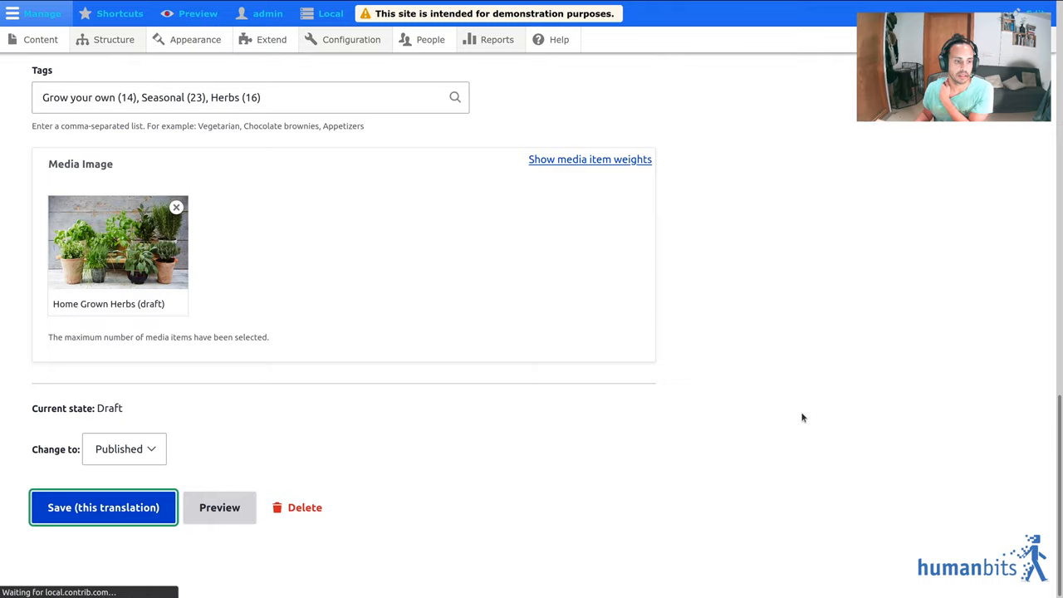
{"action": "left_click", "coordinate": [103, 508]}
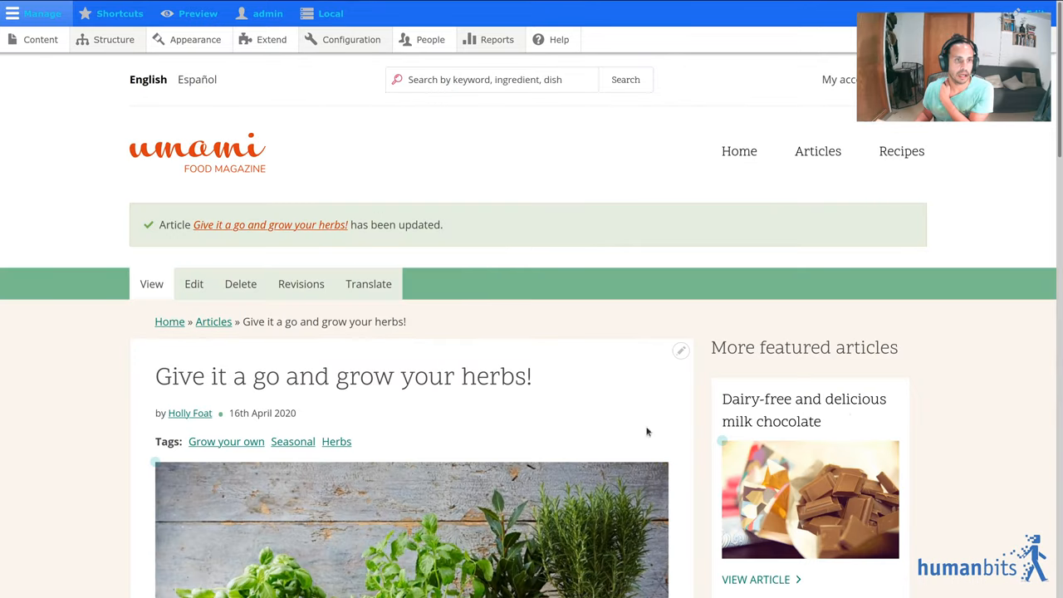
{"action": "mouse_move", "coordinate": [190, 398]}
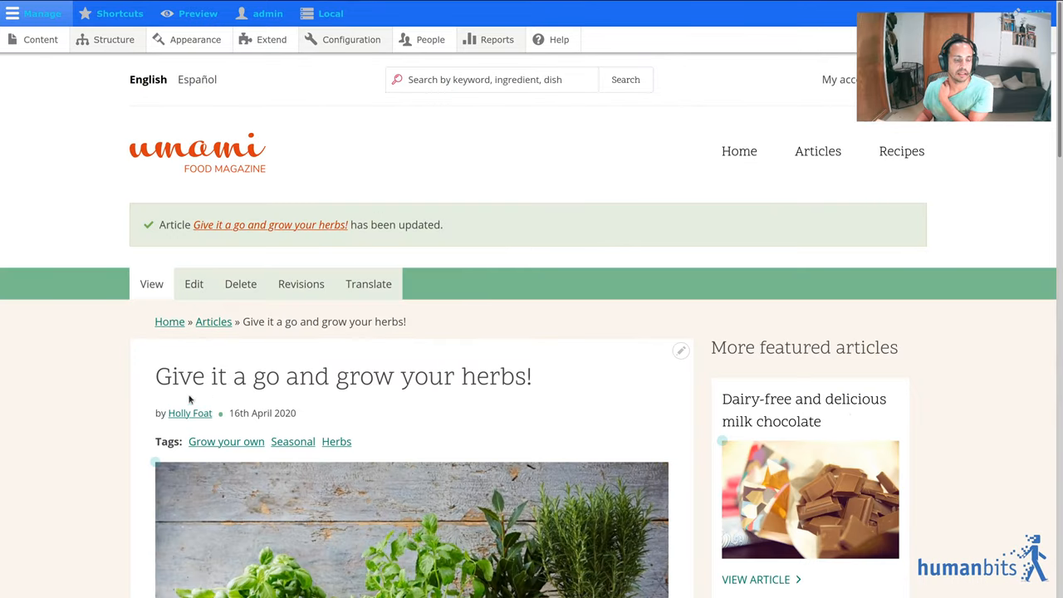
{"action": "triple_click", "coordinate": [343, 375]}
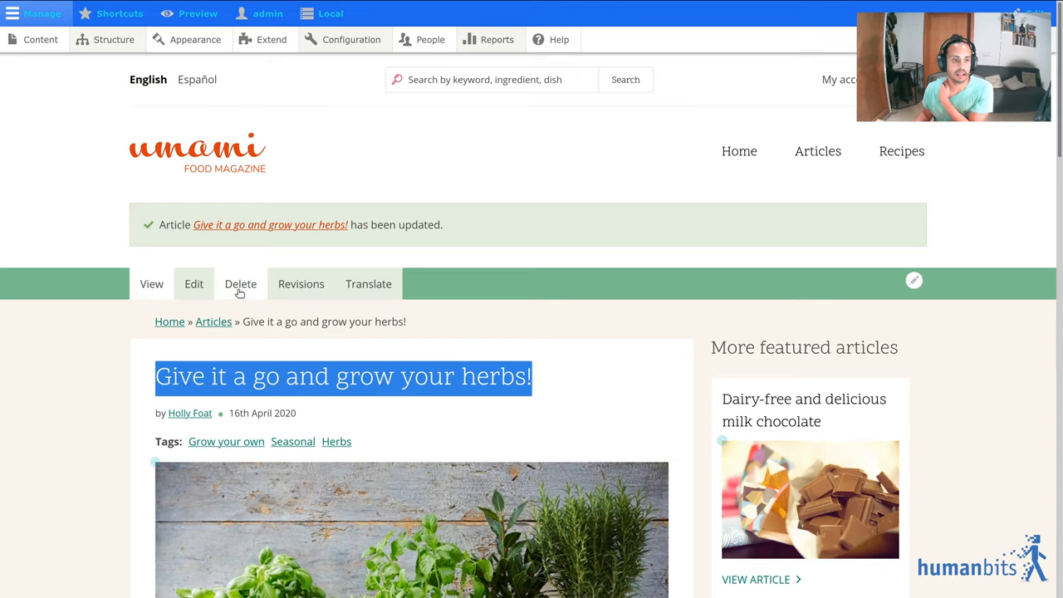
{"action": "mouse_move", "coordinate": [193, 283]}
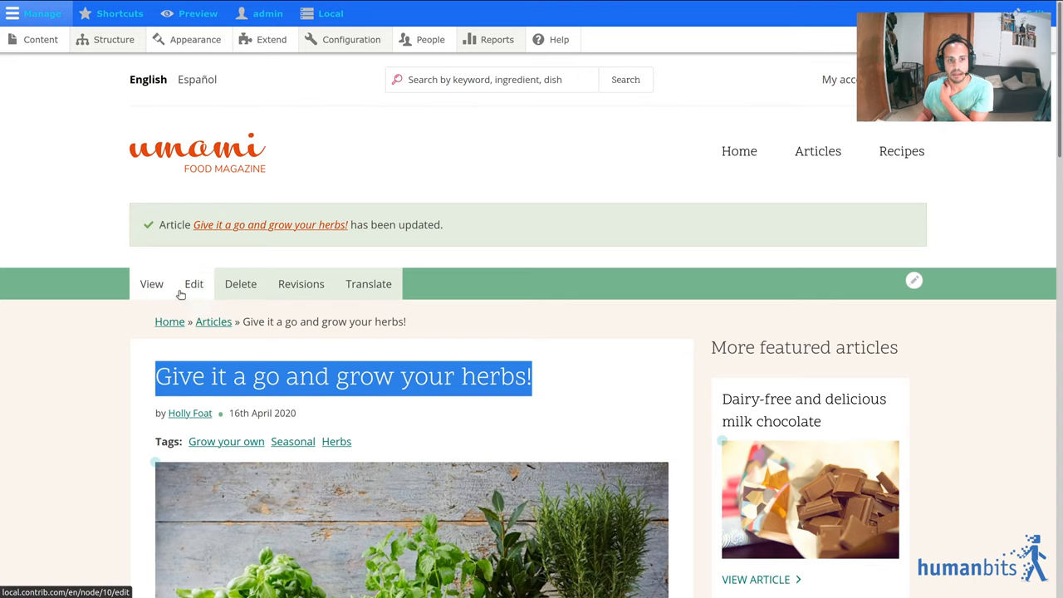
{"action": "scroll", "scroll_direction": "down", "scroll_amount": 3}
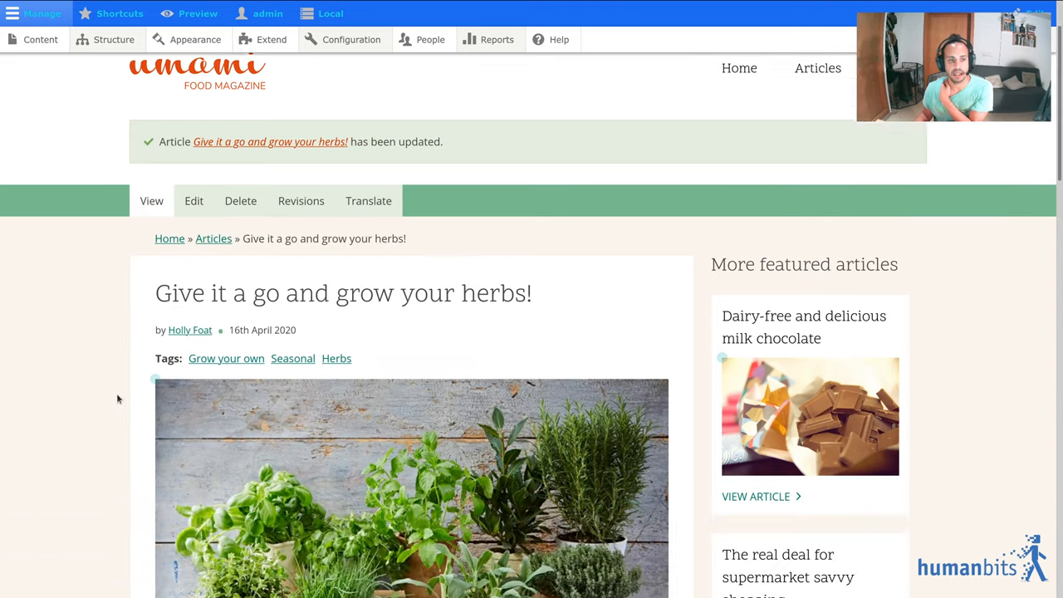
{"action": "scroll", "scroll_direction": "down", "scroll_amount": 3}
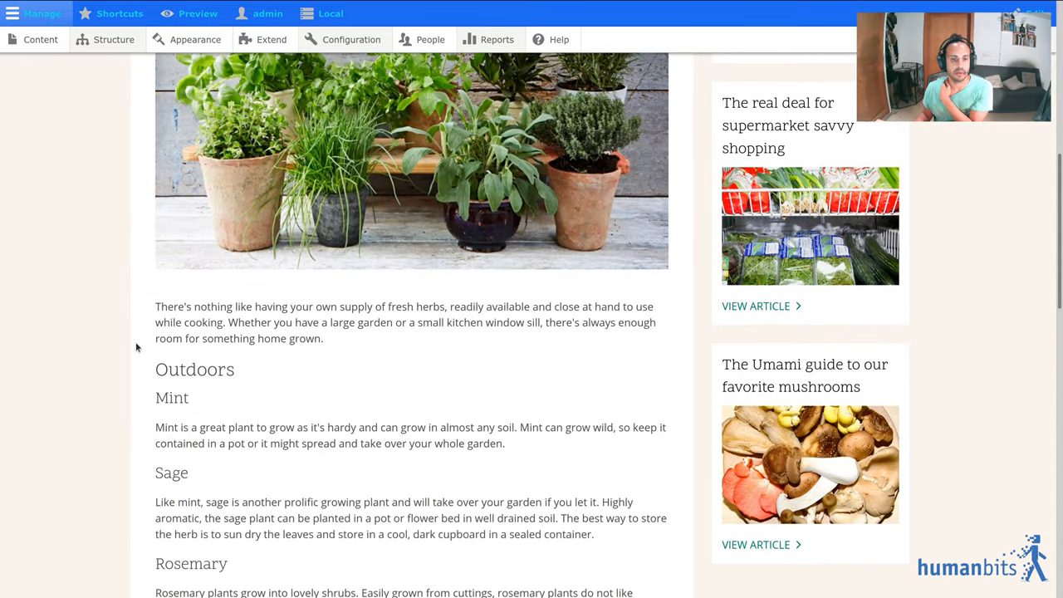
{"action": "scroll", "scroll_direction": "down", "scroll_amount": 3}
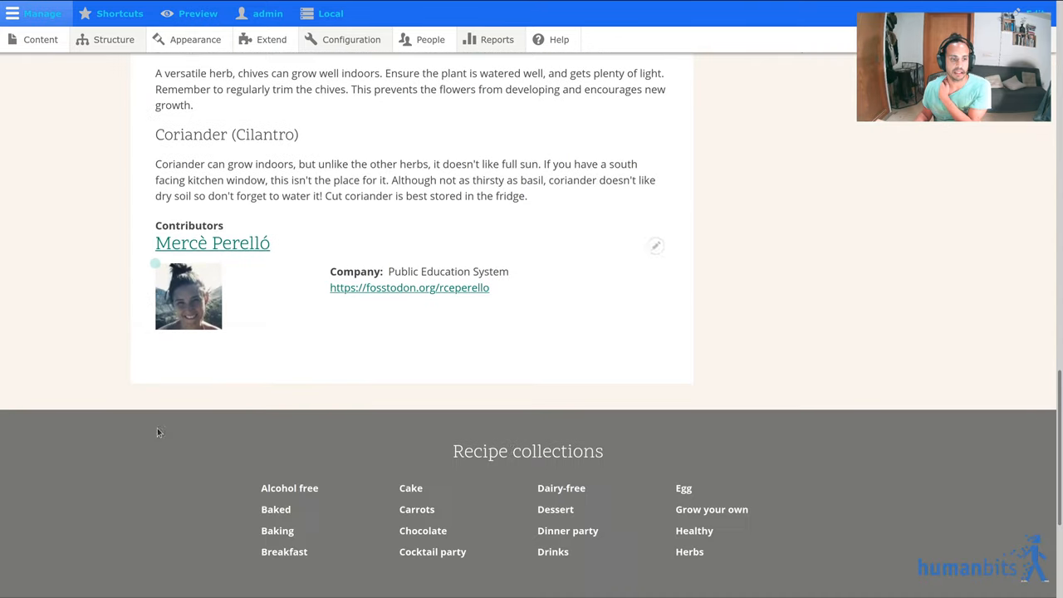
{"action": "scroll", "scroll_direction": "up", "scroll_amount": 3}
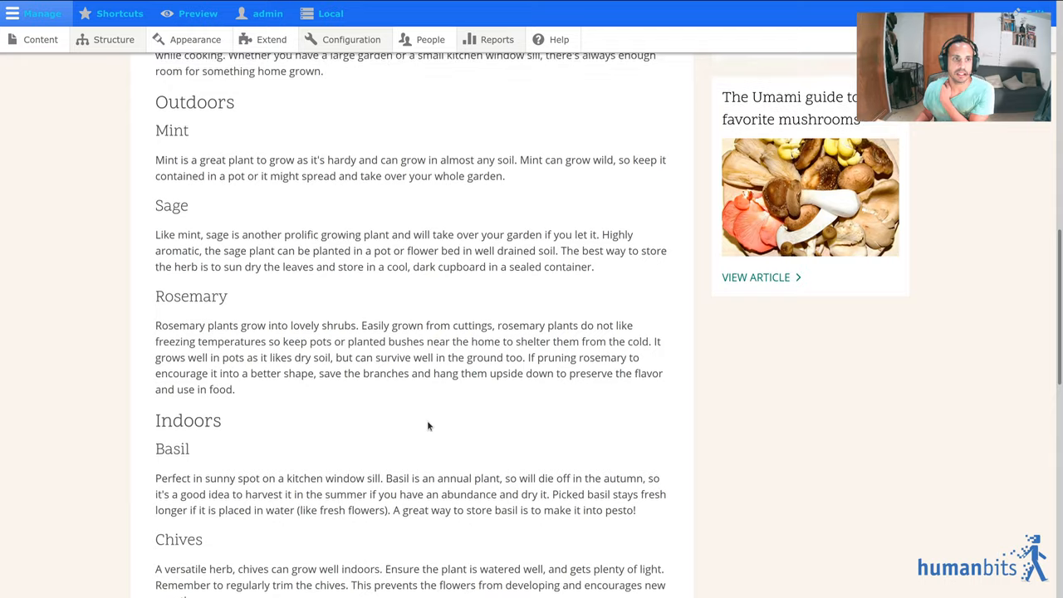
{"action": "scroll", "scroll_direction": "up", "scroll_amount": 3}
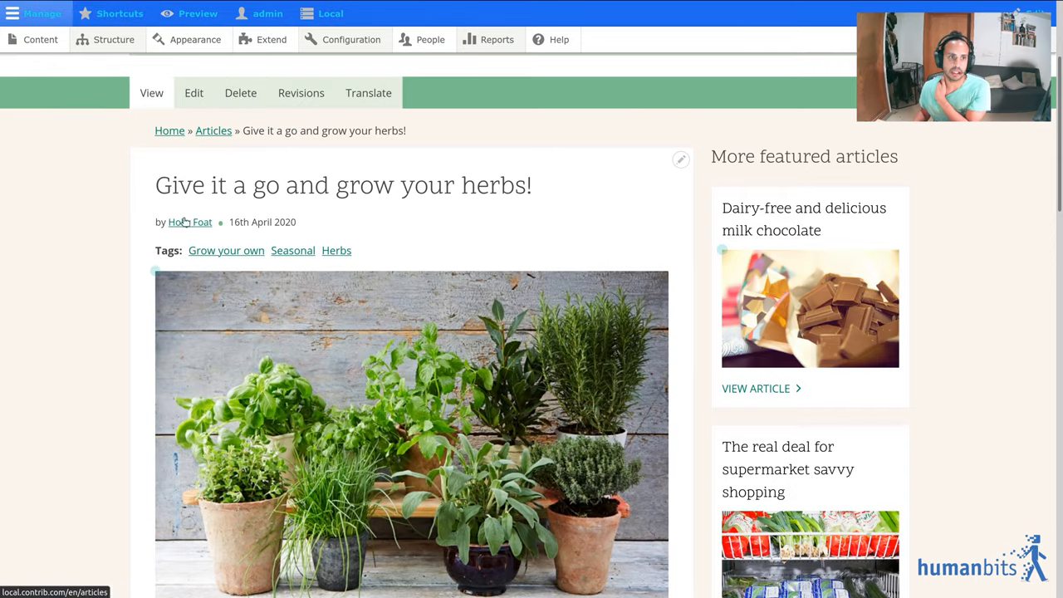
Step: Start previewing from the Entity Reference Preview Controls Actions and check the contributor's draft name and sidebar titles
{"action": "left_click", "coordinate": [198, 13]}
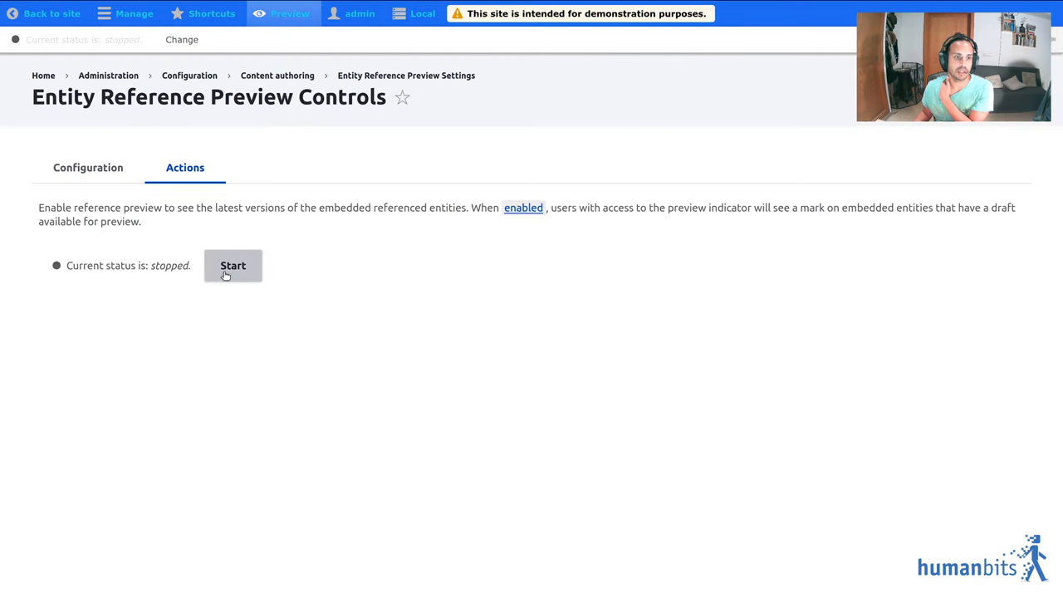
{"action": "left_click", "coordinate": [233, 266]}
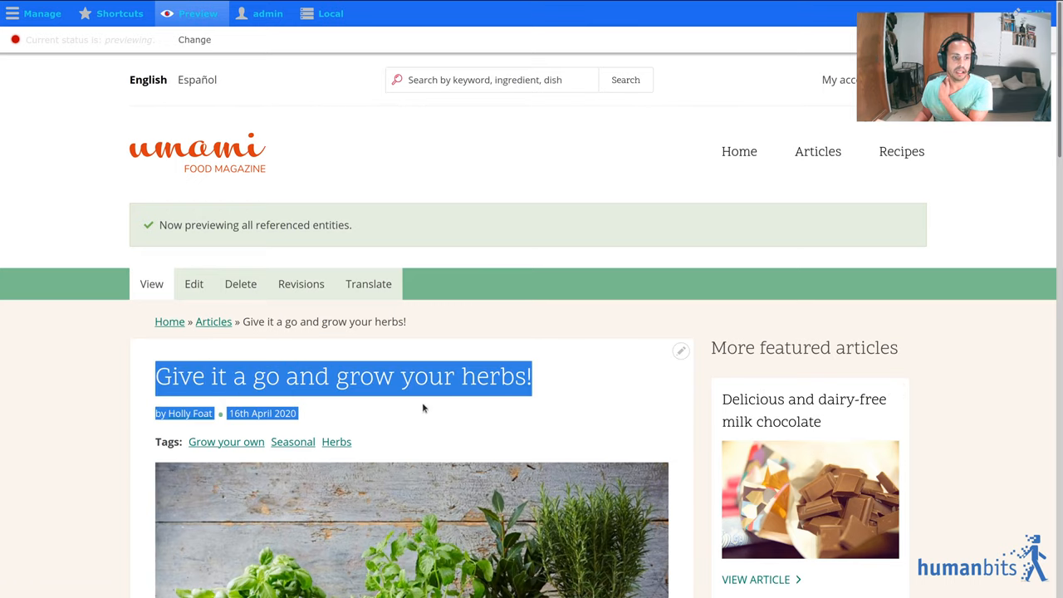
{"action": "scroll", "scroll_direction": "down", "scroll_amount": 3}
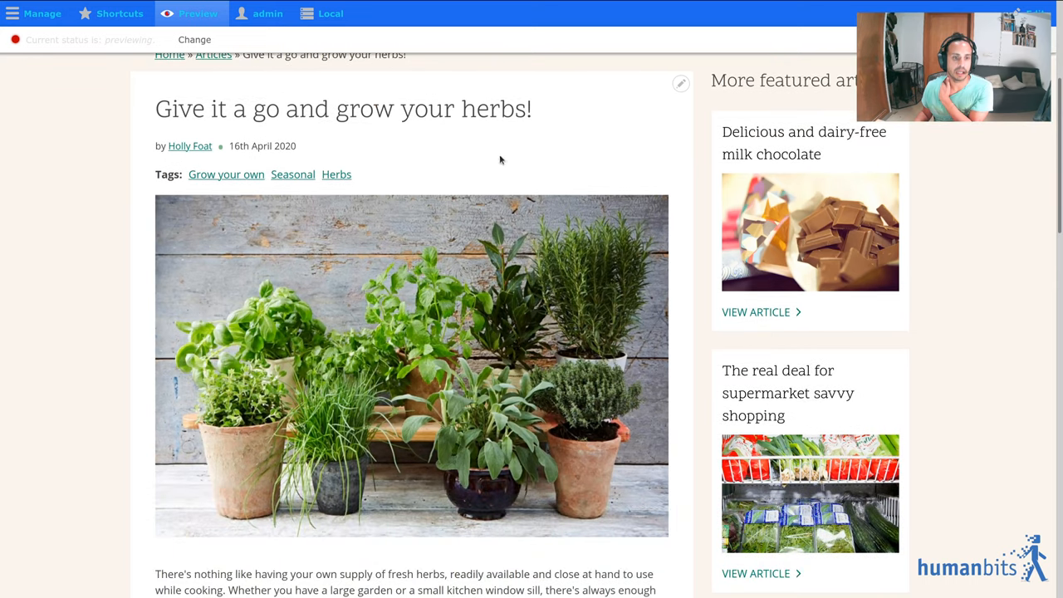
{"action": "scroll", "scroll_direction": "down", "scroll_amount": 3}
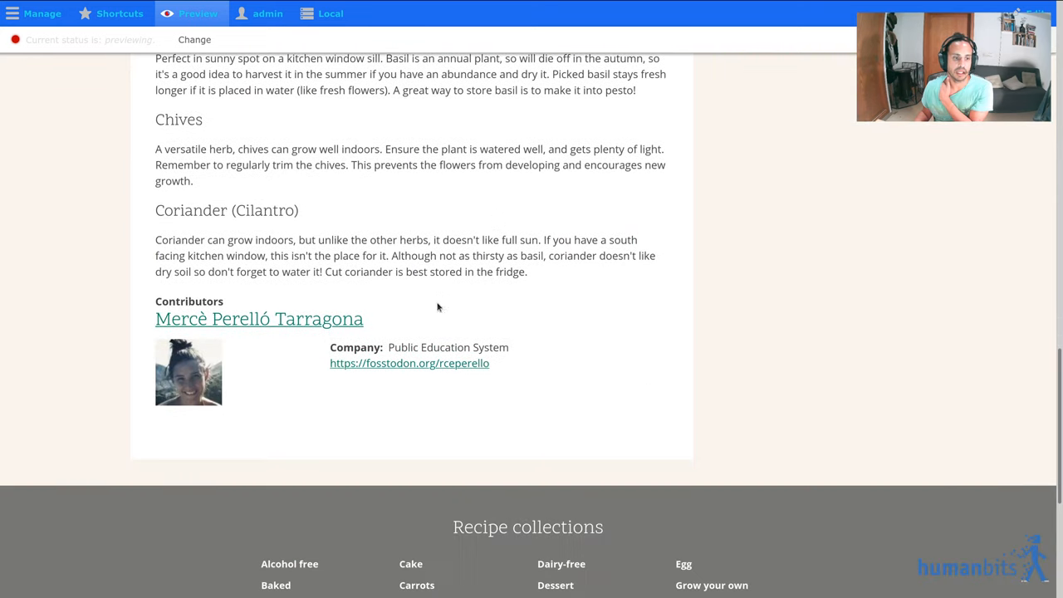
{"action": "double_click", "coordinate": [319, 319]}
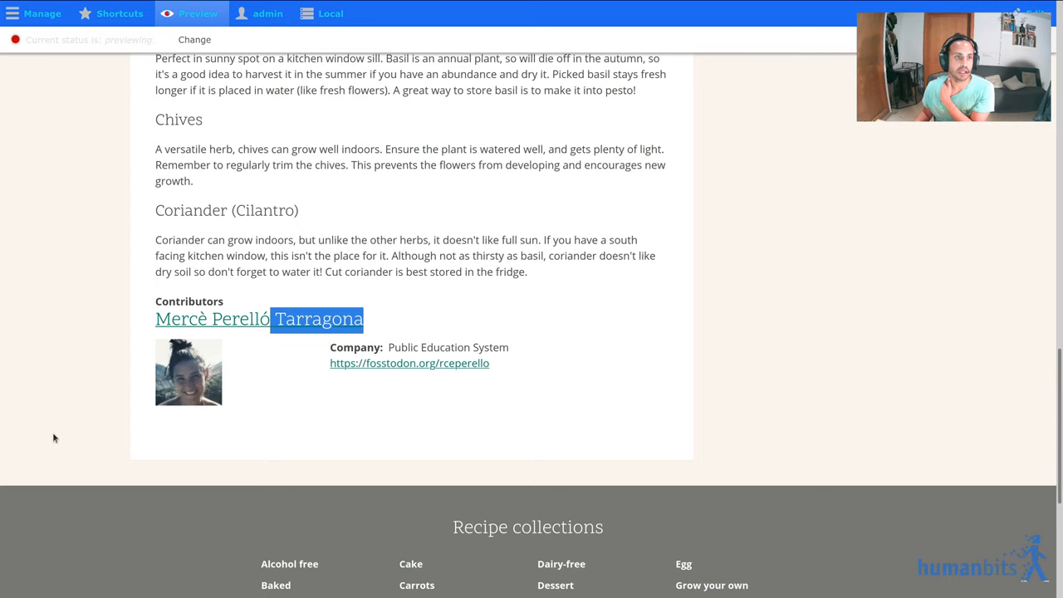
{"action": "mouse_move", "coordinate": [603, 220]}
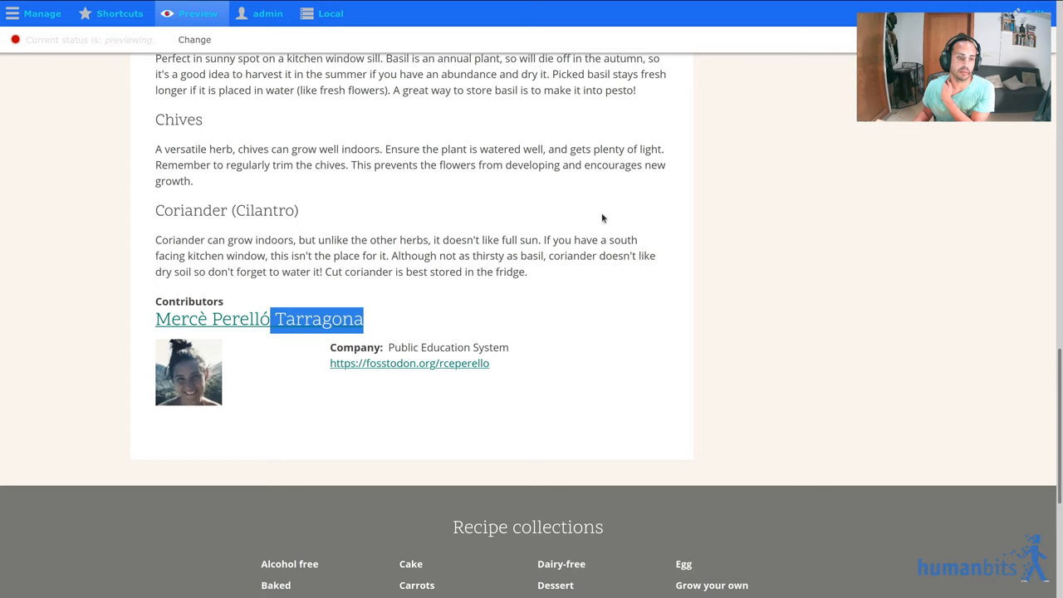
{"action": "scroll", "scroll_direction": "up", "scroll_amount": 3}
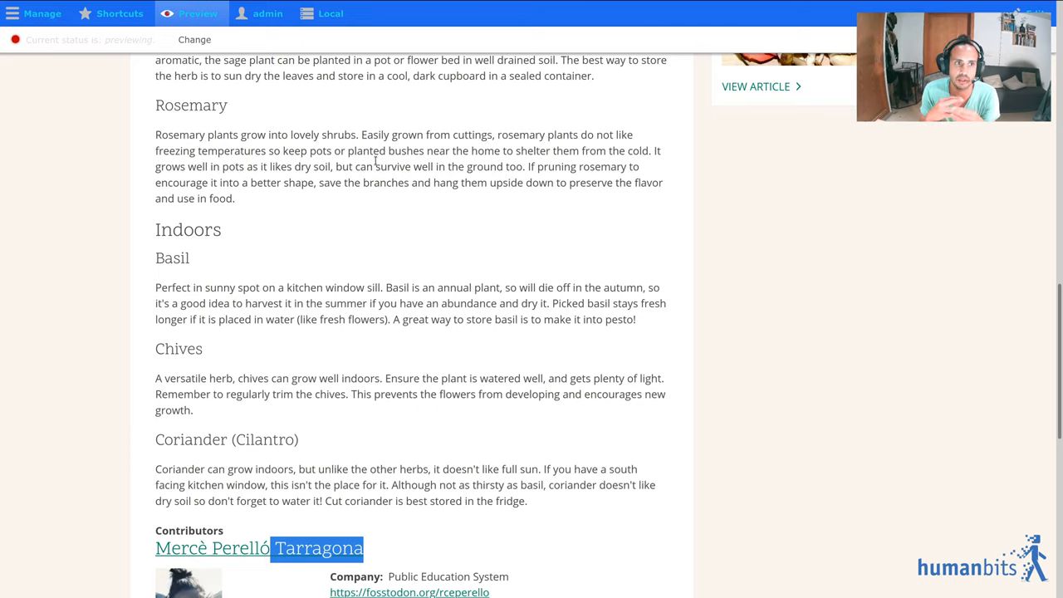
{"action": "scroll", "scroll_direction": "up", "scroll_amount": 3}
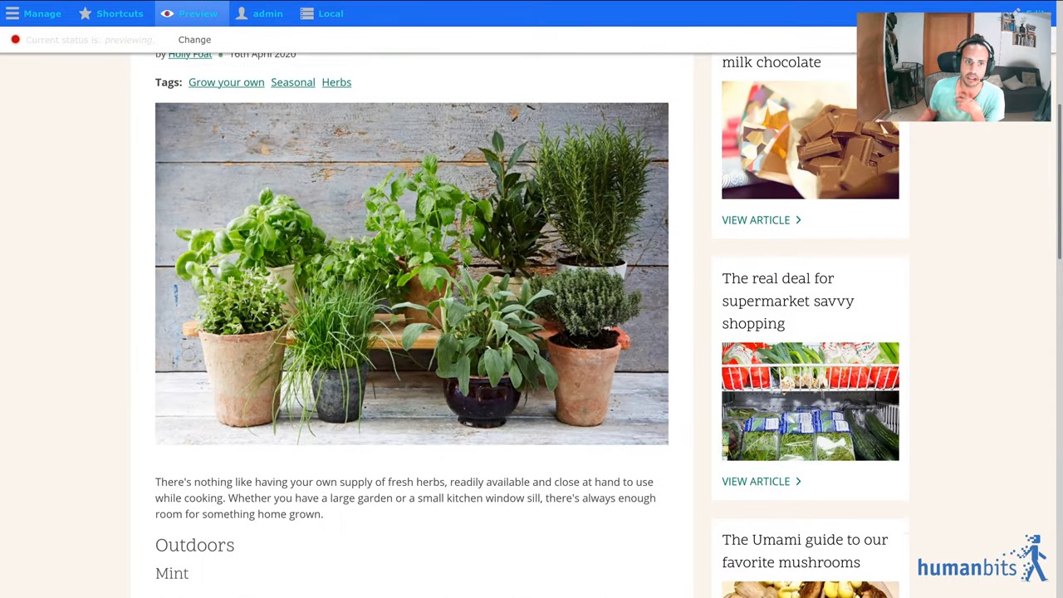
{"action": "scroll", "scroll_direction": "up", "scroll_amount": 3}
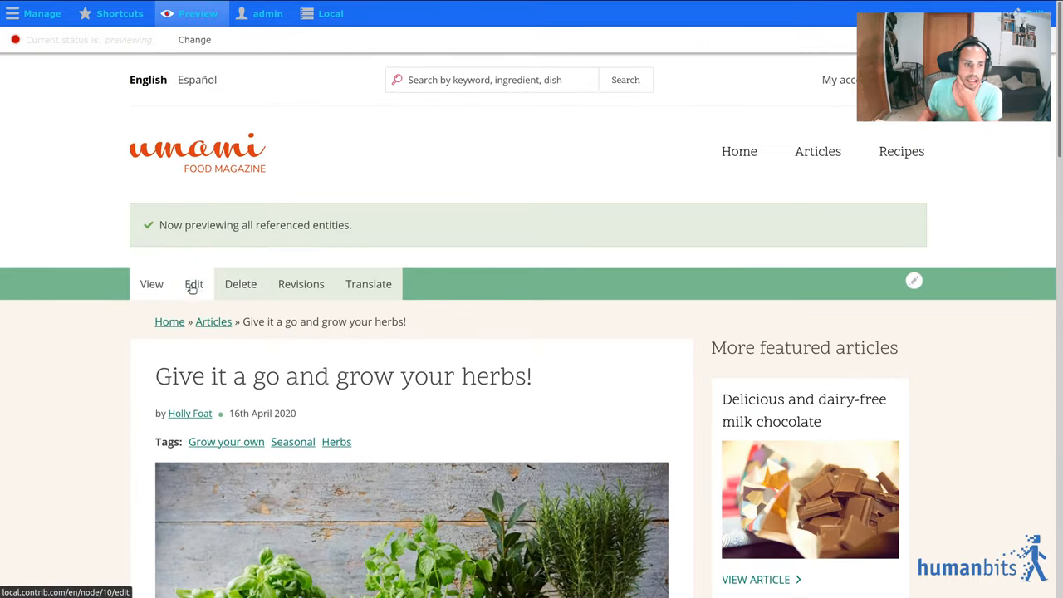
Step: Edit the herbs article title to remove the "!" and pick Draft as the moderation state for saving
{"action": "left_click", "coordinate": [193, 283]}
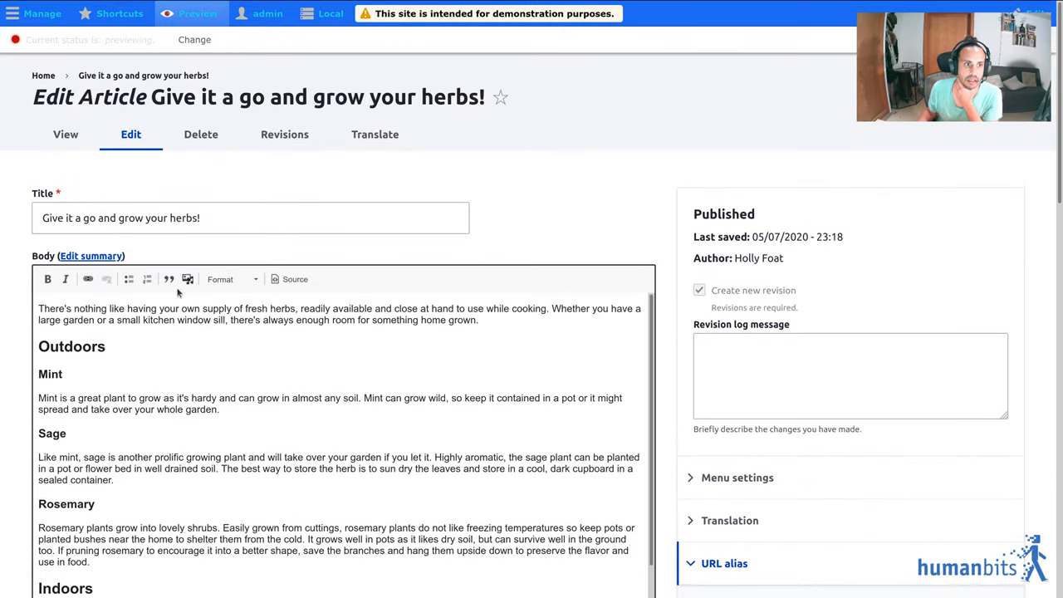
{"action": "left_click", "coordinate": [250, 217]}
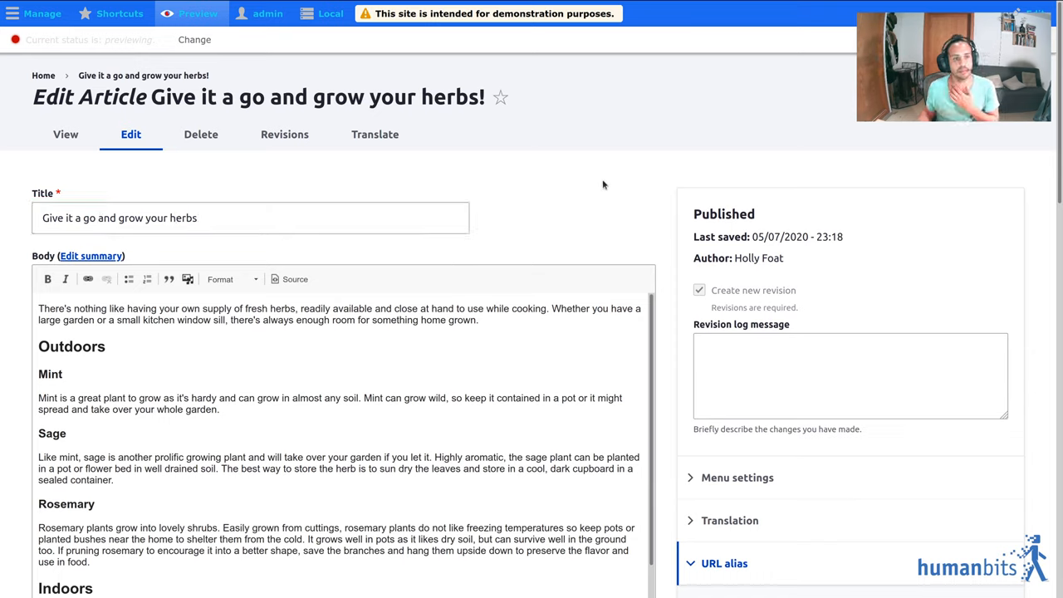
{"action": "mouse_move", "coordinate": [651, 216]}
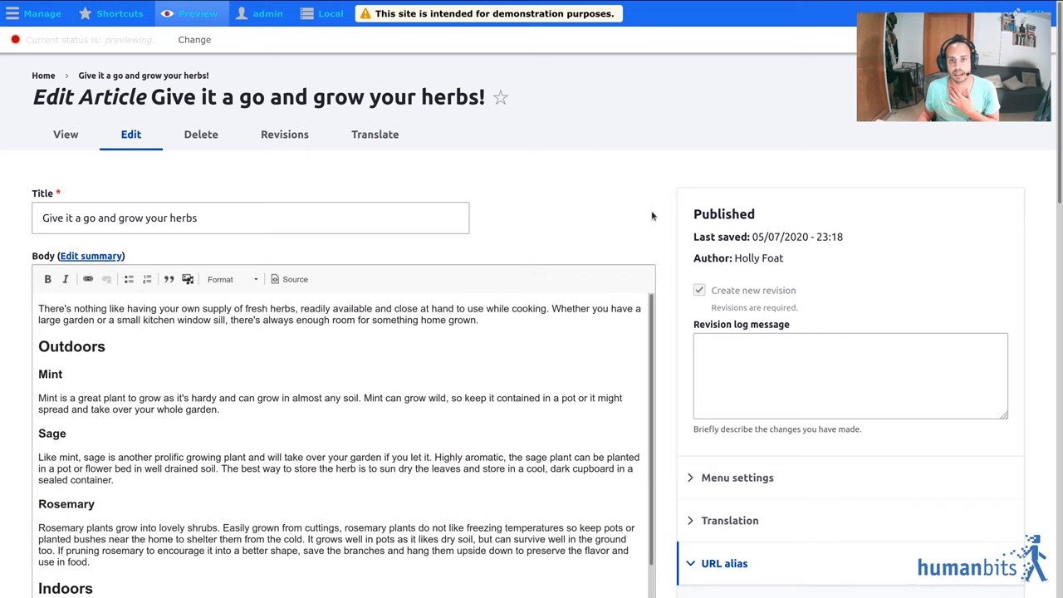
{"action": "scroll", "scroll_direction": "down", "scroll_amount": 3}
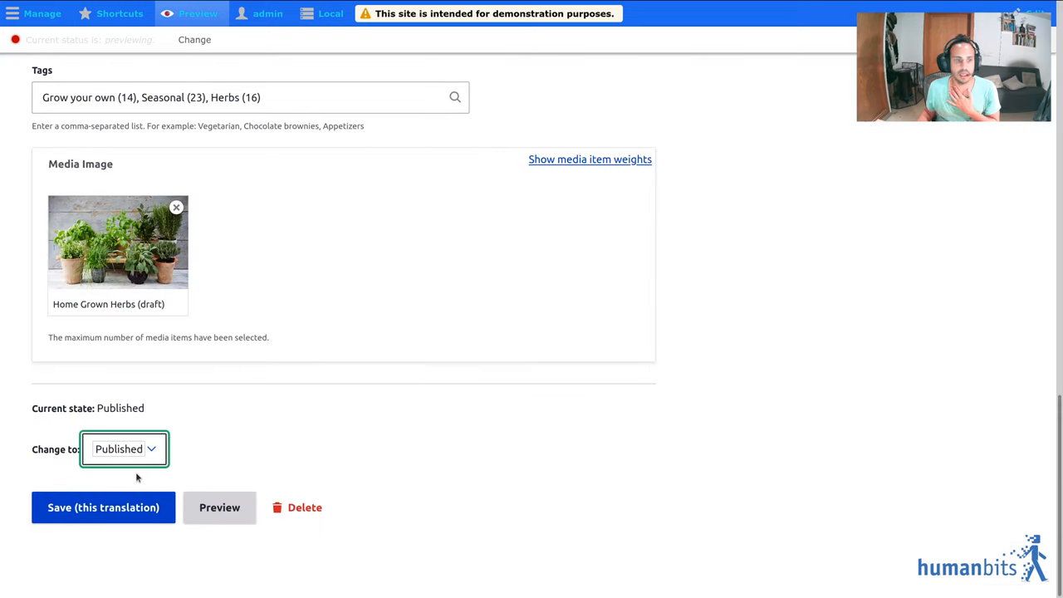
{"action": "left_click", "coordinate": [103, 508]}
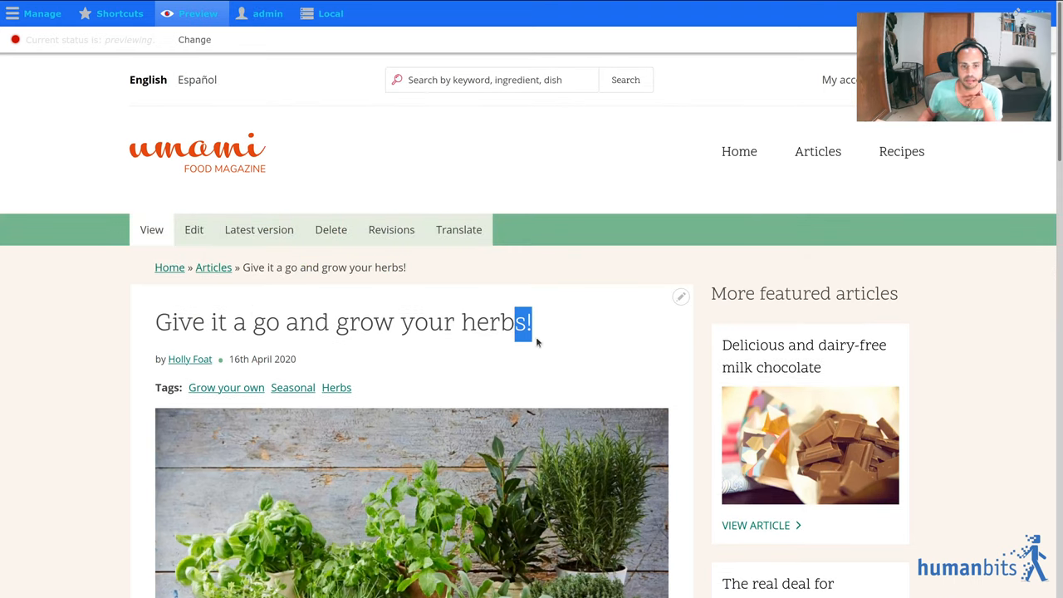
Step: Navigate via the Herbs tag to the Articles listing and stop previewing referenced entities
{"action": "left_click", "coordinate": [335, 387]}
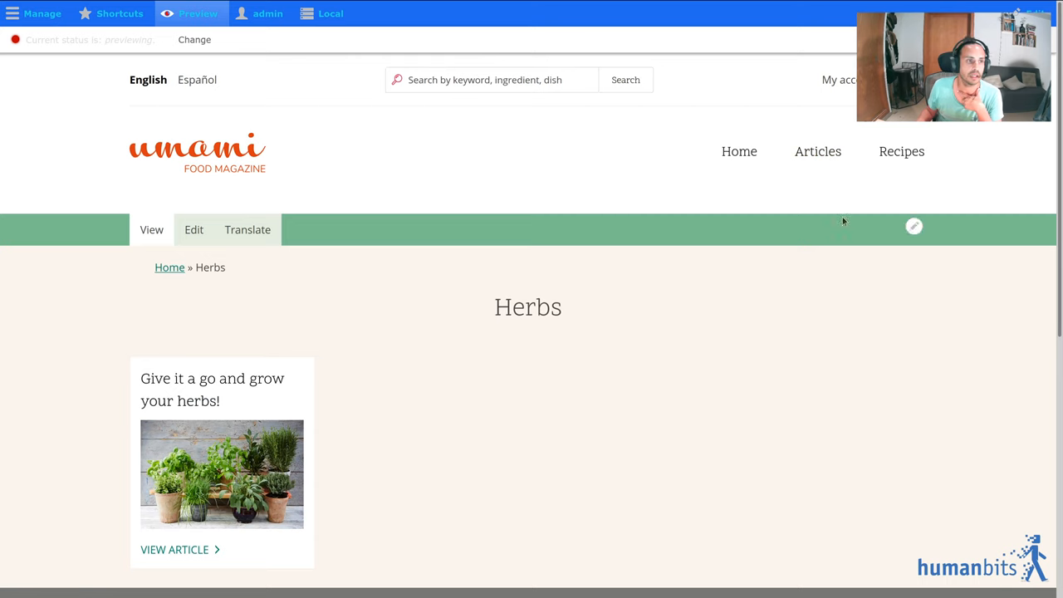
{"action": "left_click", "coordinate": [817, 151]}
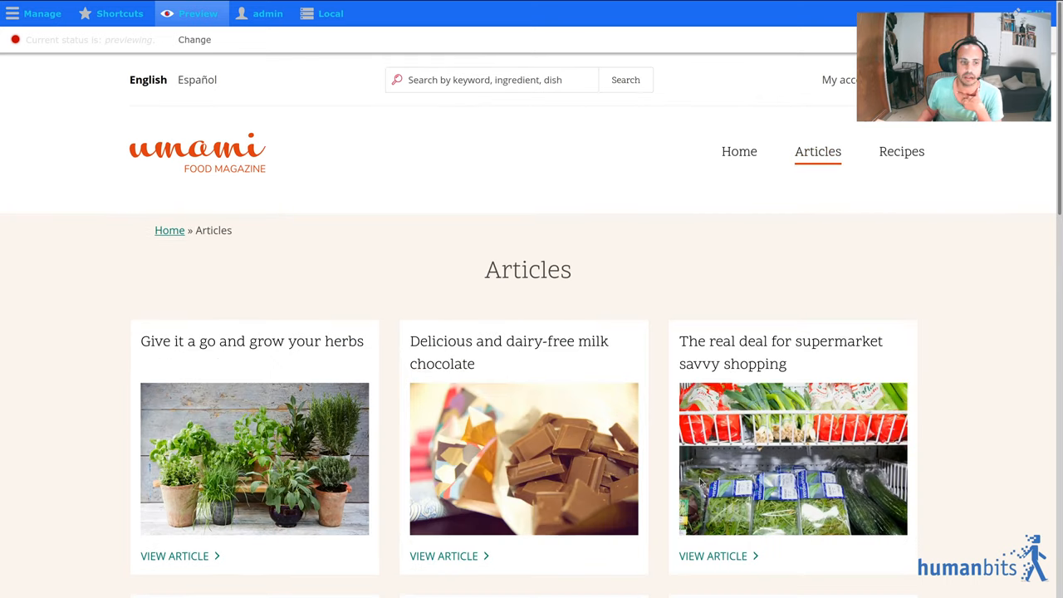
{"action": "mouse_move", "coordinate": [319, 290]}
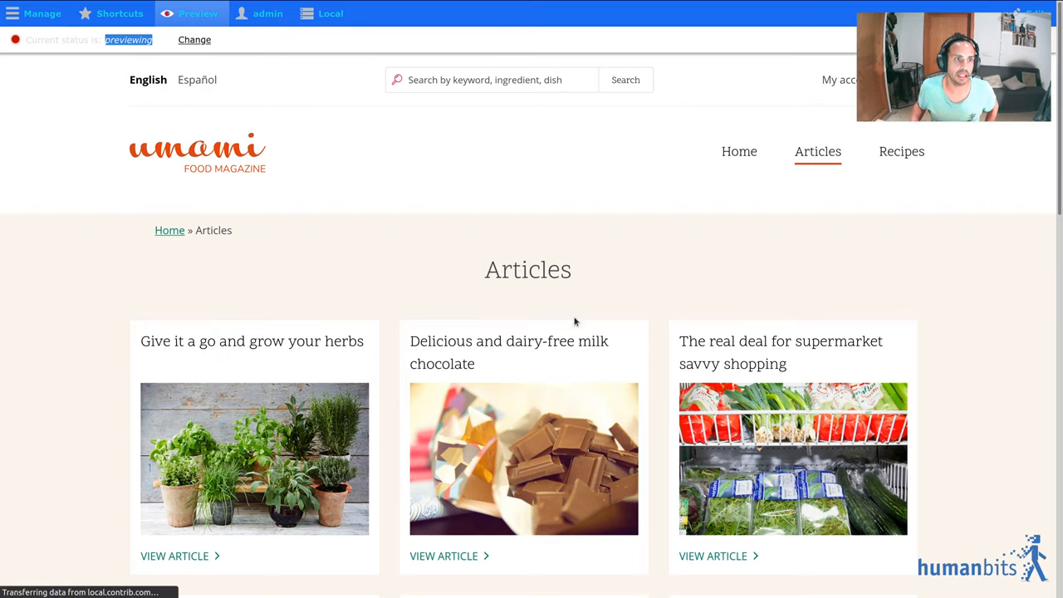
{"action": "left_click", "coordinate": [194, 40]}
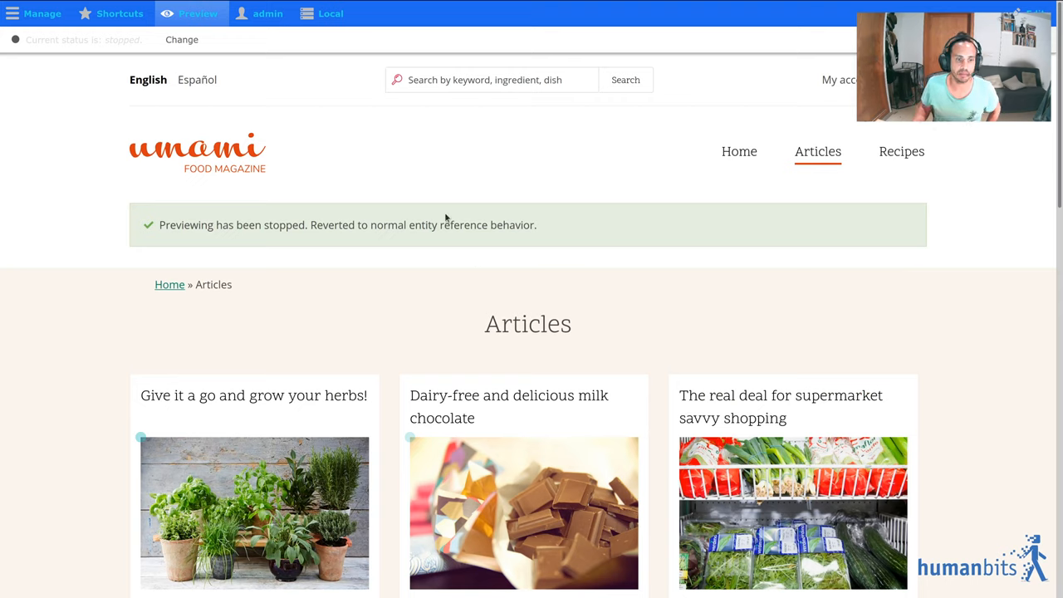
{"action": "mouse_move", "coordinate": [368, 416]}
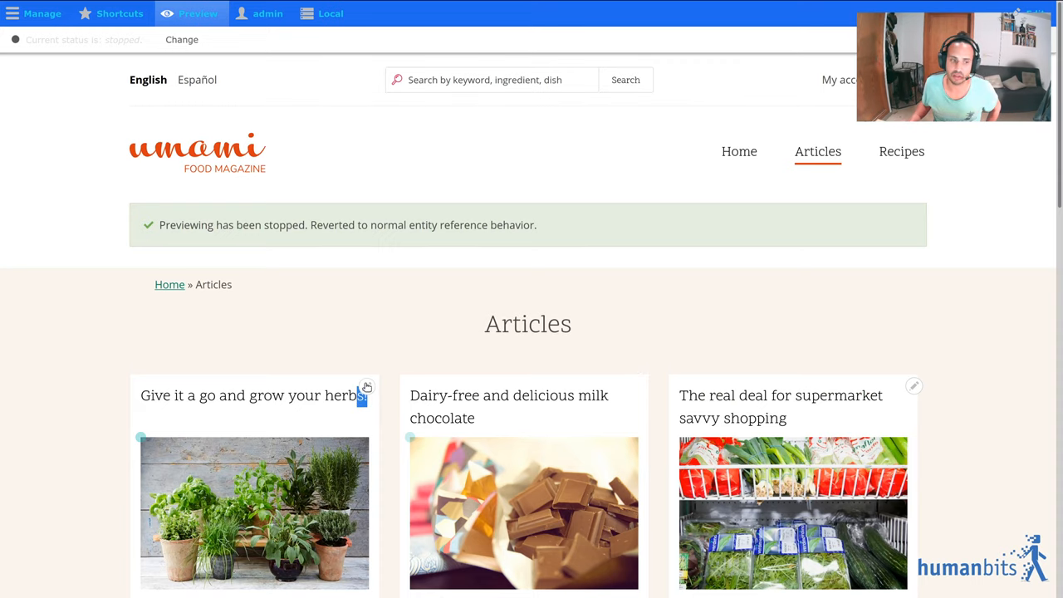
Step: Scroll through the Articles listing to check the cards show published titles again
{"action": "scroll", "scroll_direction": "down", "scroll_amount": 3}
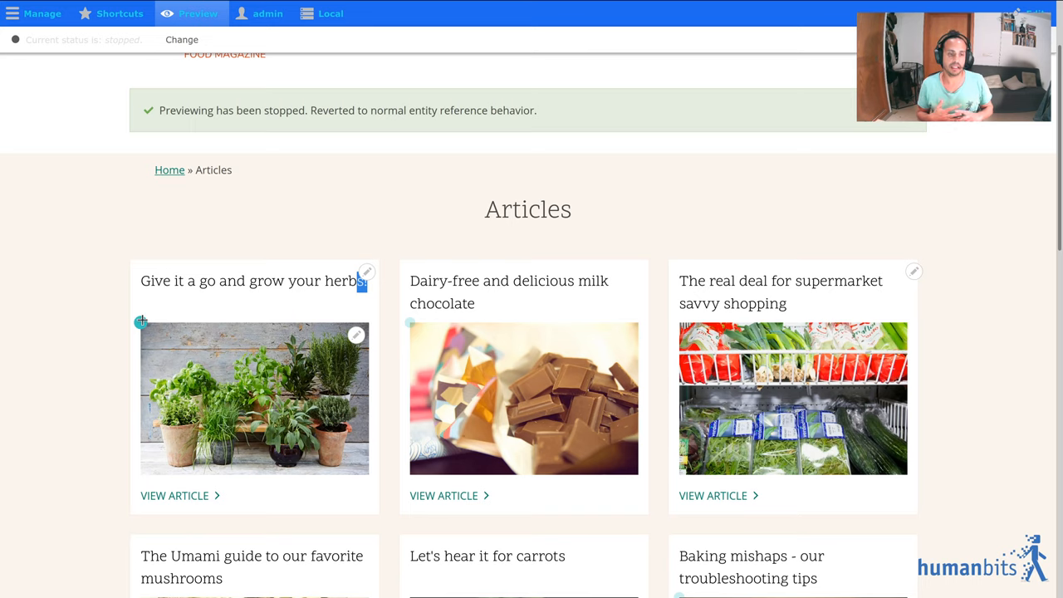
{"action": "scroll", "scroll_direction": "down", "scroll_amount": 3}
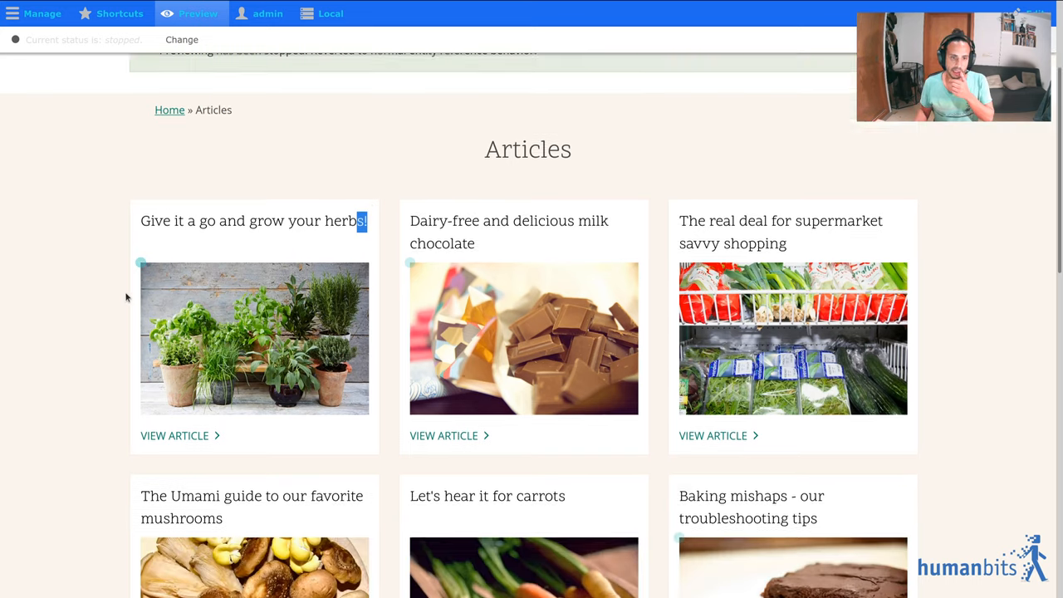
{"action": "scroll", "scroll_direction": "down", "scroll_amount": 3}
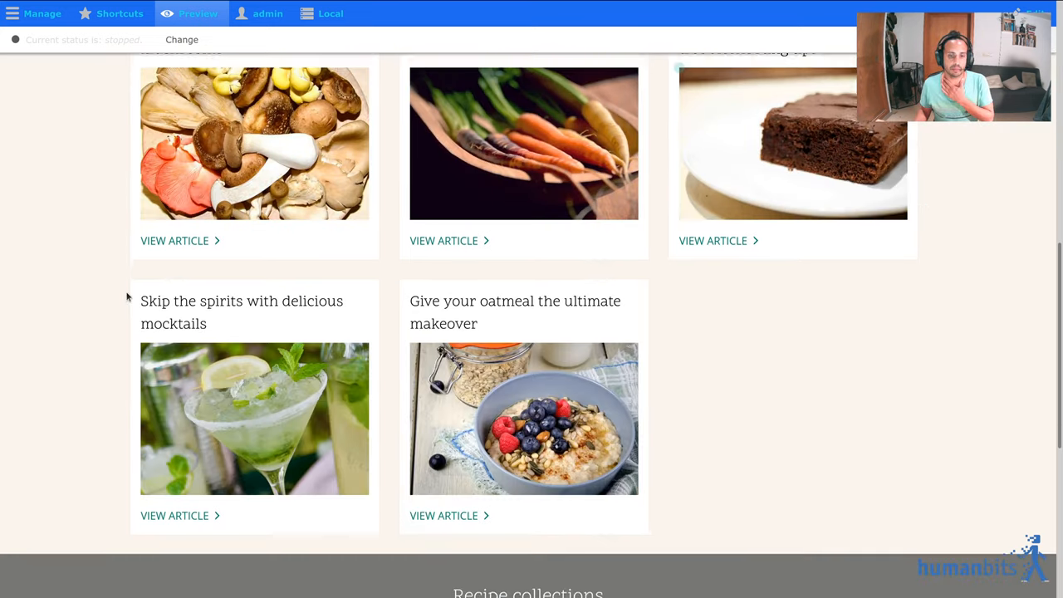
{"action": "scroll", "scroll_direction": "up", "scroll_amount": 3}
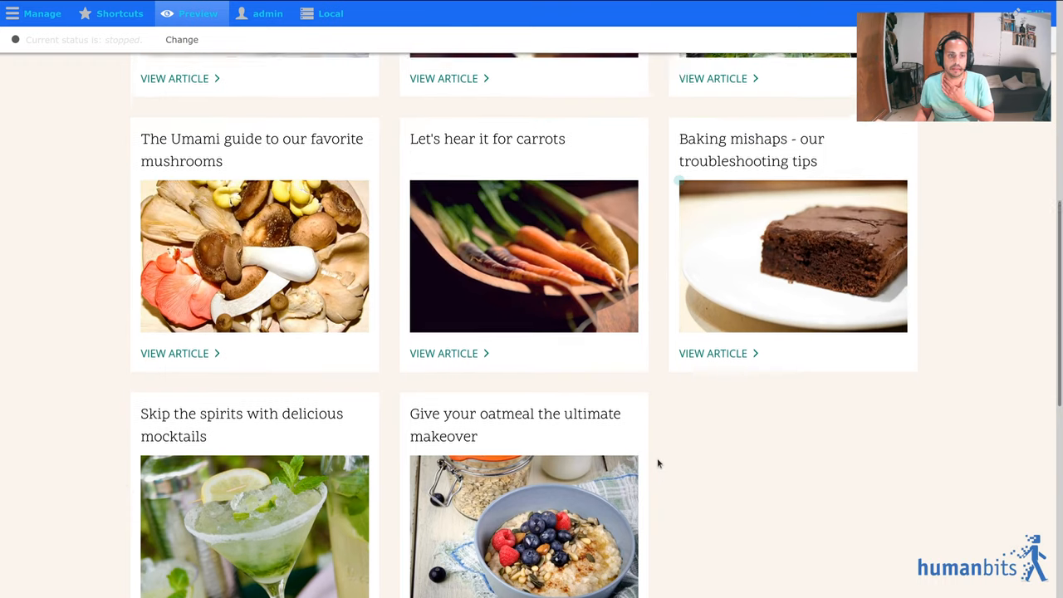
{"action": "scroll", "scroll_direction": "up", "scroll_amount": 3}
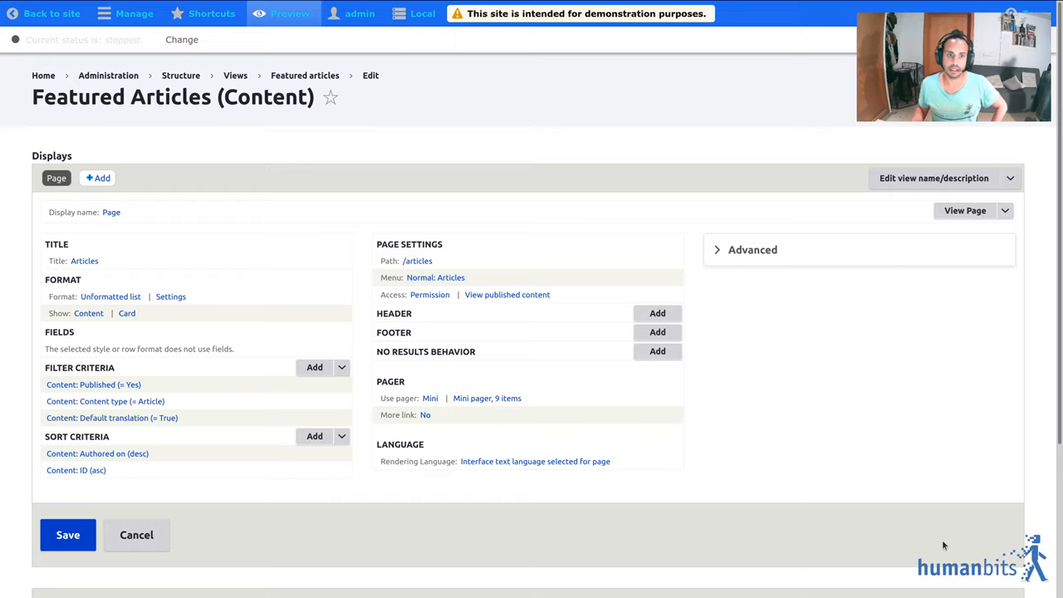
{"action": "mouse_move", "coordinate": [447, 240]}
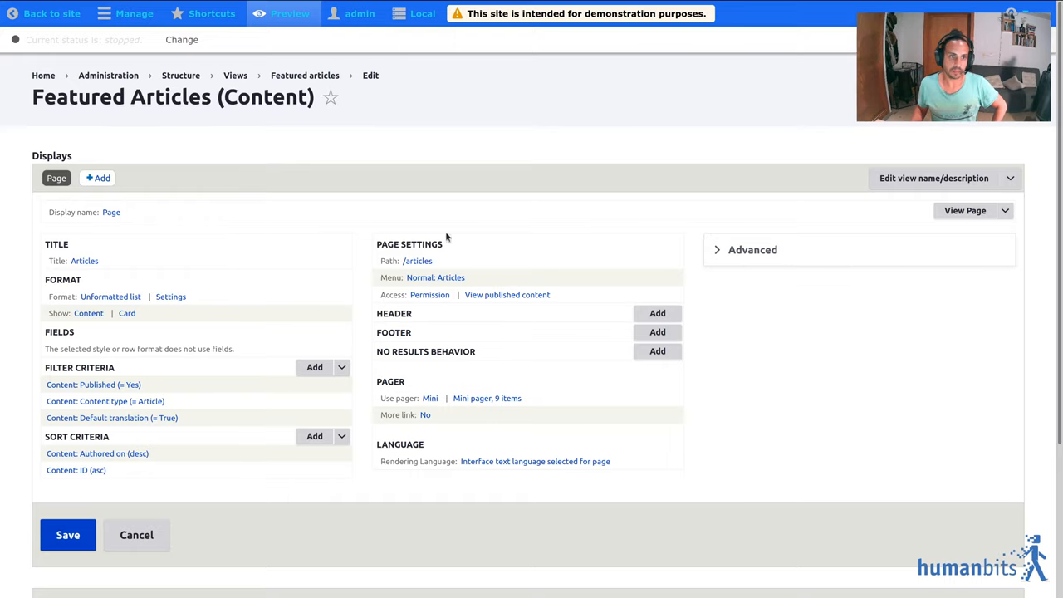
{"action": "mouse_move", "coordinate": [206, 156]}
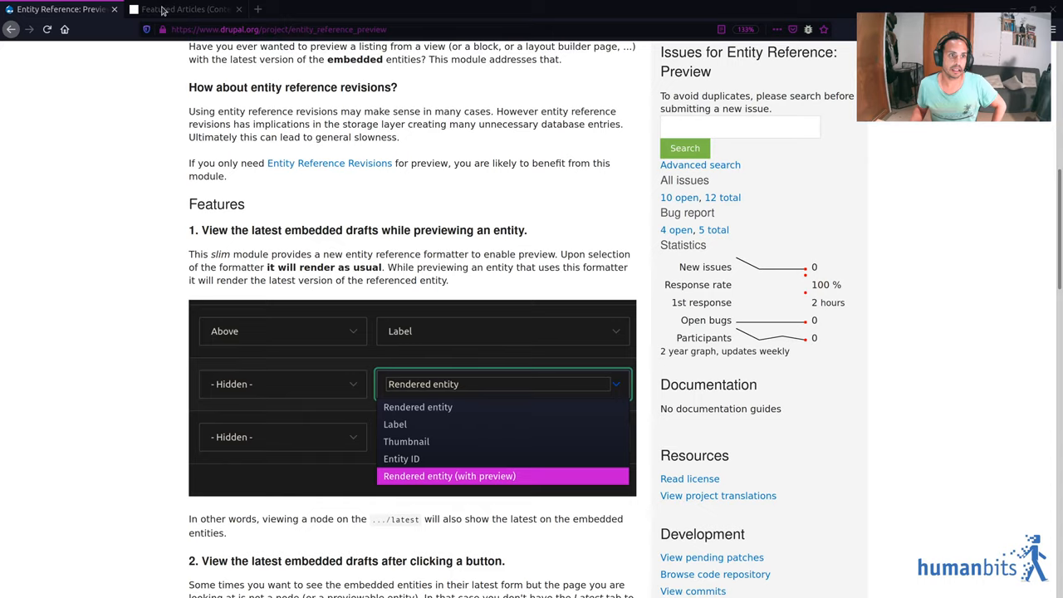
Step: Go to the Views settings page under Structure administration
{"action": "left_click", "coordinate": [180, 10]}
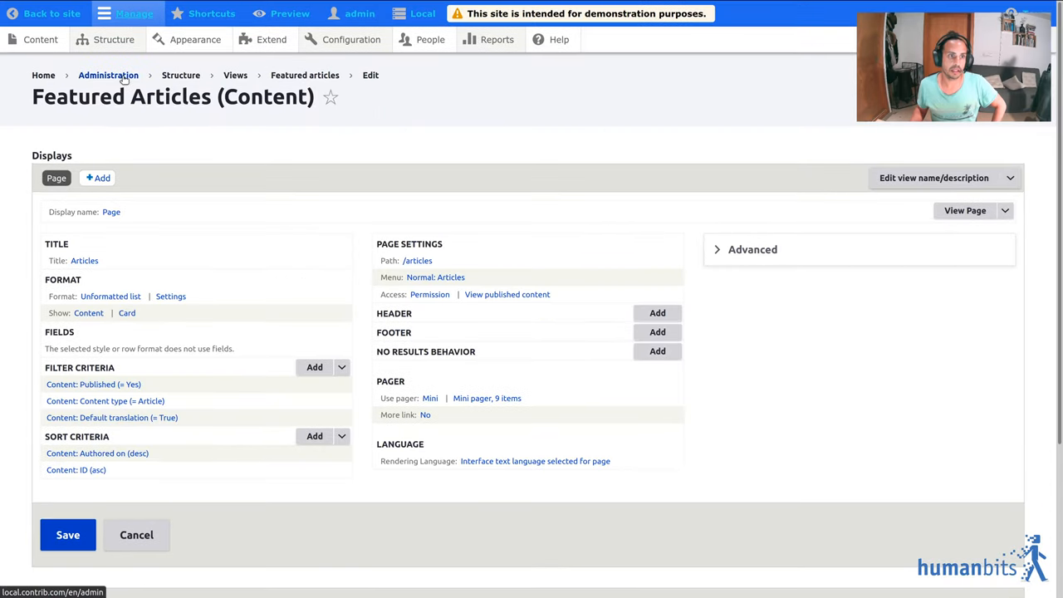
{"action": "left_click", "coordinate": [113, 40]}
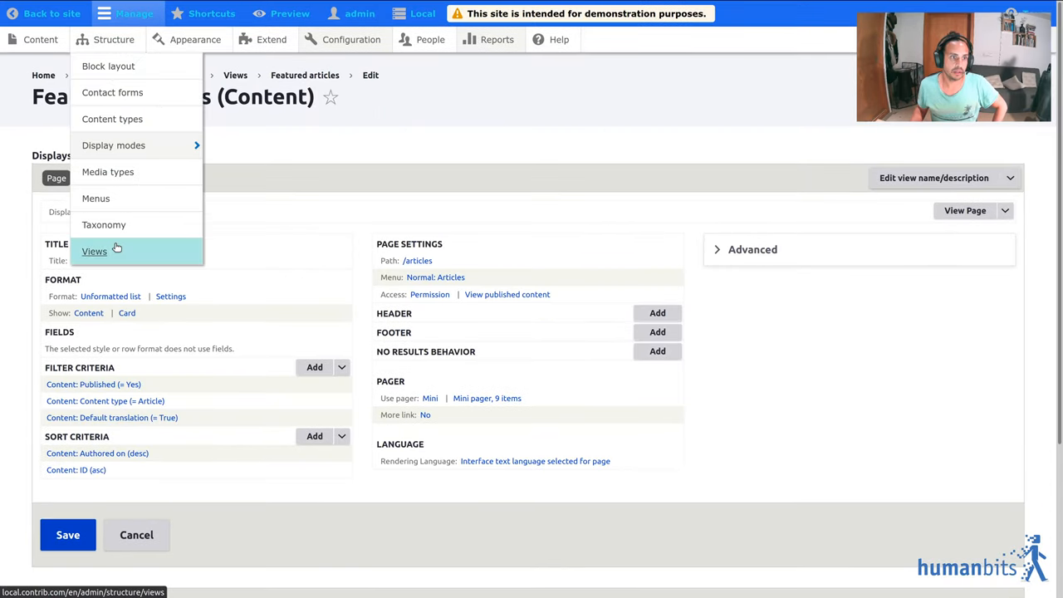
{"action": "left_click", "coordinate": [93, 251]}
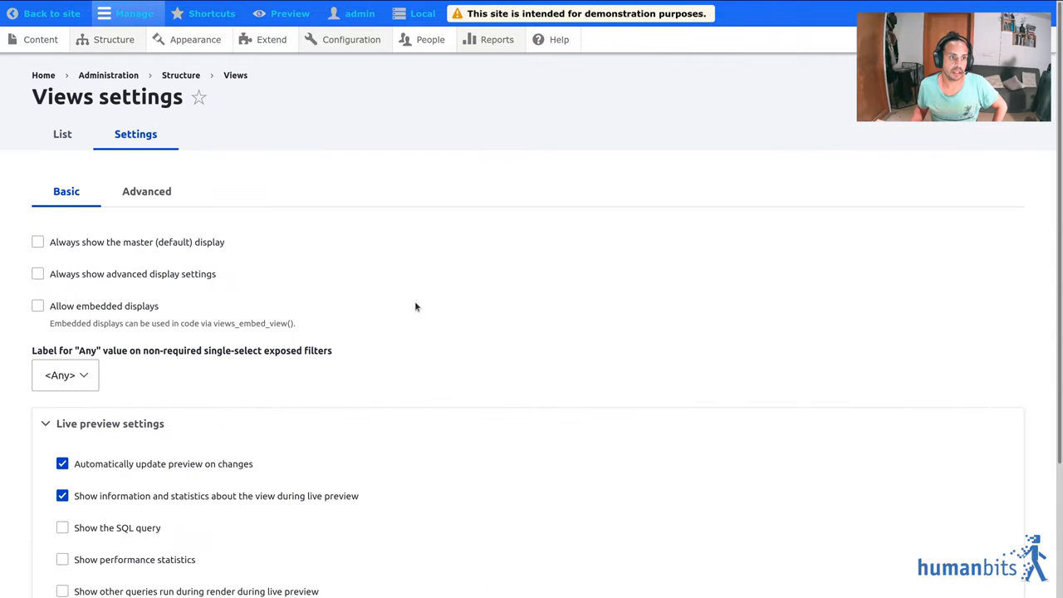
Step: Enable the Entity preview display extender in the advanced Views settings
{"action": "scroll", "scroll_direction": "down", "scroll_amount": 3}
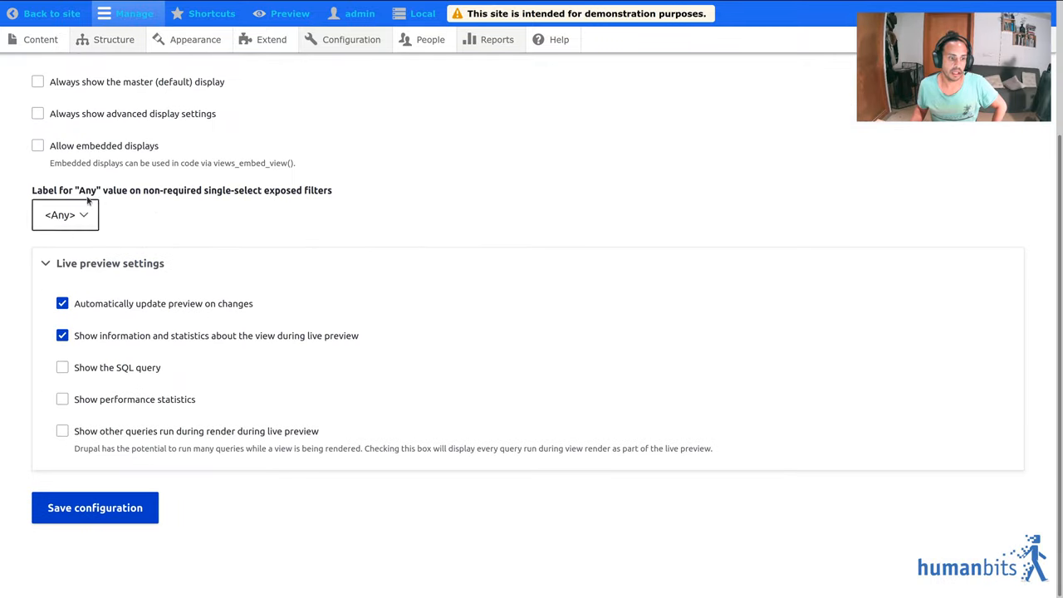
{"action": "scroll", "scroll_direction": "up", "scroll_amount": 3}
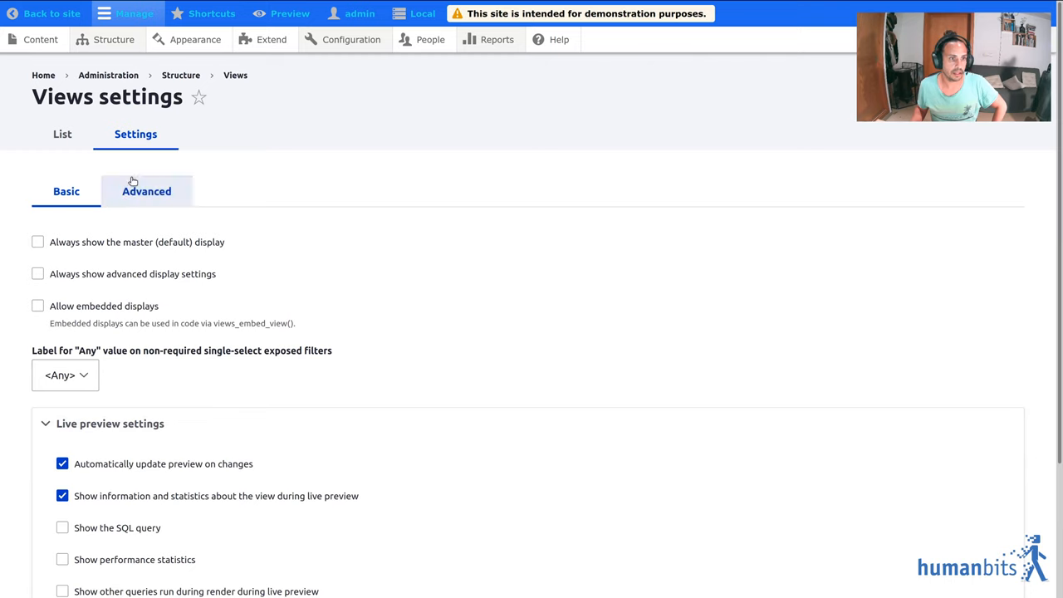
{"action": "scroll", "scroll_direction": "down", "scroll_amount": 3}
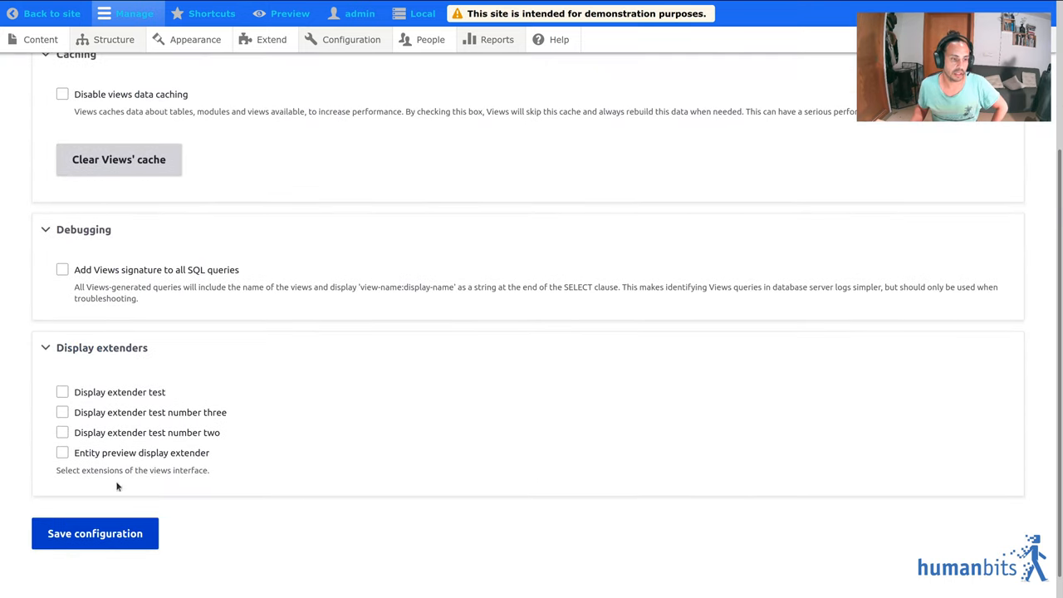
{"action": "left_click", "coordinate": [63, 452]}
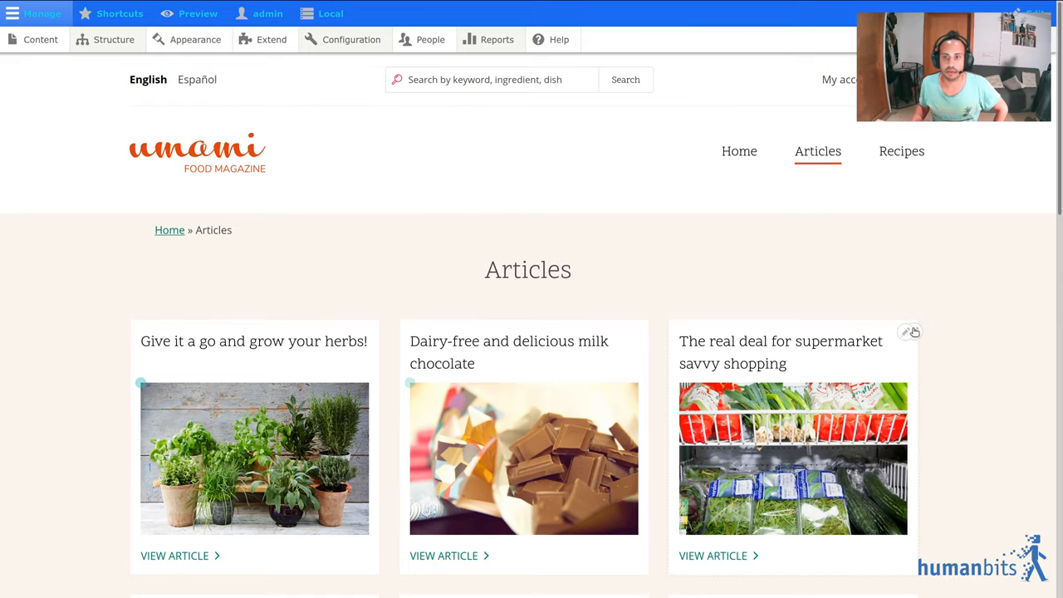
Step: Edit the Featured Articles view and apply Entity preview to this display
{"action": "left_click", "coordinate": [911, 332]}
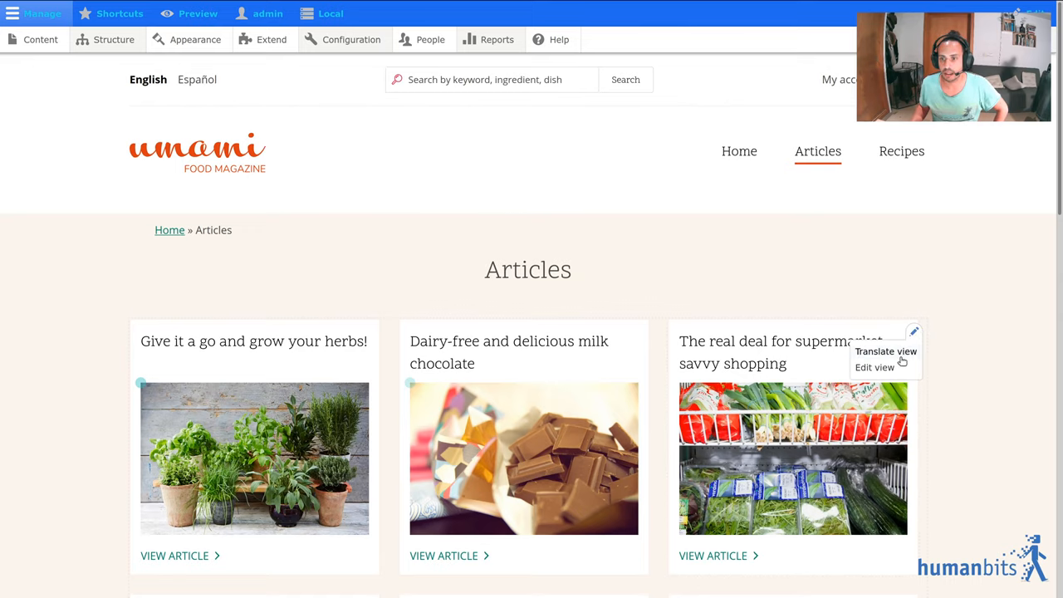
{"action": "left_click", "coordinate": [874, 367]}
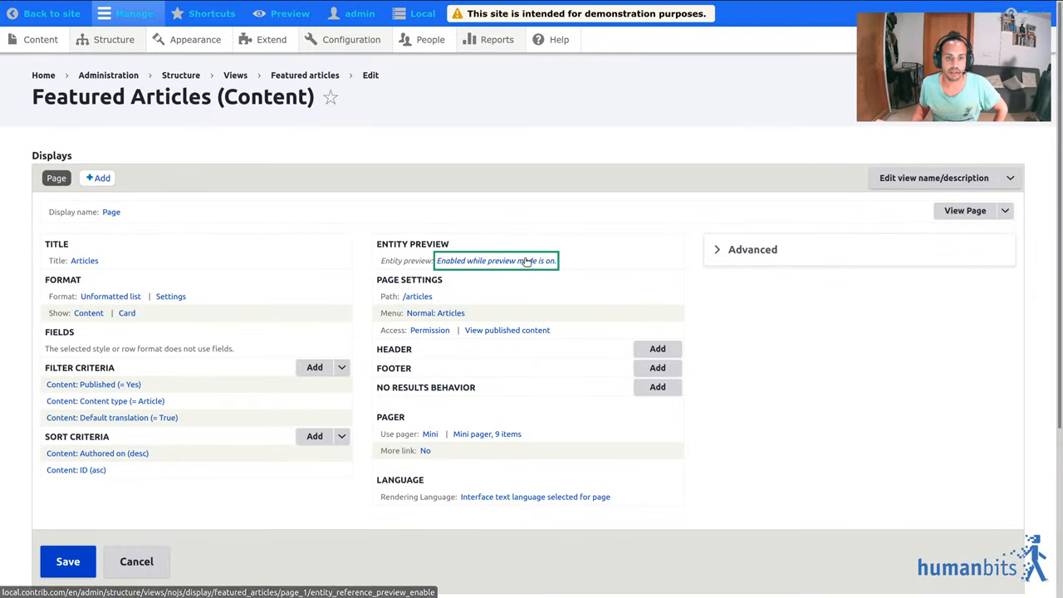
{"action": "left_click", "coordinate": [495, 259]}
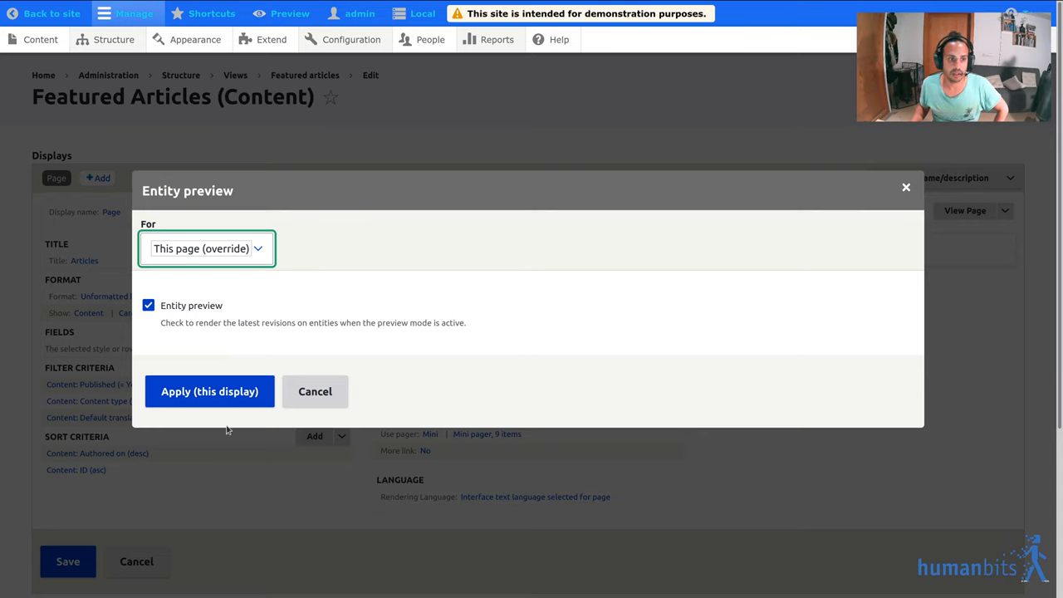
{"action": "left_click", "coordinate": [210, 392]}
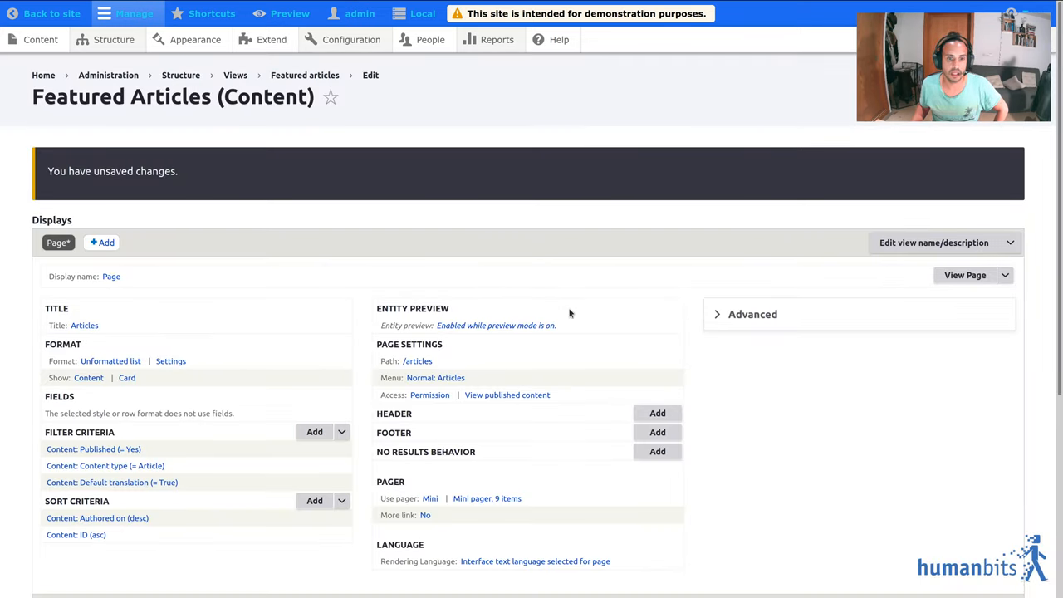
{"action": "mouse_move", "coordinate": [379, 299]}
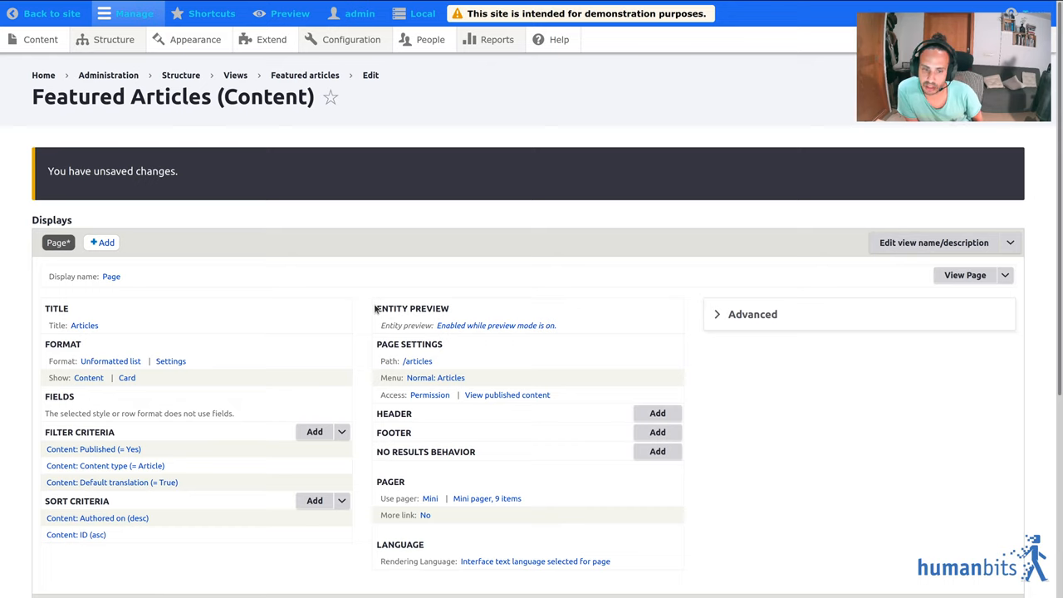
{"action": "mouse_move", "coordinate": [379, 286]}
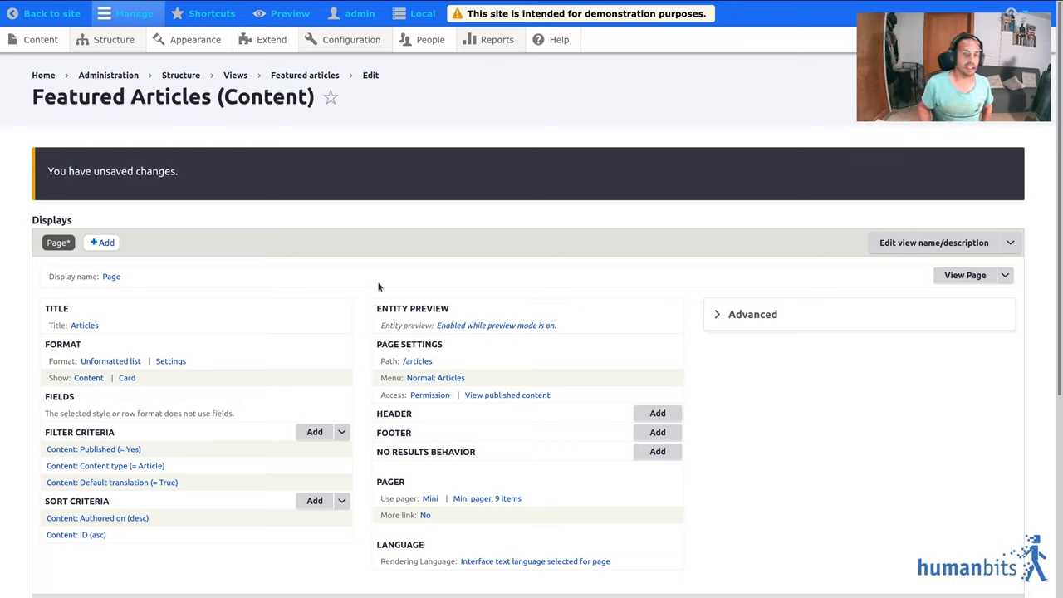
{"action": "mouse_move", "coordinate": [465, 375]}
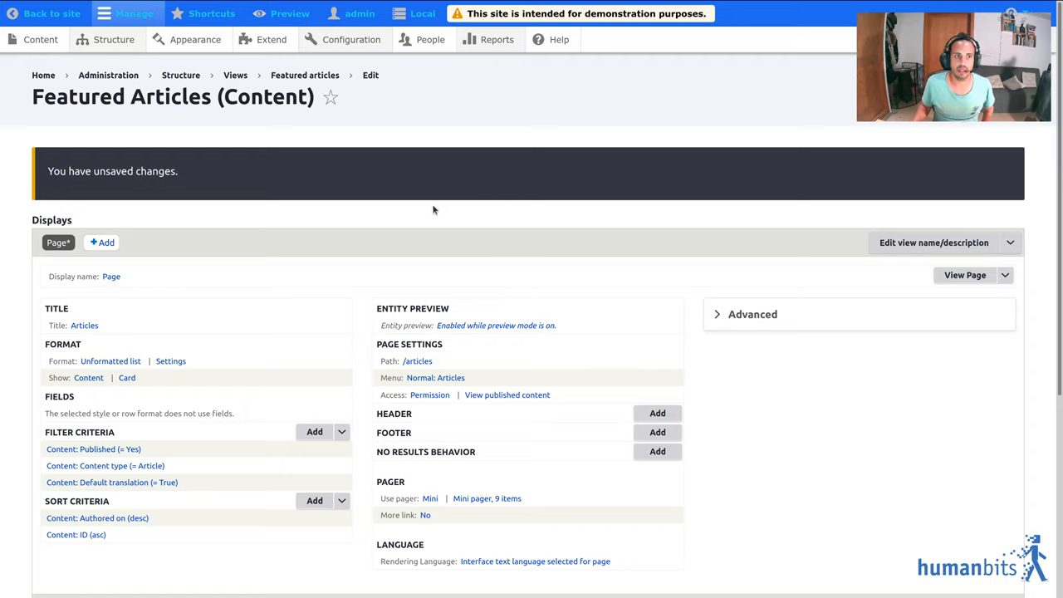
{"action": "mouse_move", "coordinate": [442, 447]}
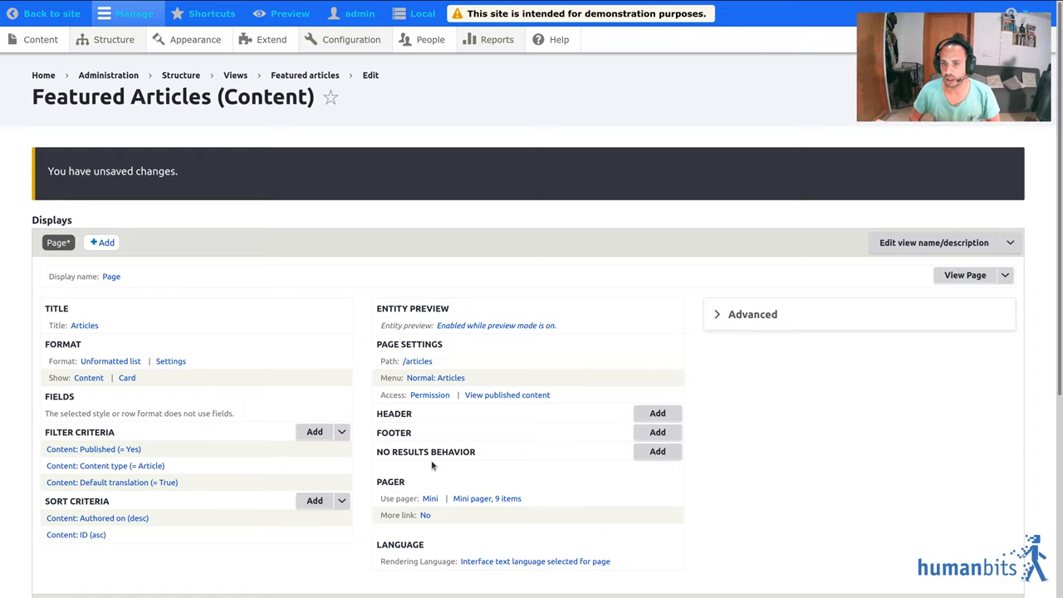
Step: Save the Featured Articles view with entity preview enabled
{"action": "scroll", "scroll_direction": "down", "scroll_amount": 3}
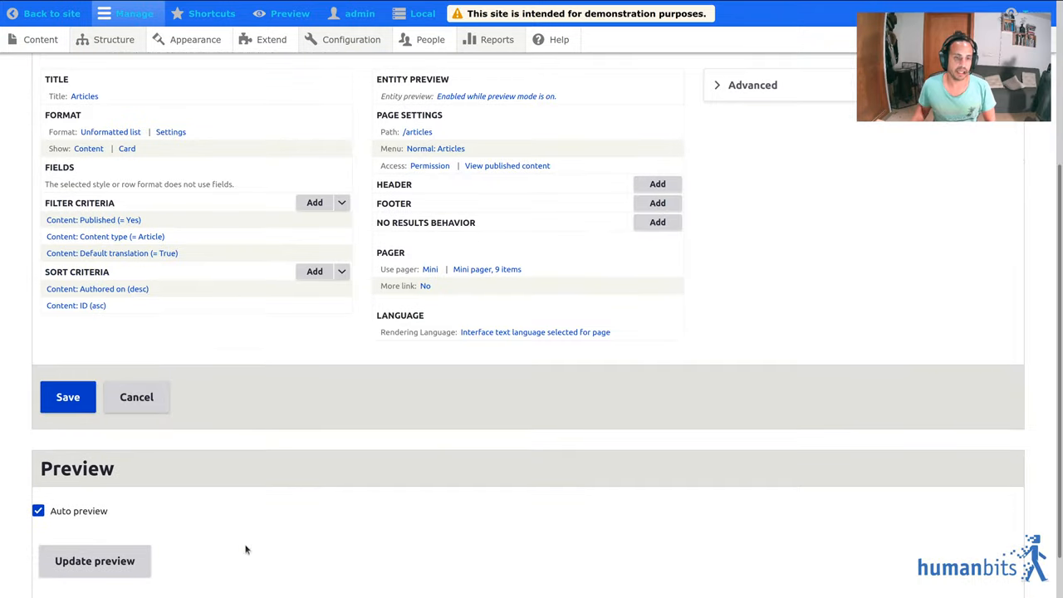
{"action": "left_click", "coordinate": [66, 397]}
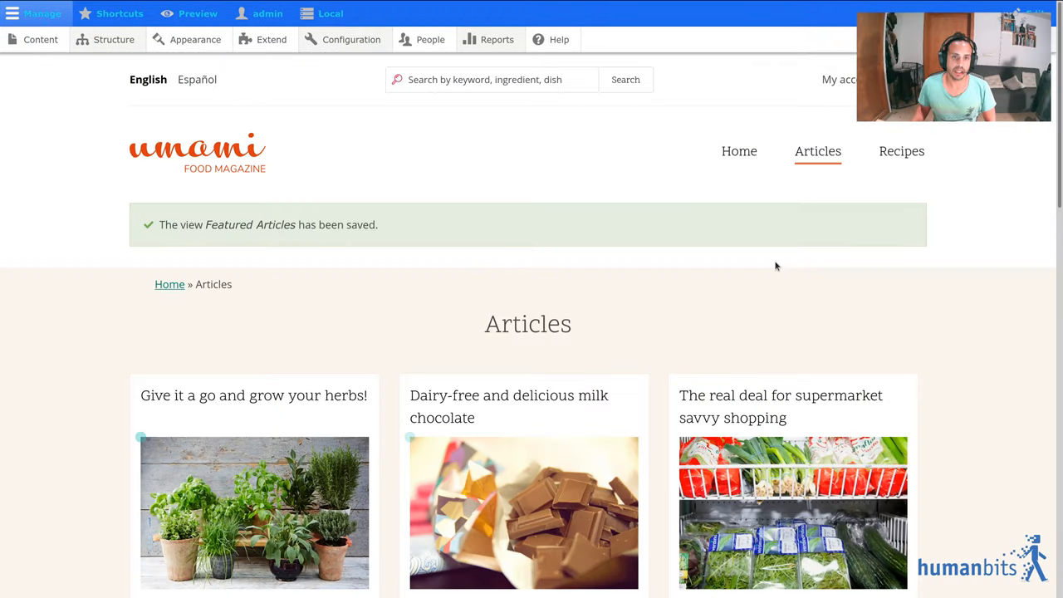
{"action": "mouse_move", "coordinate": [336, 415]}
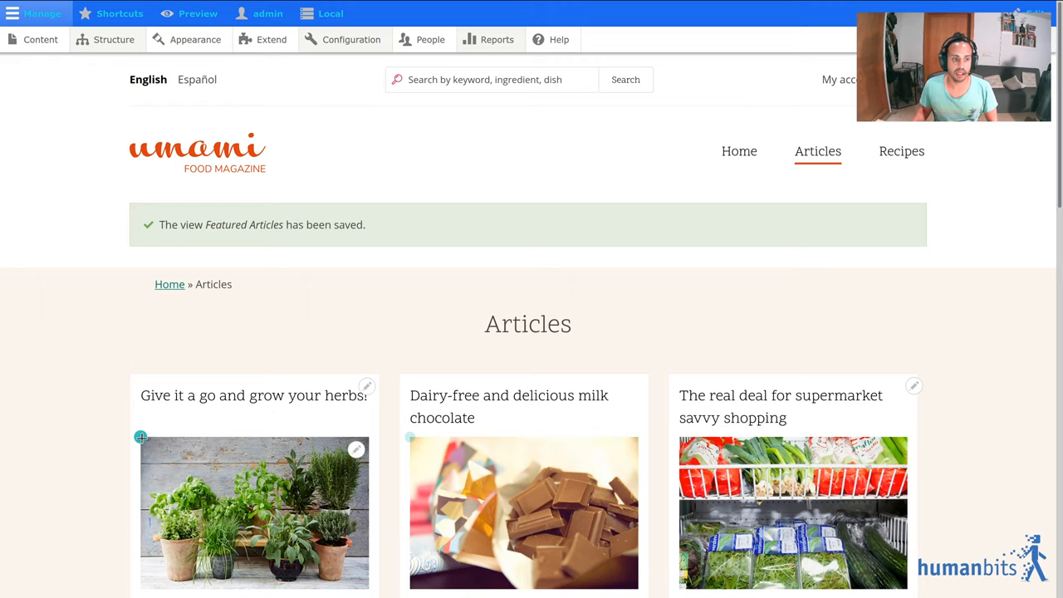
Step: Start Entity Reference Preview from the preview controls and return to the Articles page
{"action": "left_click", "coordinate": [198, 13]}
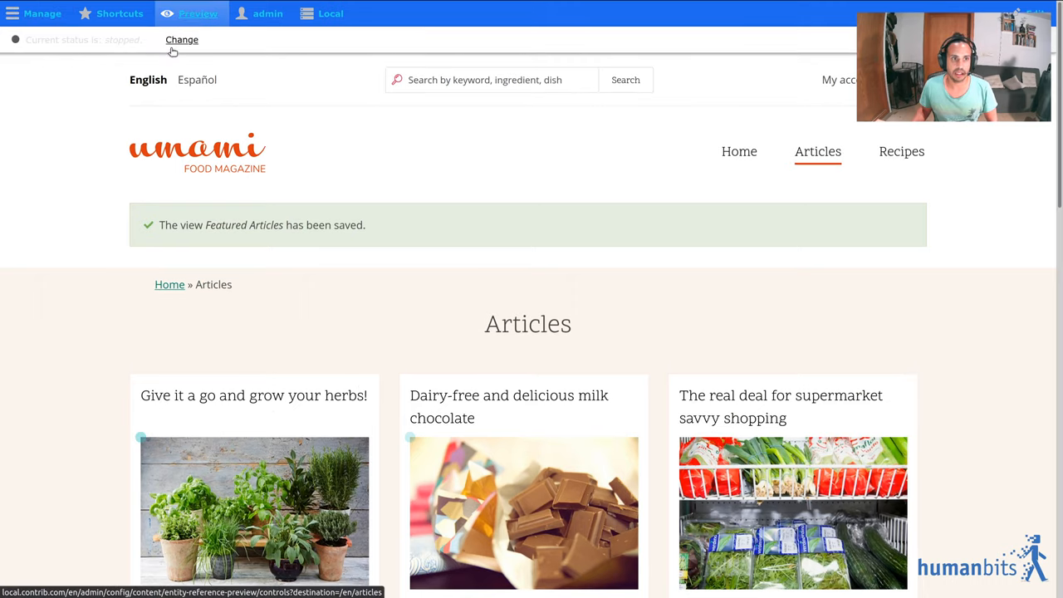
{"action": "left_click", "coordinate": [182, 40]}
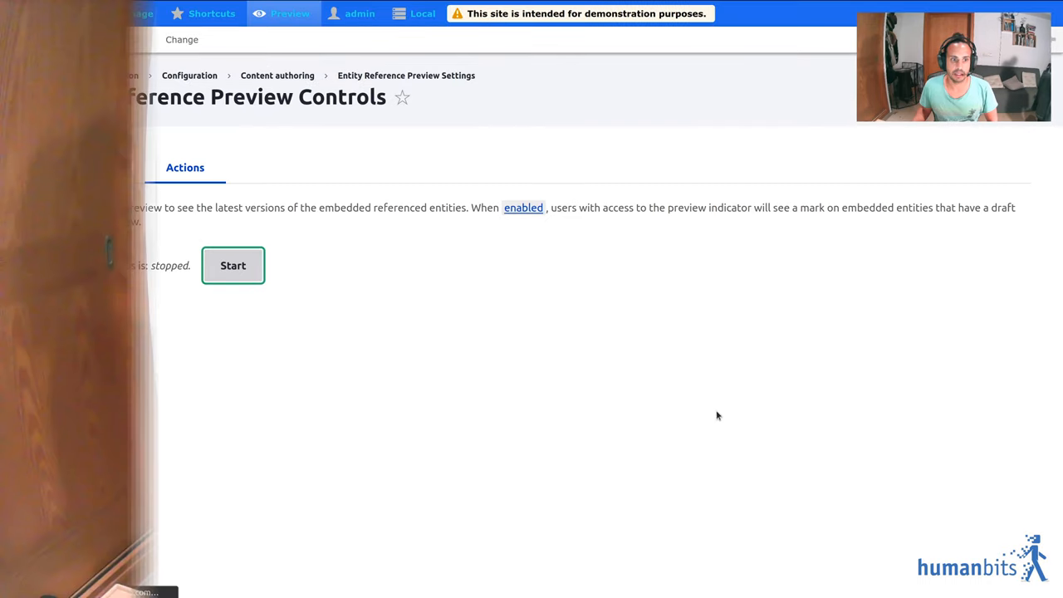
{"action": "left_click", "coordinate": [232, 266]}
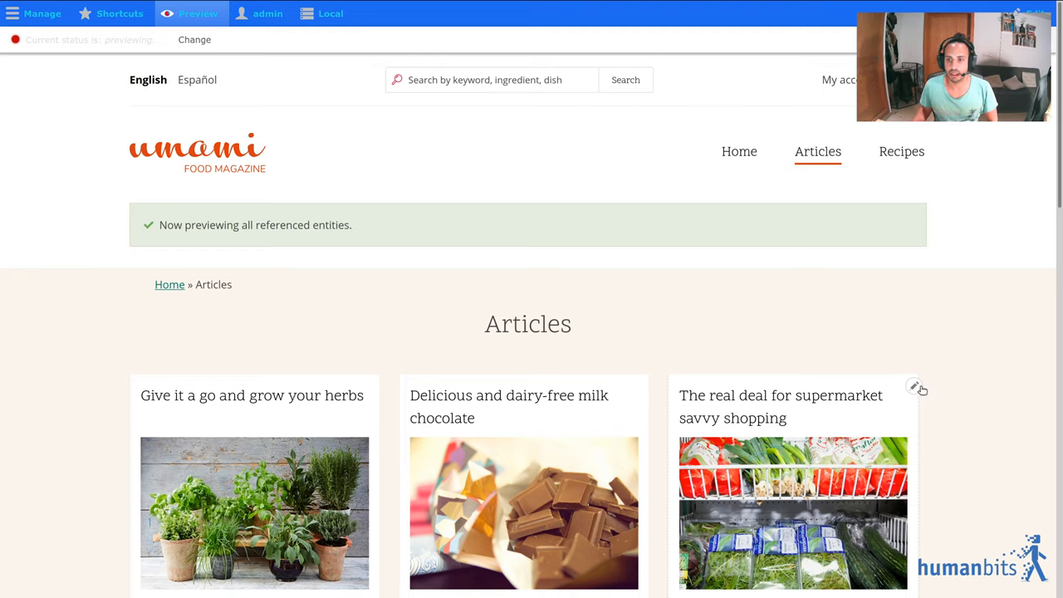
{"action": "mouse_move", "coordinate": [435, 369]}
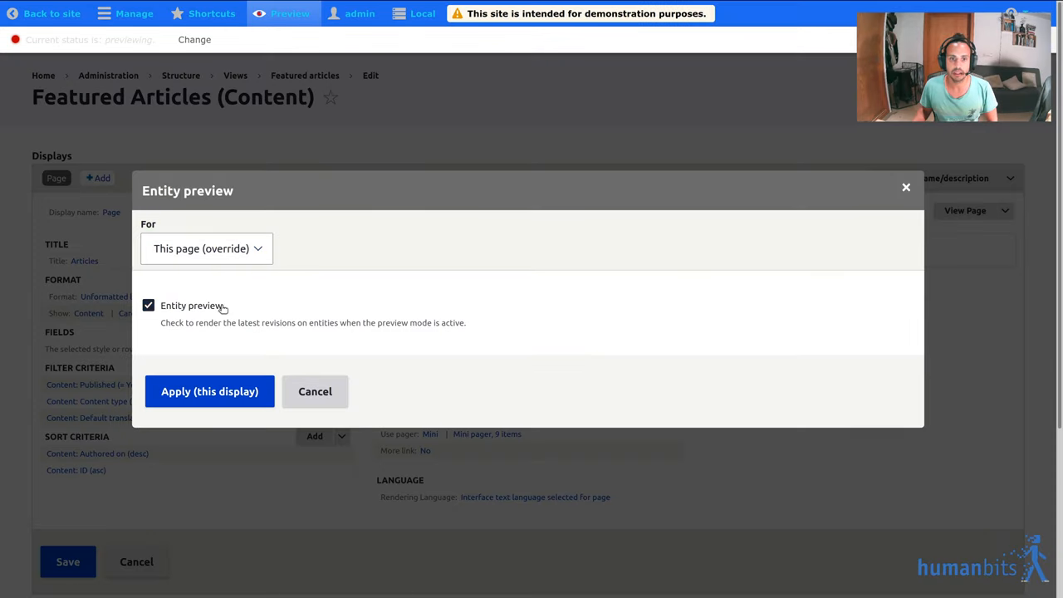
{"action": "left_click", "coordinate": [209, 392]}
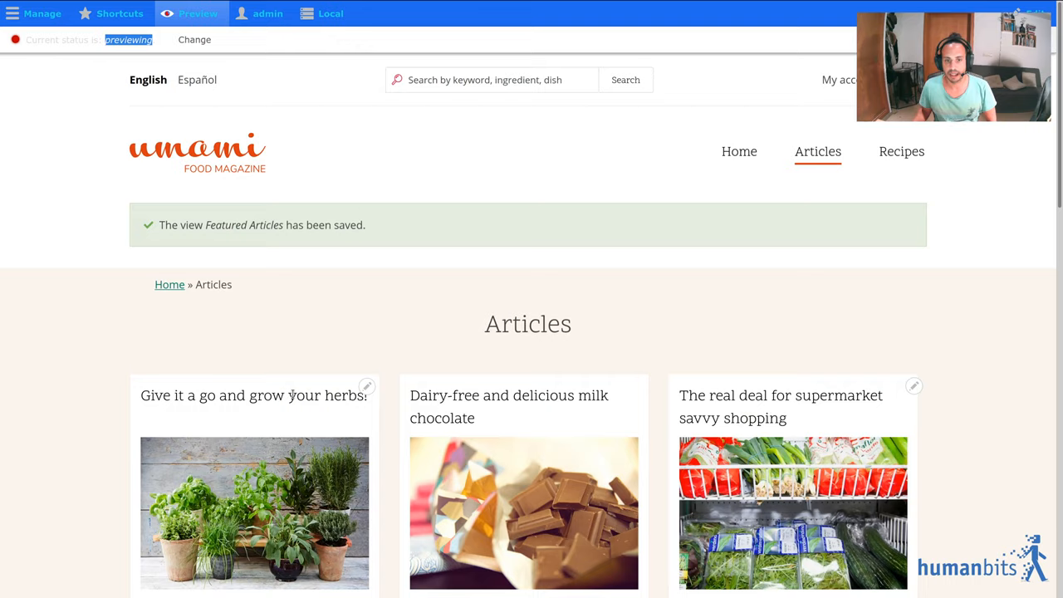
{"action": "scroll", "scroll_direction": "down", "scroll_amount": 3}
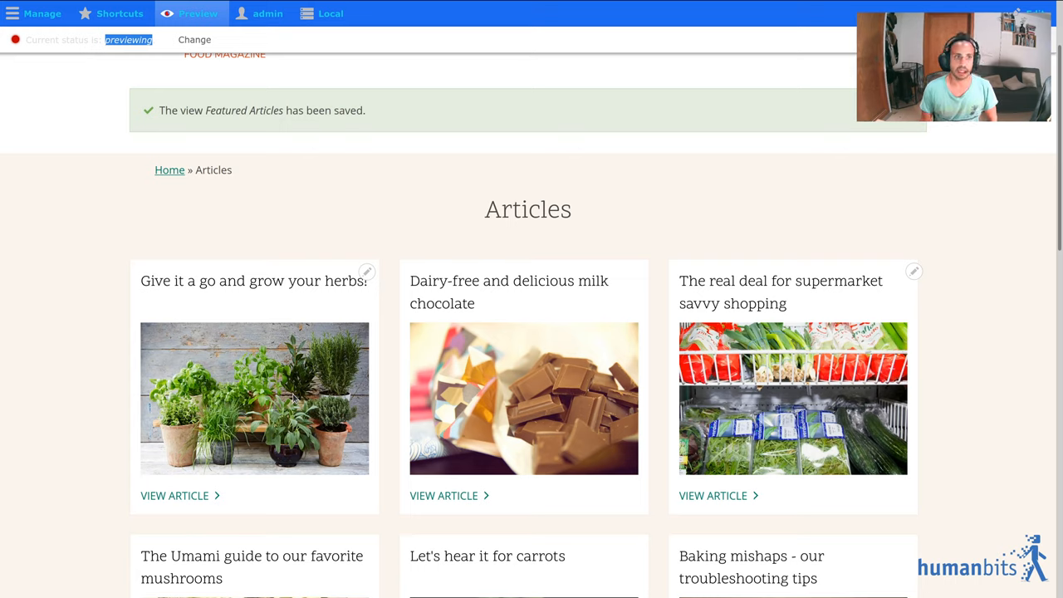
{"action": "mouse_move", "coordinate": [257, 435]}
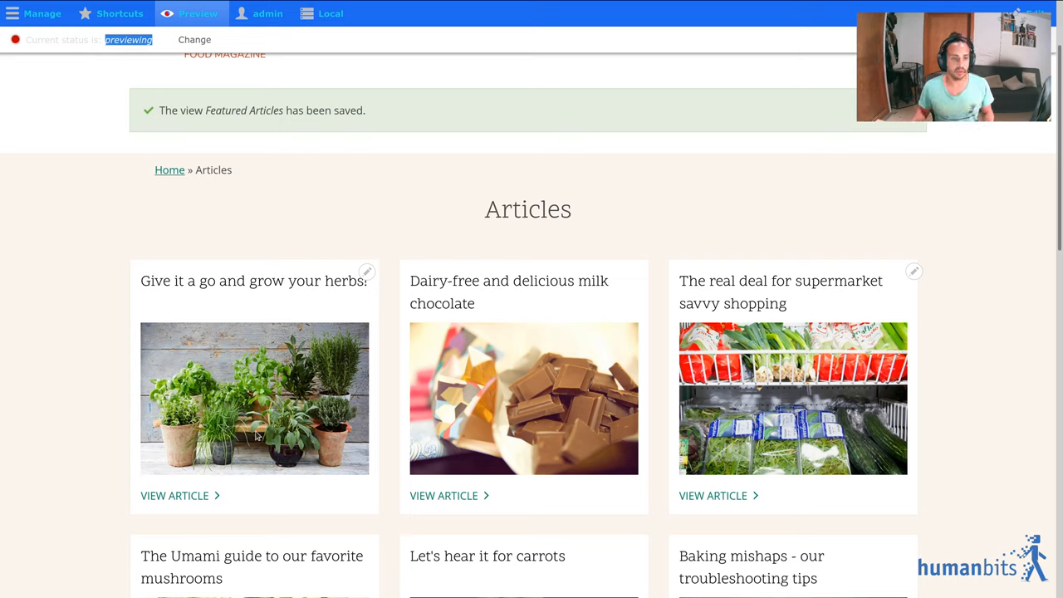